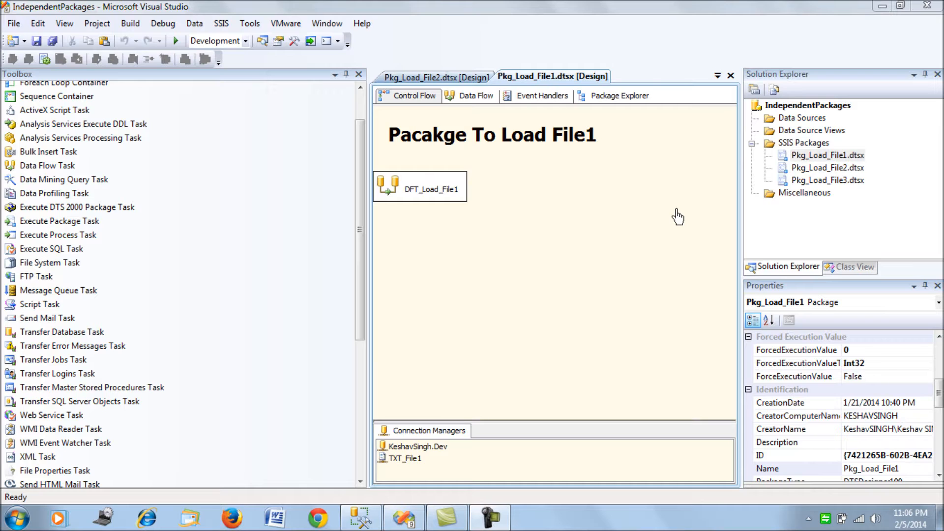
mouse_move(661, 216)
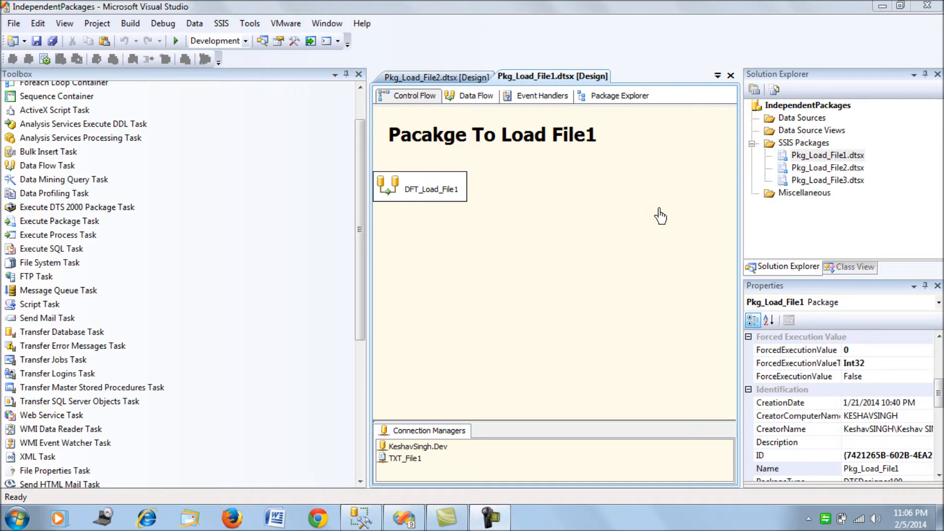
mouse_move(621, 255)
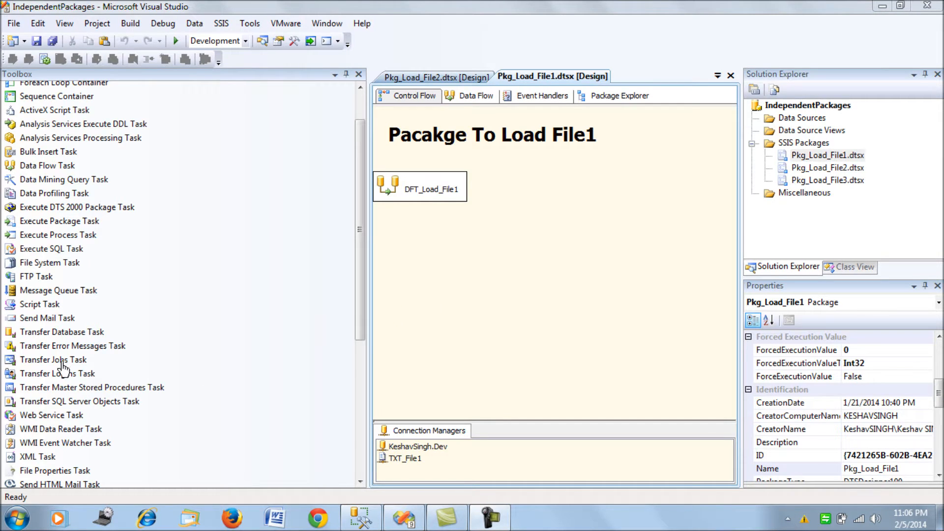
Add a Transfer Jobs Task to the Pkg_Load_File1 control flow below DFT_Load_File1.
click(53, 360)
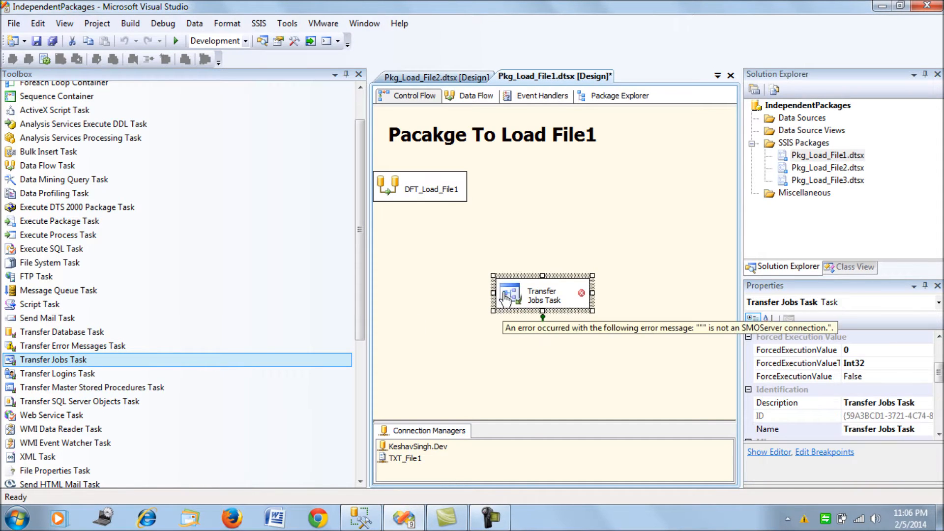
Review the Transfer Jobs Task's Jobs page, connections and IfObjectExists choices, keeping FailTask.
double_click(542, 294)
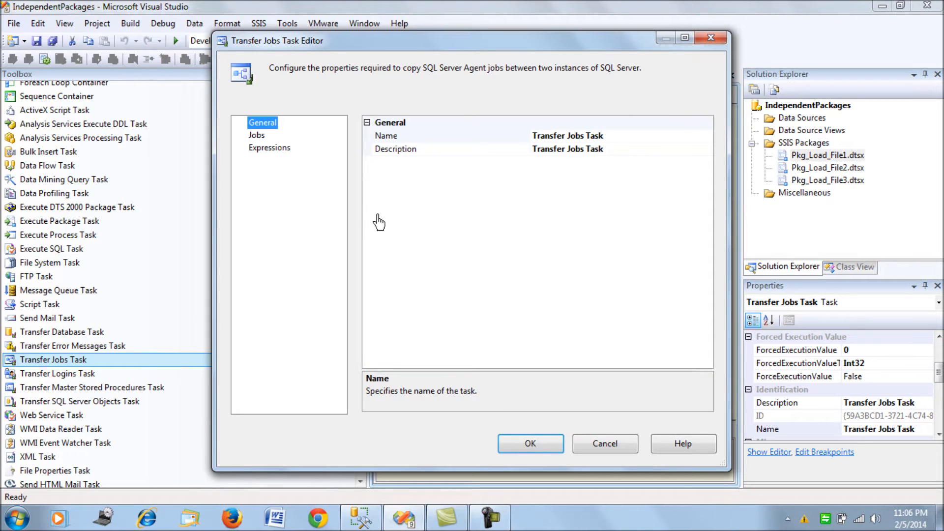
mouse_move(264, 149)
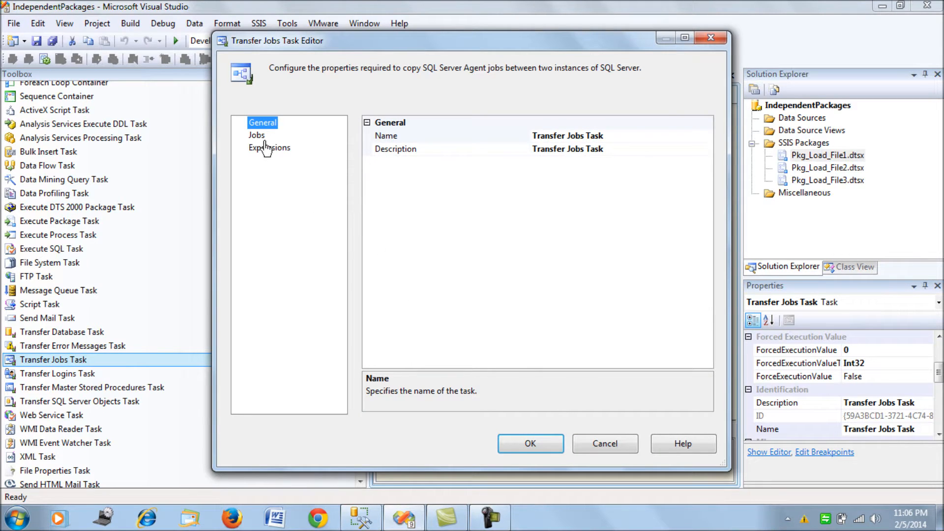
click(257, 135)
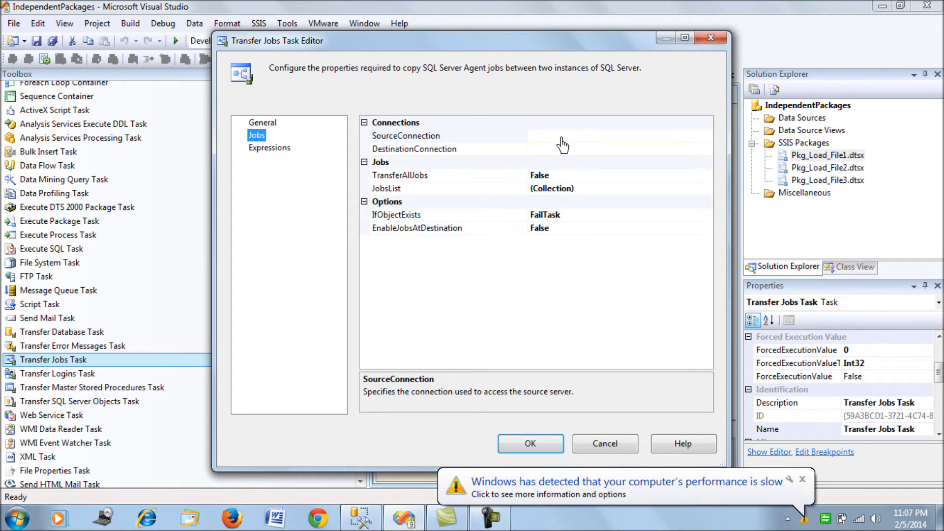
click(449, 148)
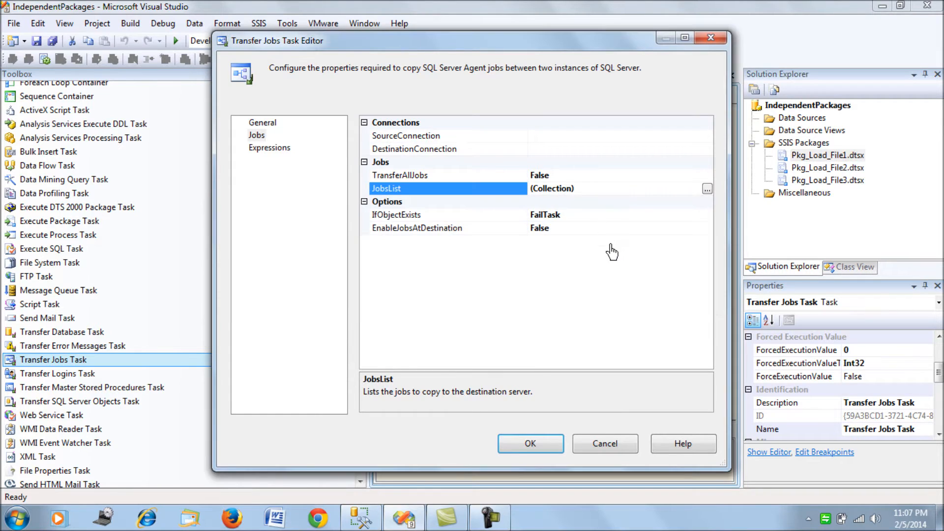
mouse_move(588, 218)
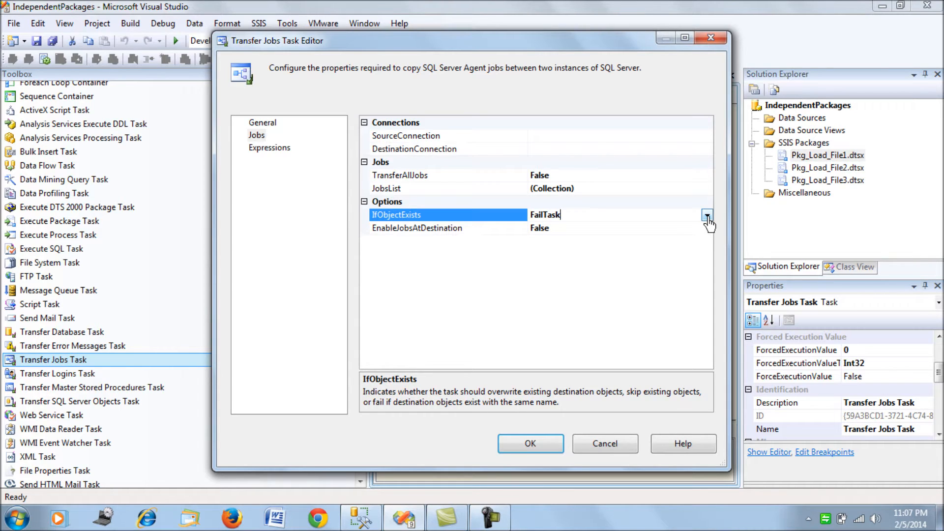
click(708, 216)
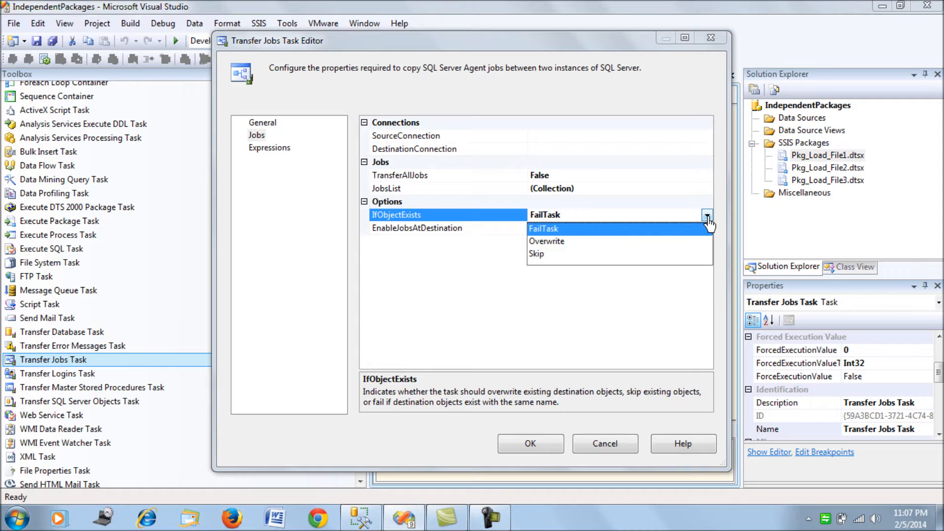
click(543, 229)
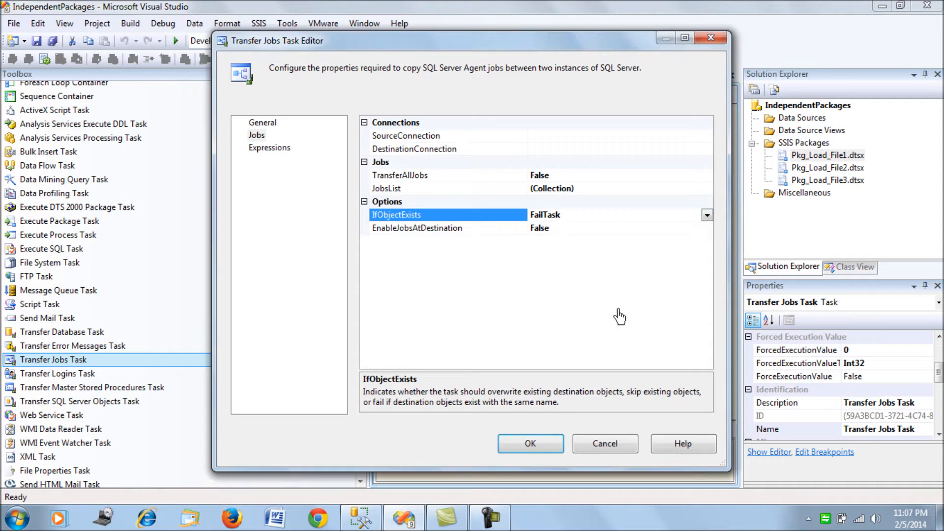
mouse_move(618, 312)
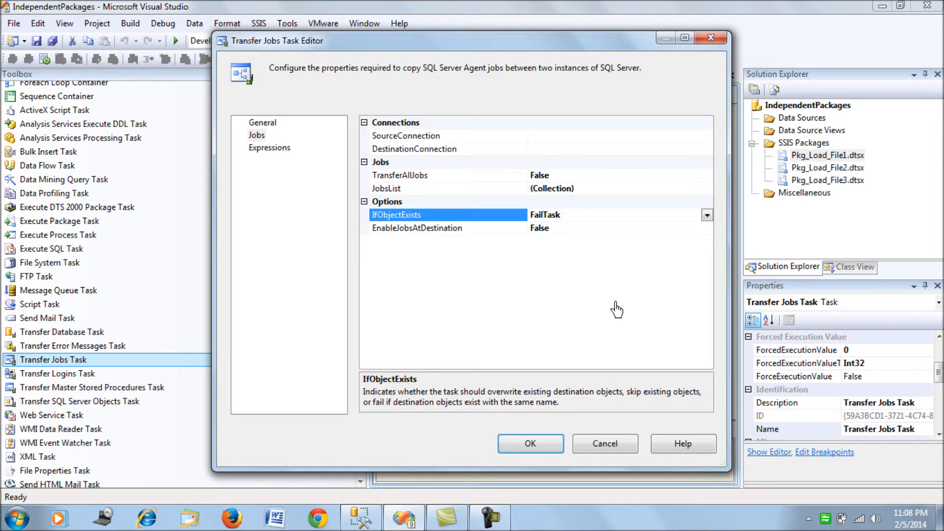
Choose JobsList as the expression-driven property in the Property Expressions Editor.
click(269, 147)
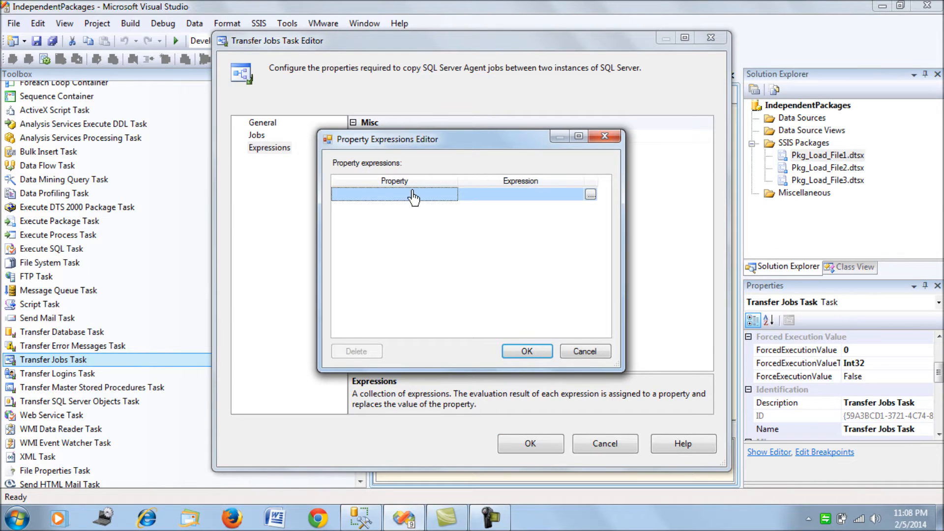
click(451, 194)
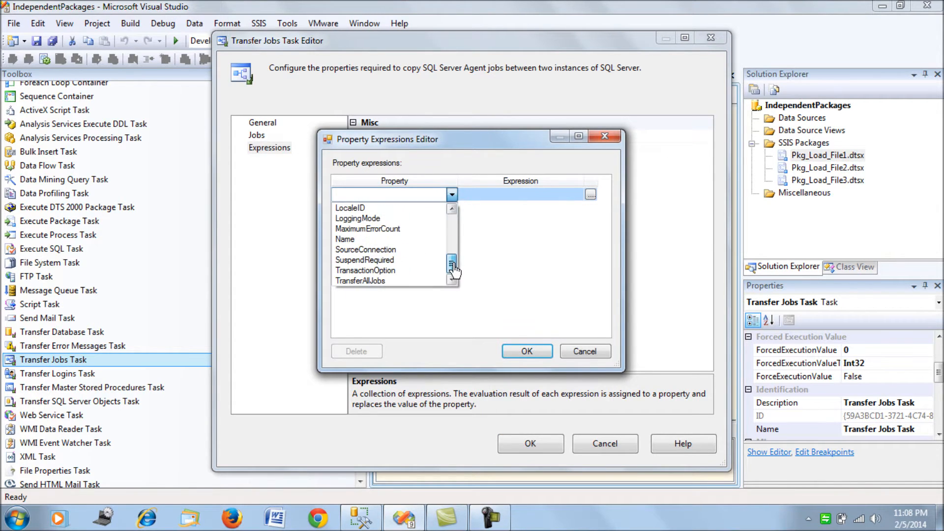
click(453, 210)
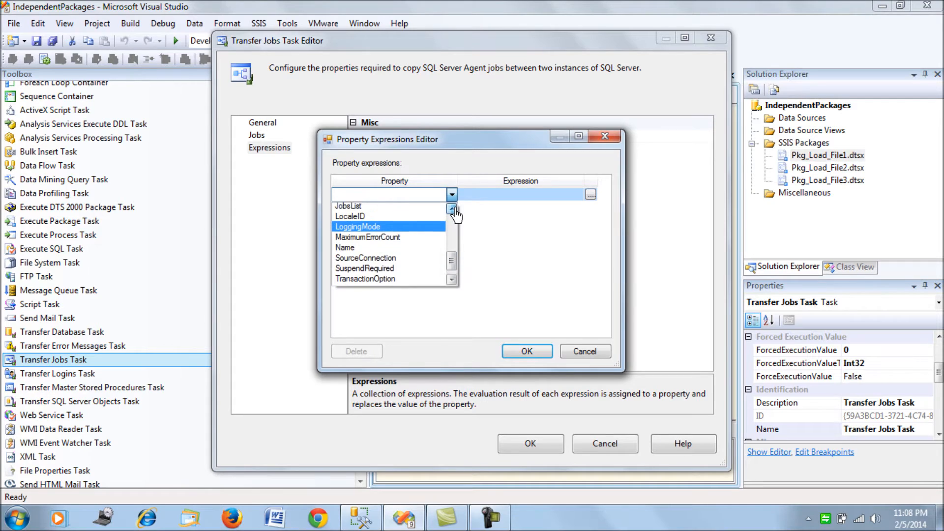
click(348, 206)
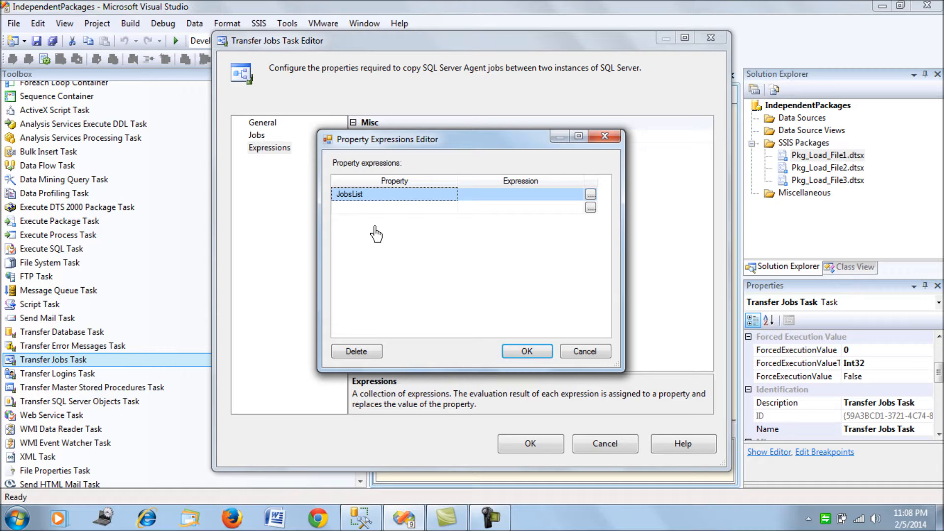
mouse_move(375, 232)
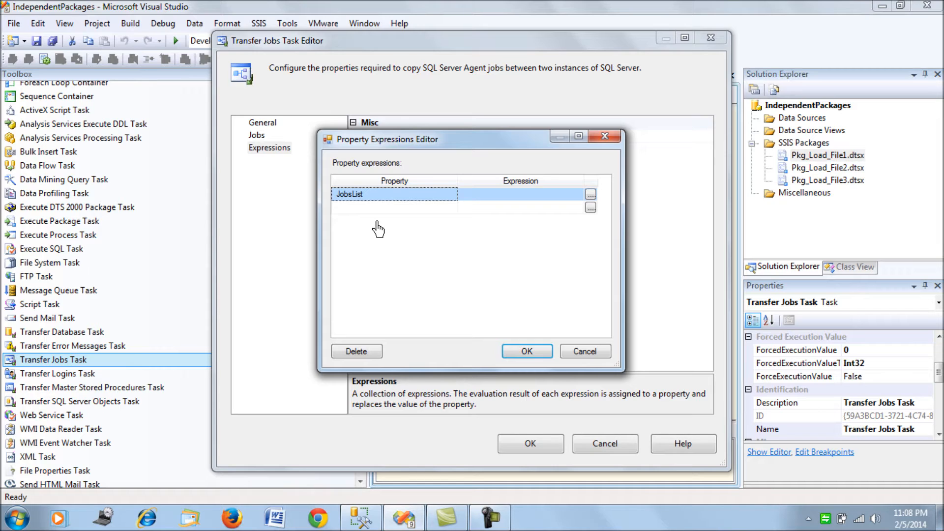
mouse_move(440, 224)
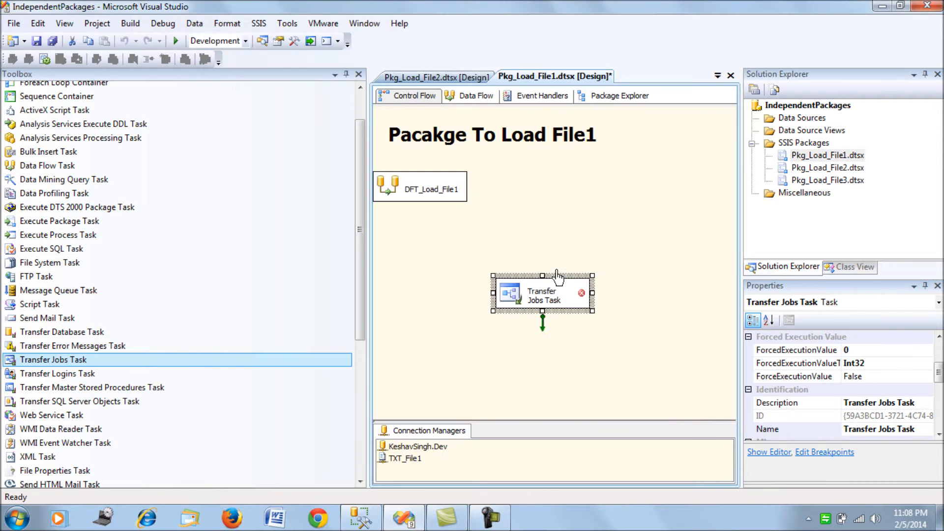
Expand the agent jobs on both instances in Object Explorer and bring up Parent2's actions.
click(529, 240)
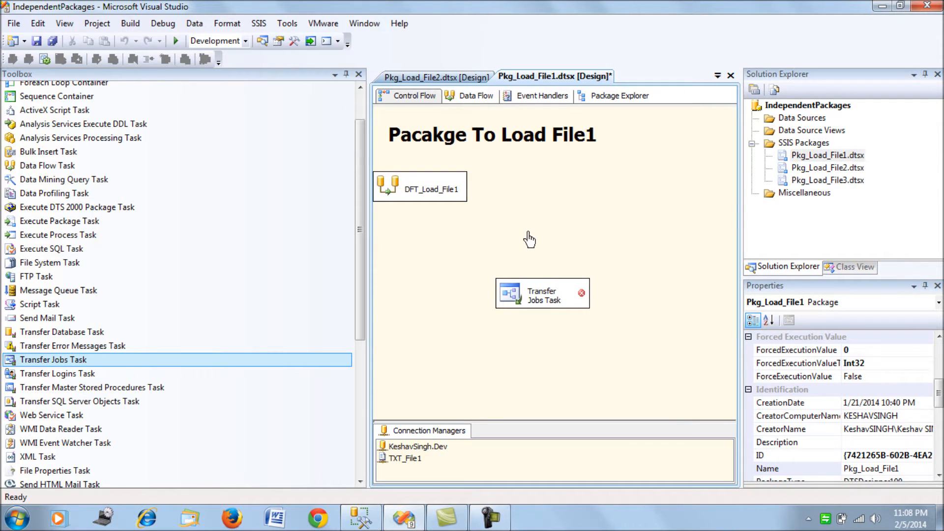
mouse_move(520, 235)
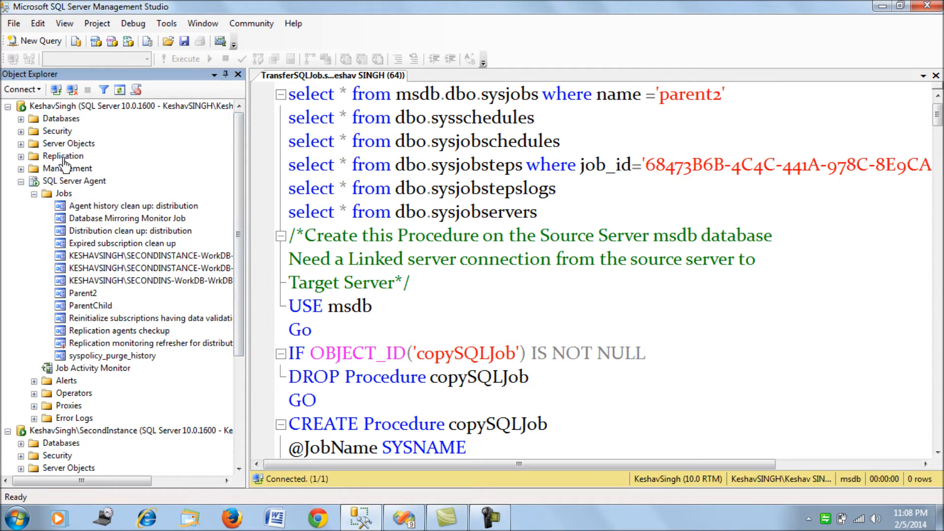
scroll(down, 3)
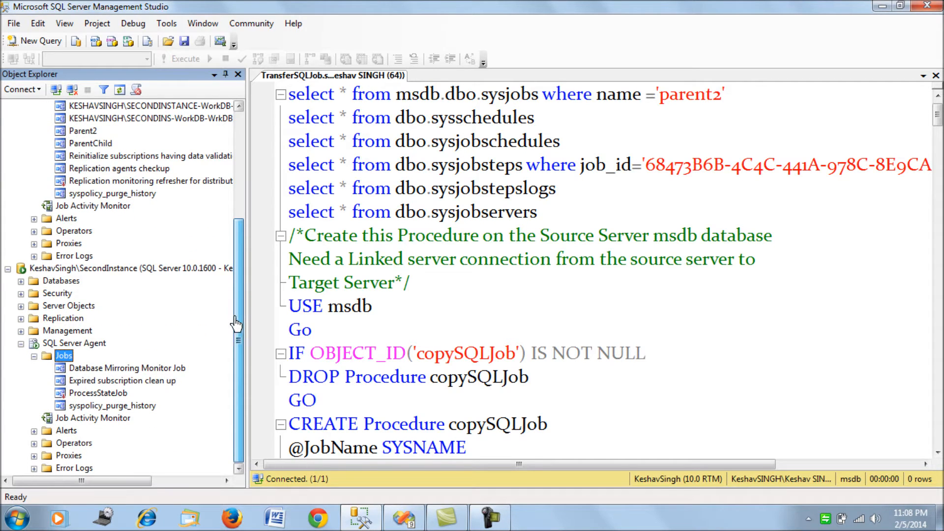
click(120, 268)
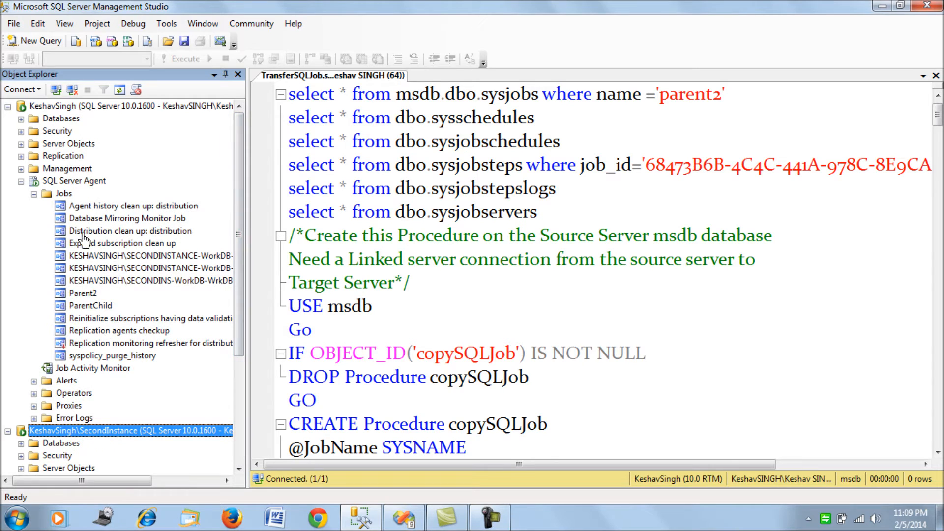
mouse_move(96, 219)
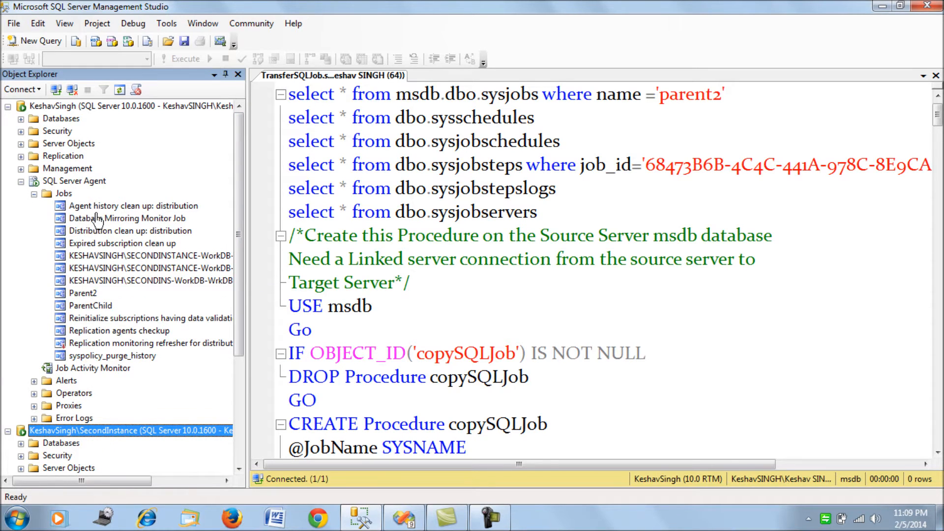
mouse_move(106, 281)
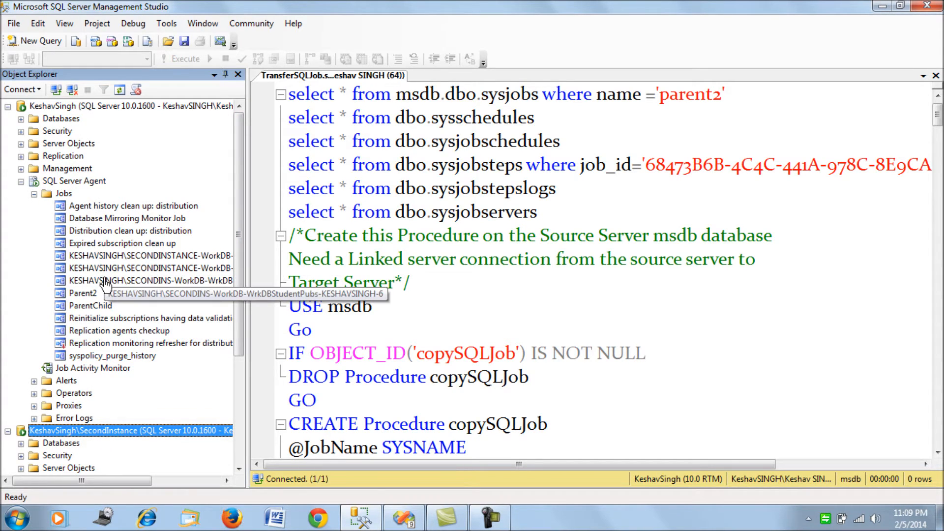
mouse_move(251, 337)
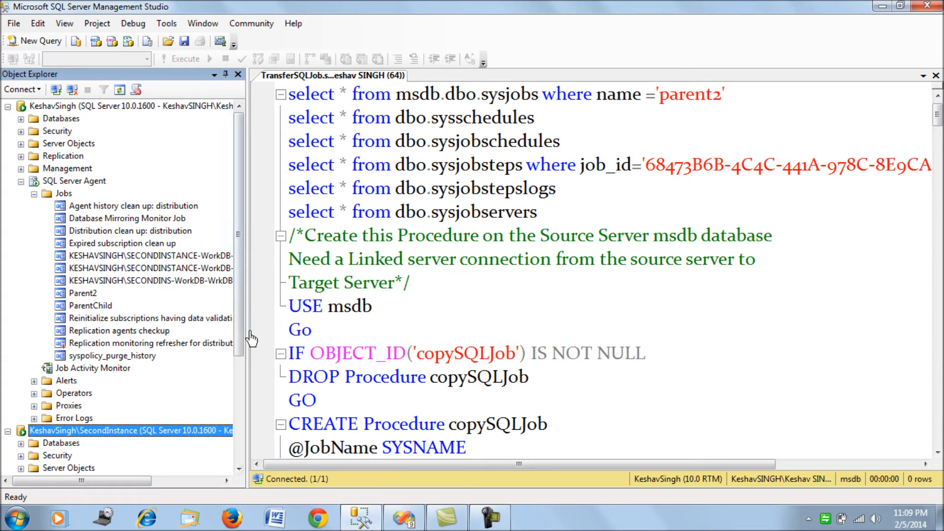
mouse_move(181, 318)
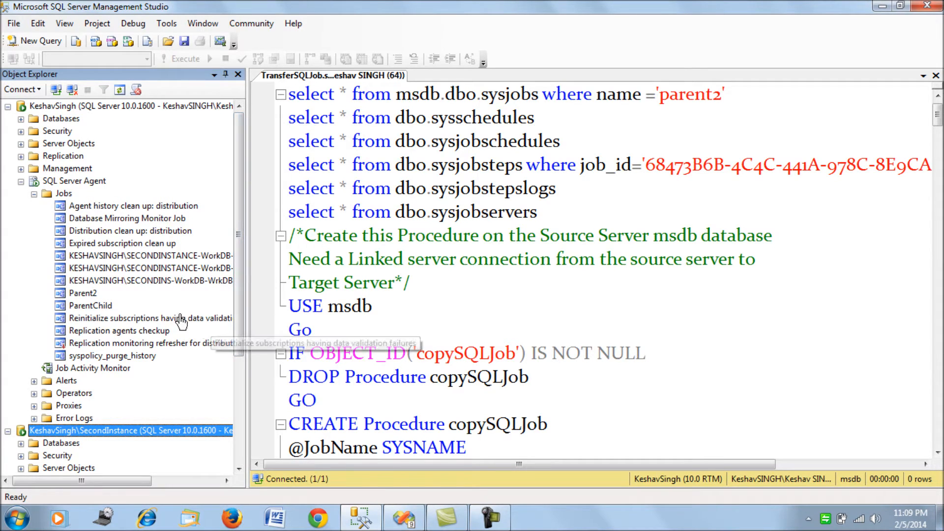
click(82, 293)
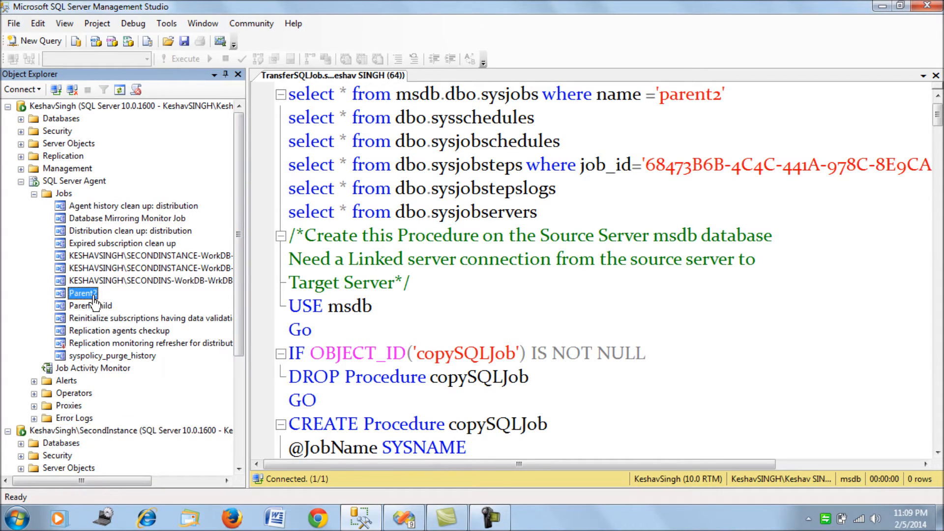
right_click(81, 294)
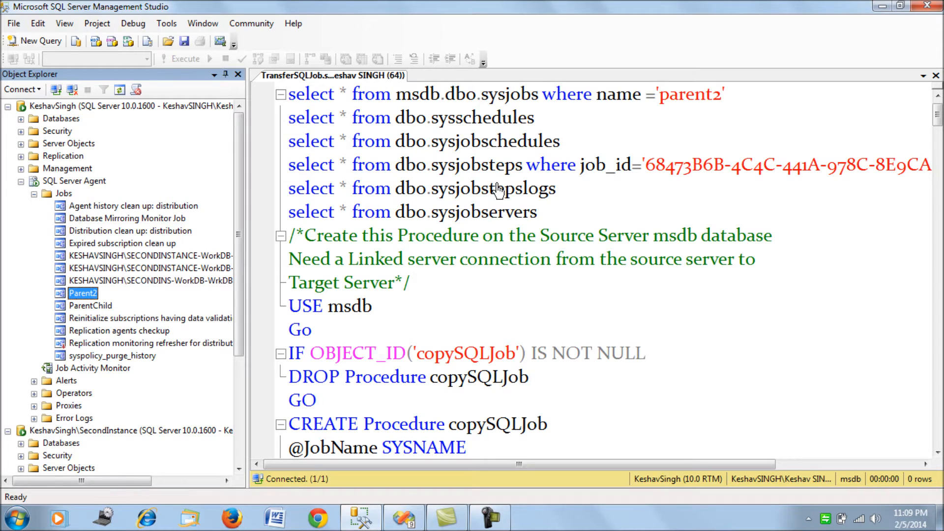
Review Parent2's Steps, weekly Sunday schedule, Alerts and Targets pages, then cancel without changes.
double_click(82, 293)
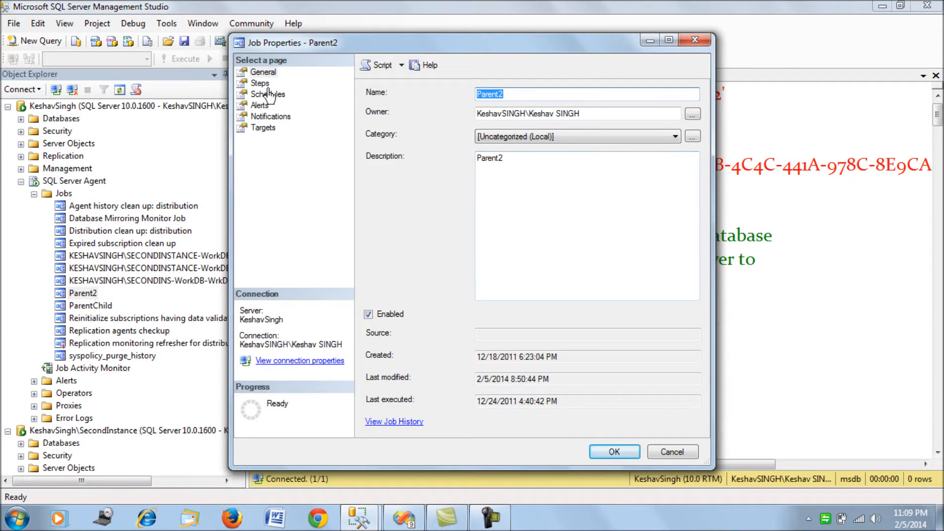
click(260, 83)
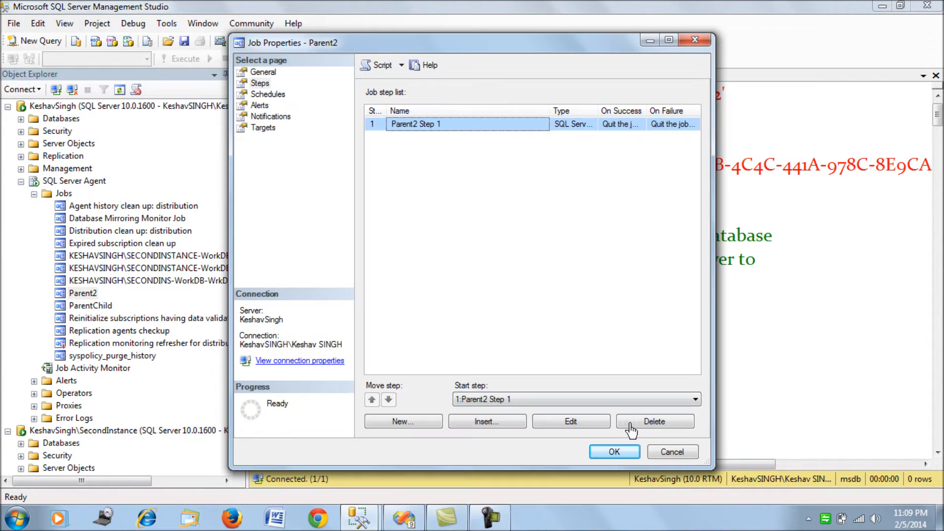
click(268, 94)
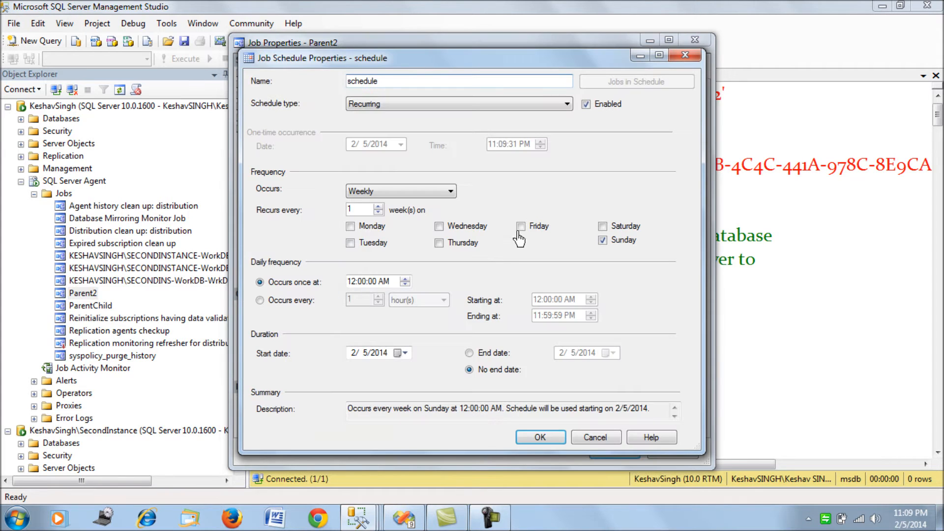
click(540, 437)
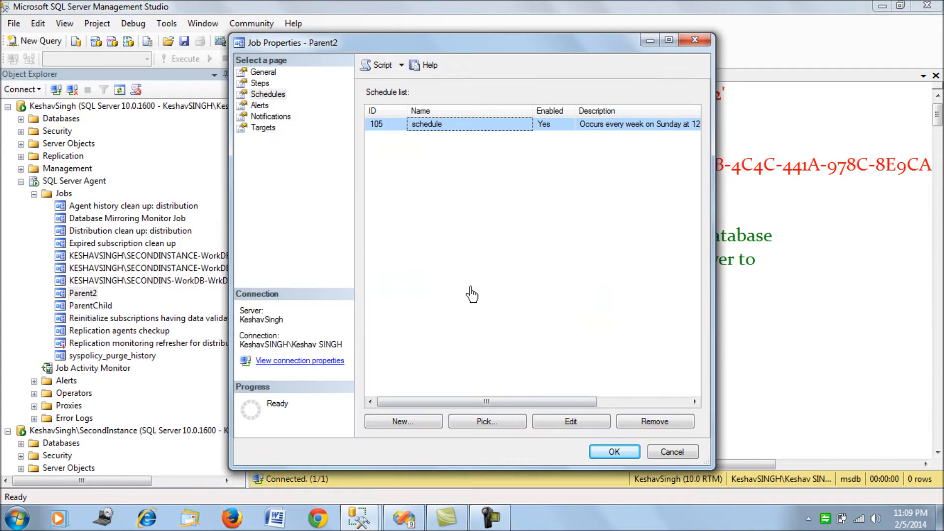
click(260, 105)
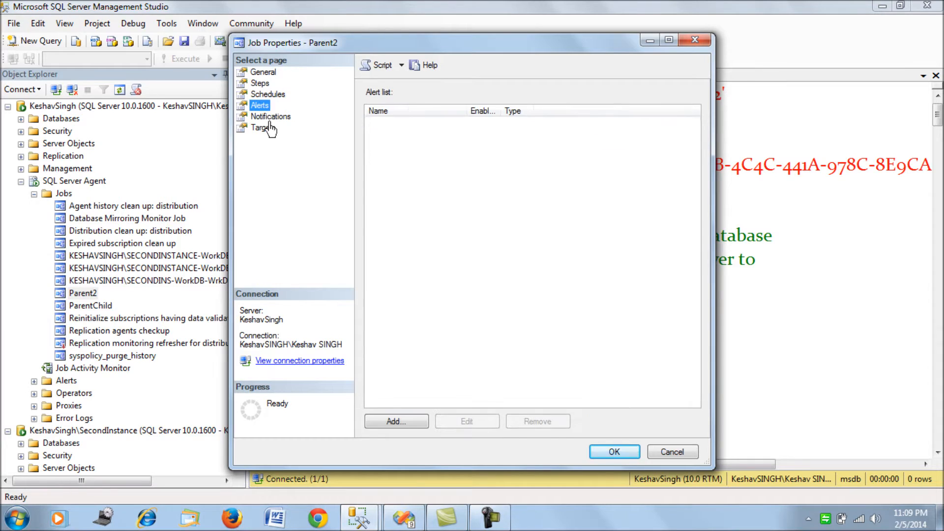
click(264, 127)
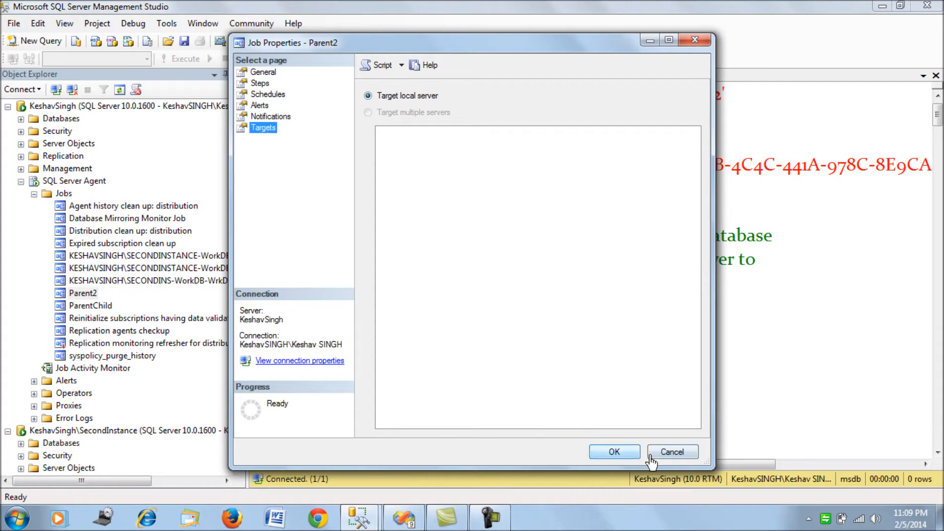
click(672, 451)
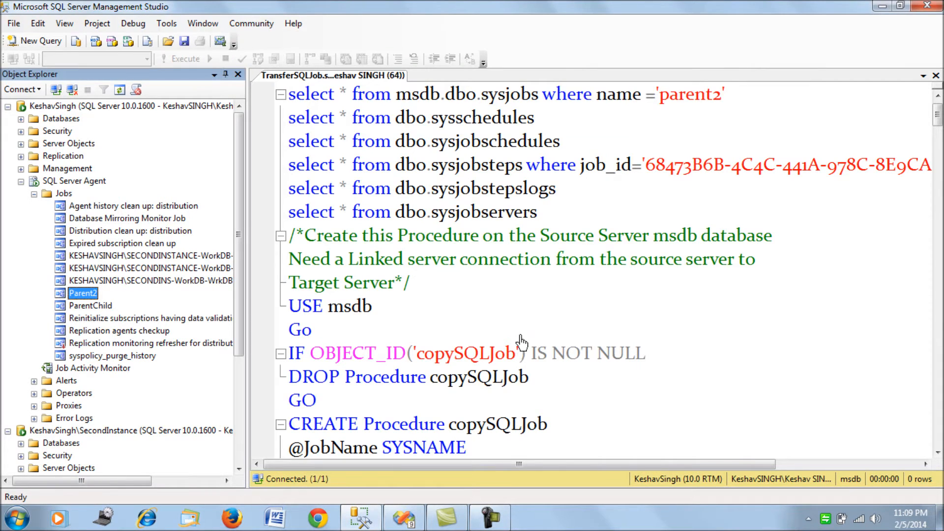
mouse_move(527, 270)
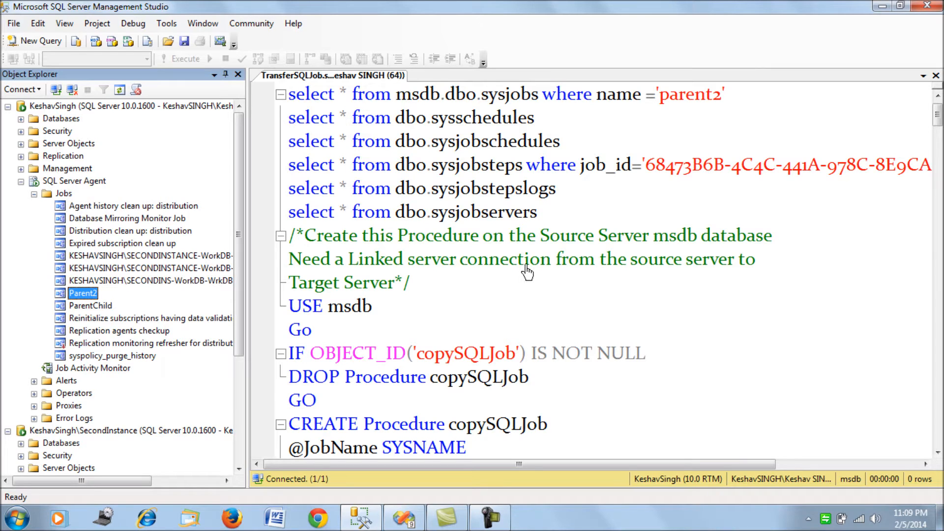
mouse_move(530, 267)
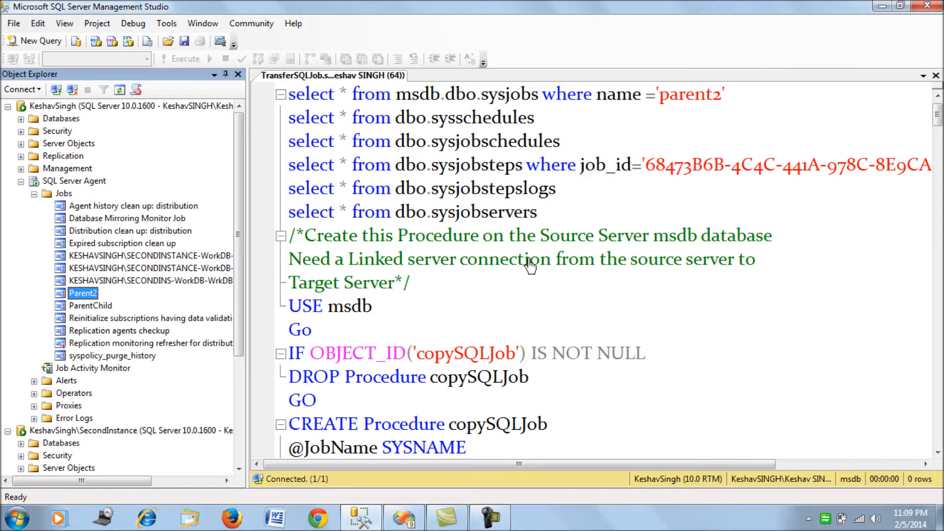
mouse_move(549, 232)
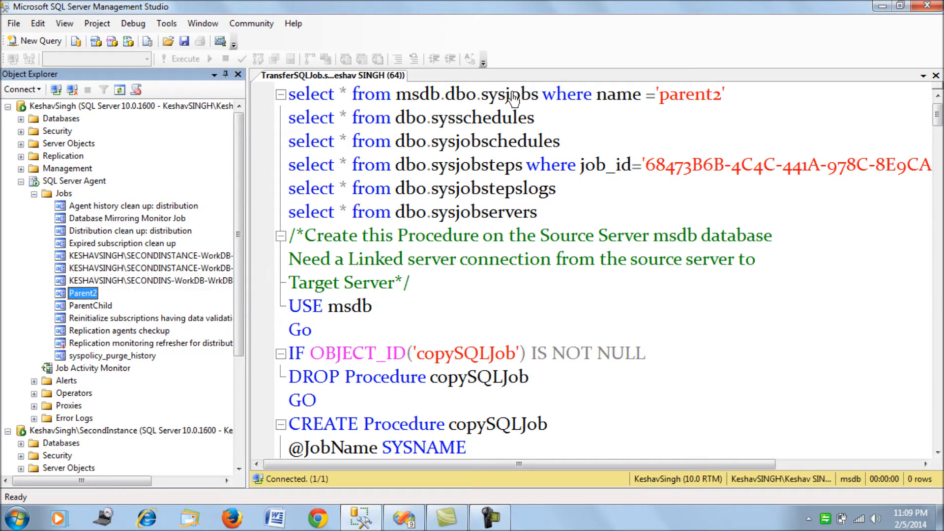
mouse_move(559, 138)
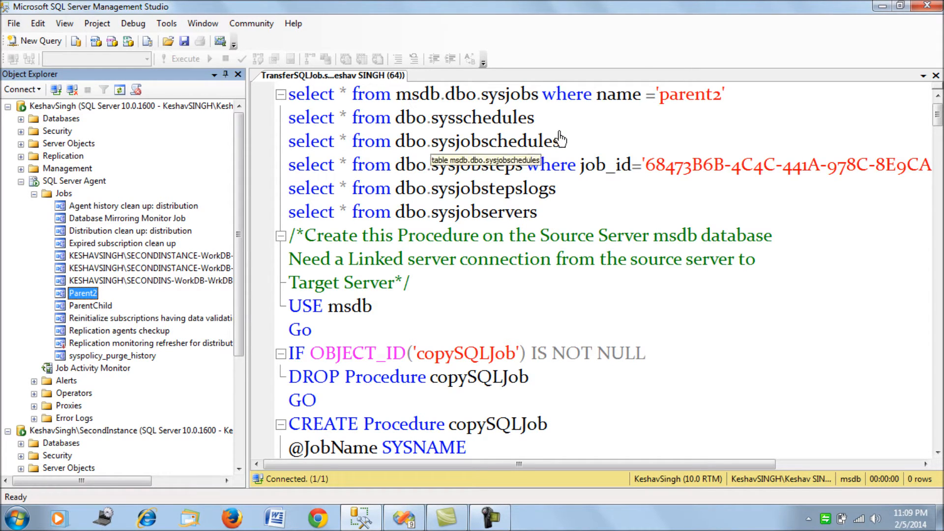
mouse_move(752, 96)
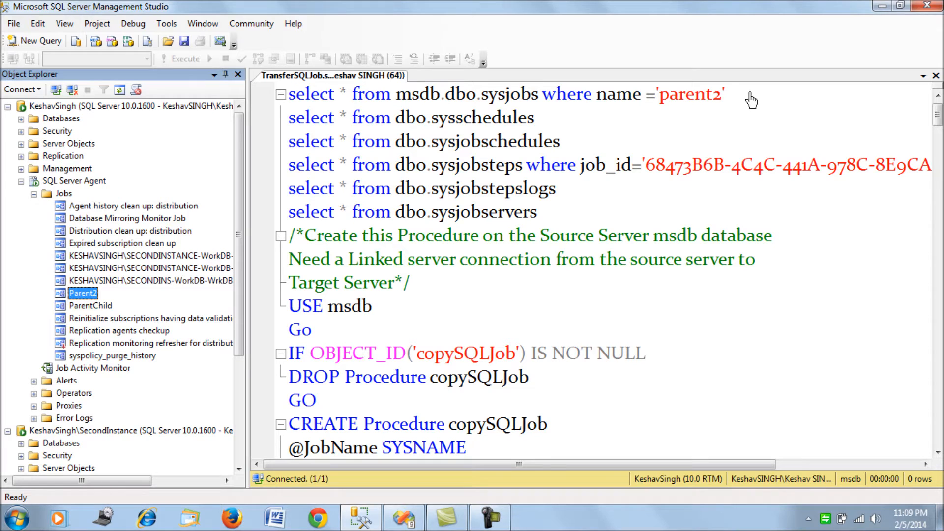
Run the sysjobs, sysschedules and sysjobschedules queries for parent2 in msdb.
triple_click(505, 94)
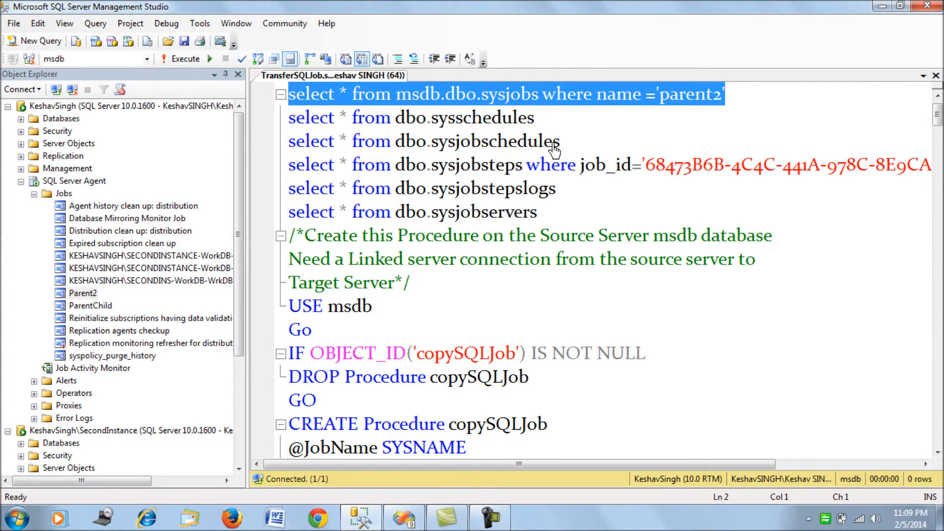
click(179, 59)
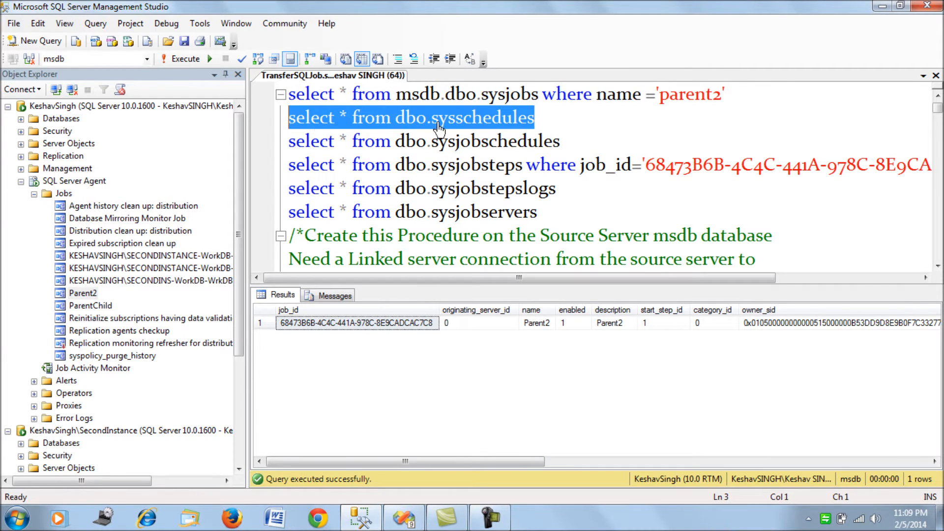
click(209, 58)
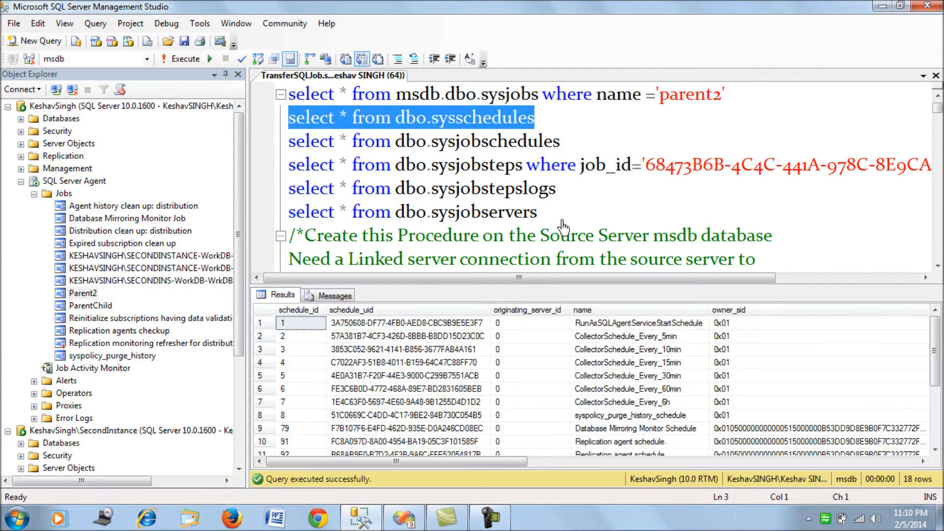
scroll(down, 3)
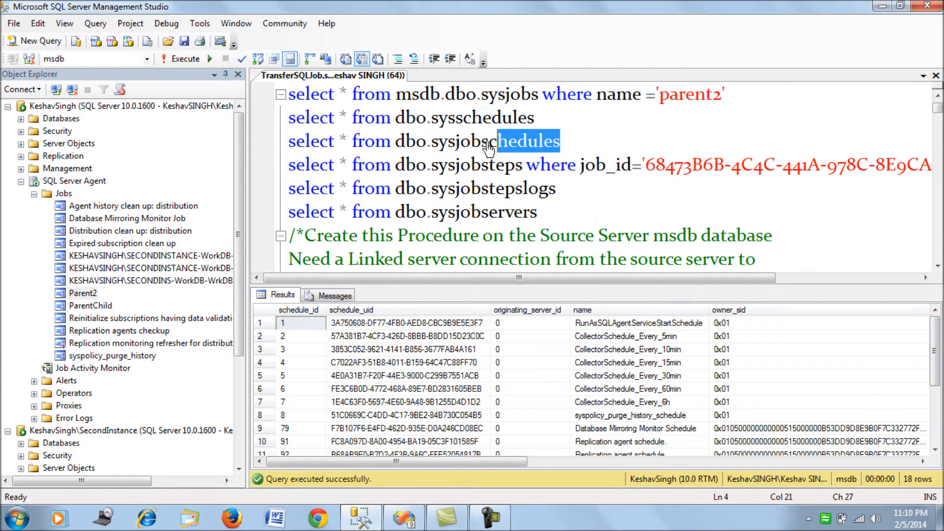
triple_click(422, 140)
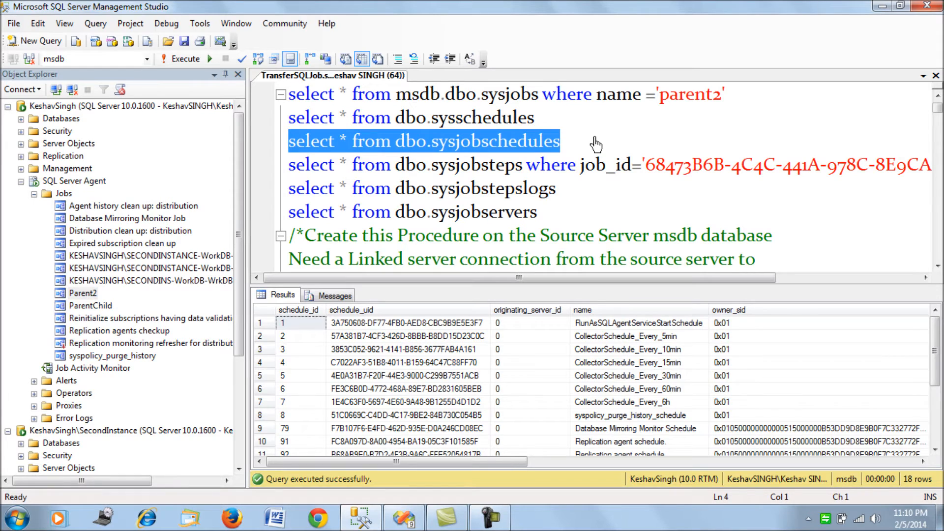
click(184, 58)
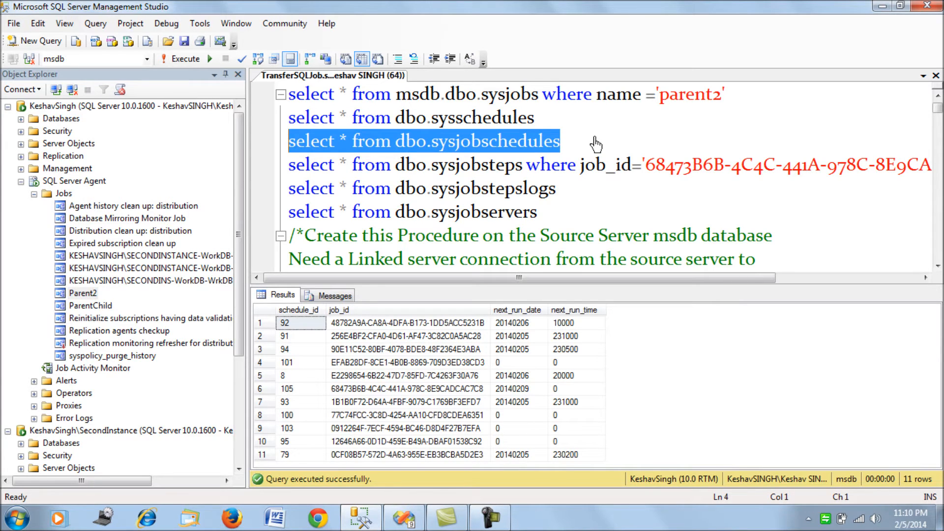
mouse_move(594, 165)
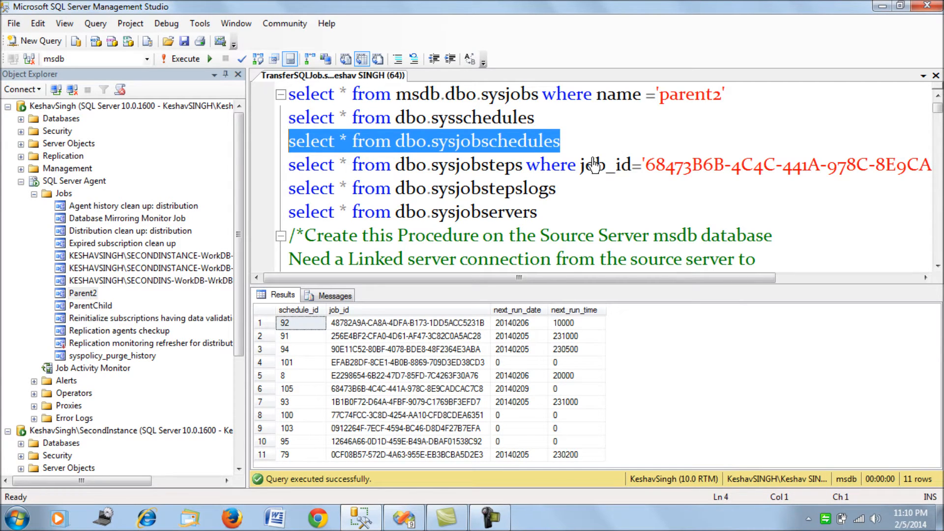
Run the sysjobsteps and sysjobservers queries and remove the sysjobstepslogs line.
click(539, 164)
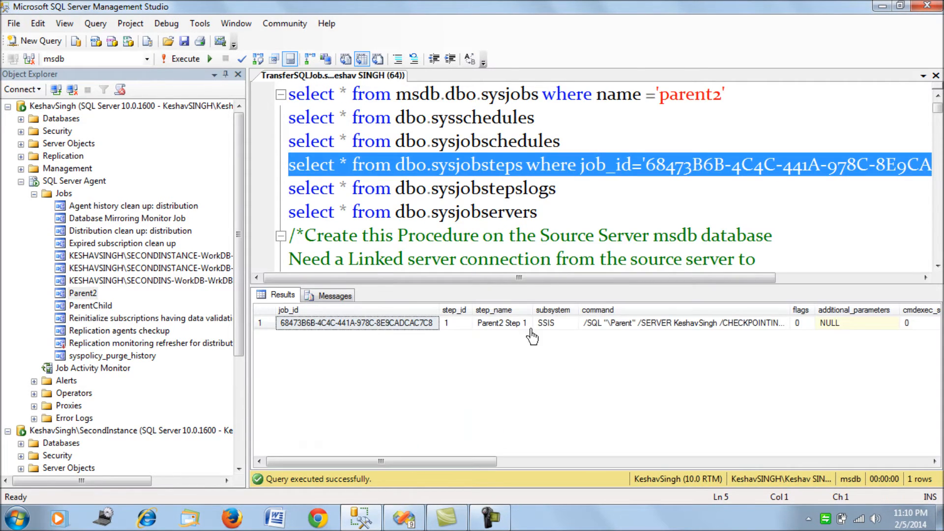
click(501, 323)
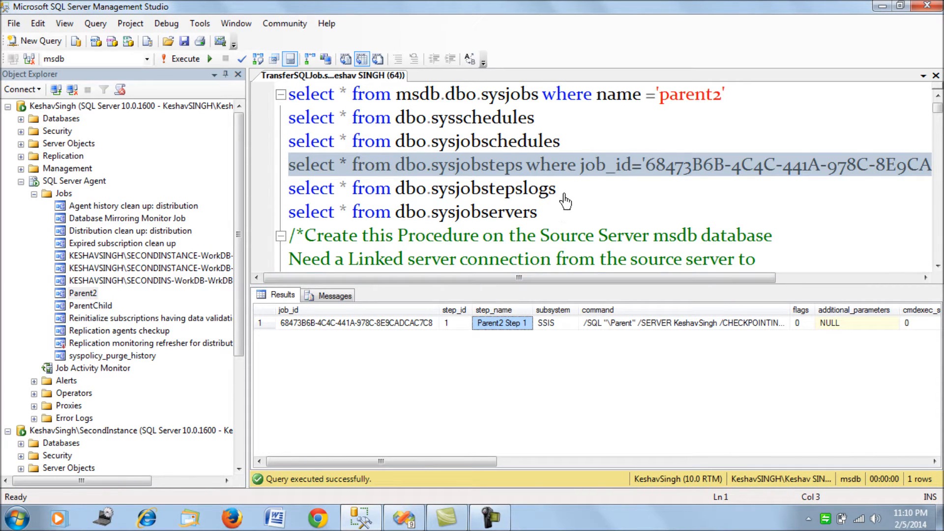
triple_click(412, 212)
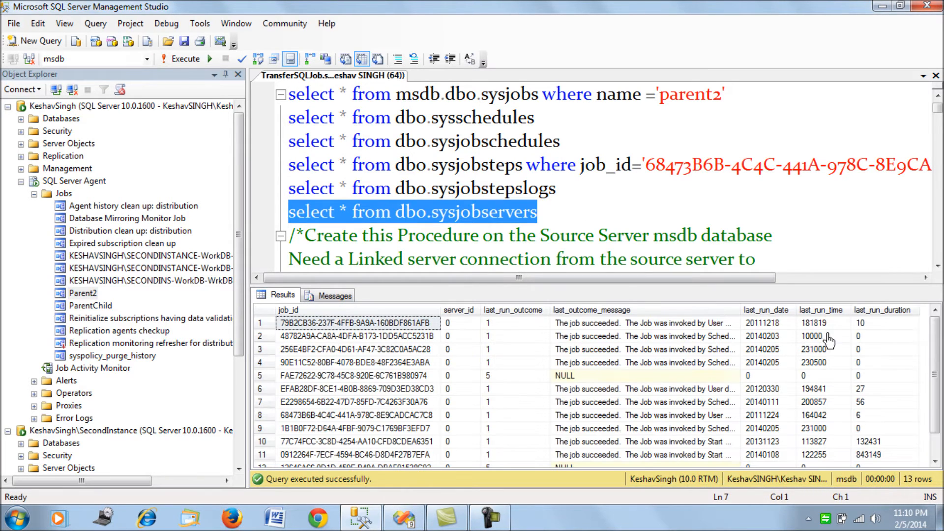
scroll(down, 3)
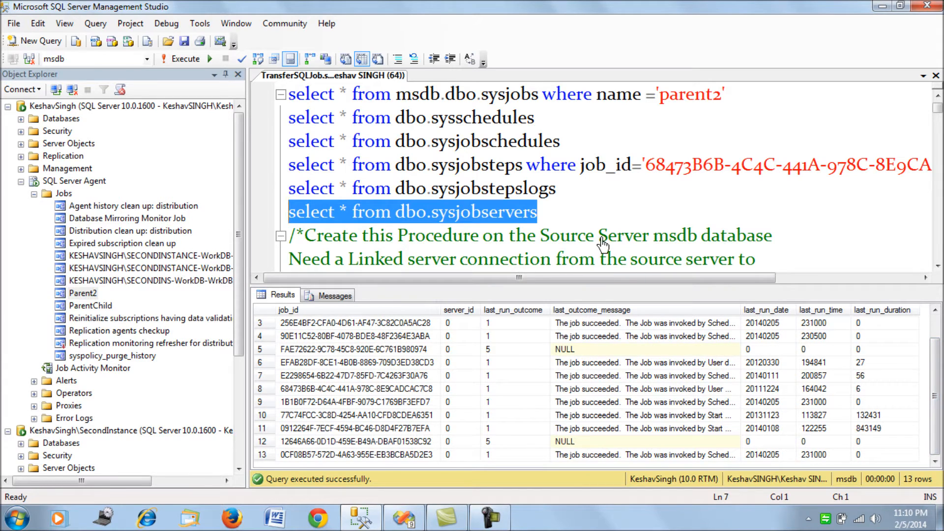
click(576, 199)
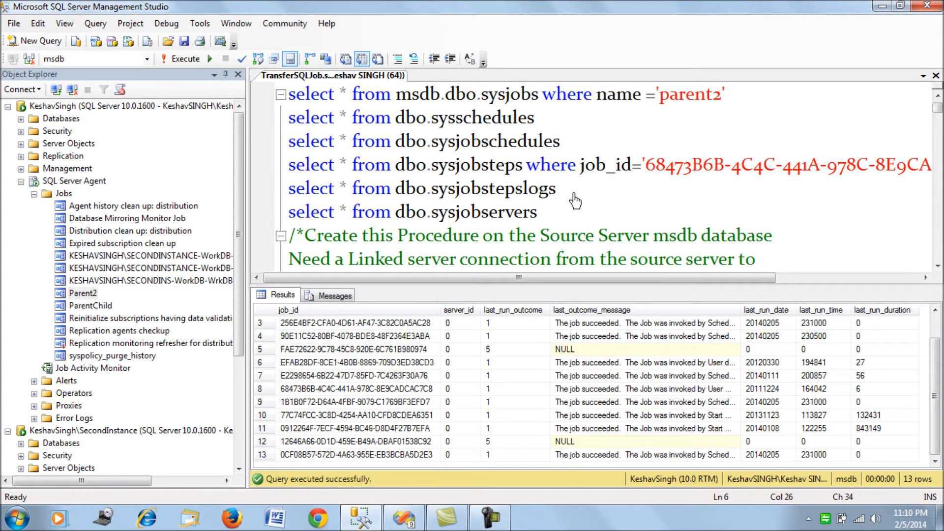
click(557, 188)
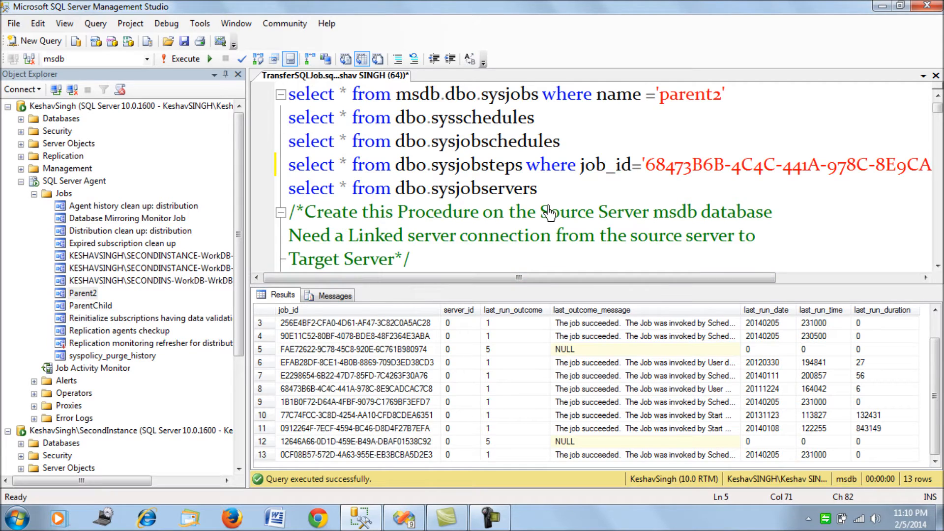
mouse_move(554, 201)
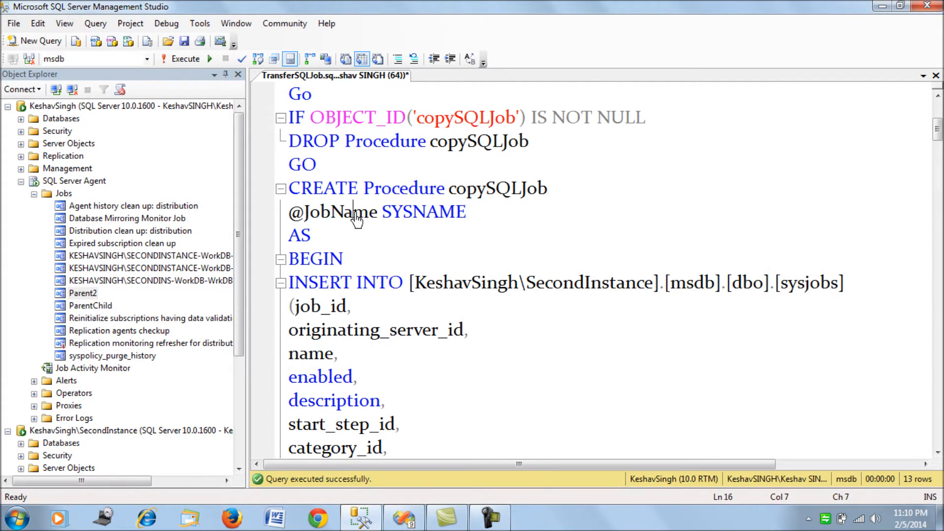
Browse the server objects and acknowledge the successful SecondInstance linked server connection test.
double_click(332, 140)
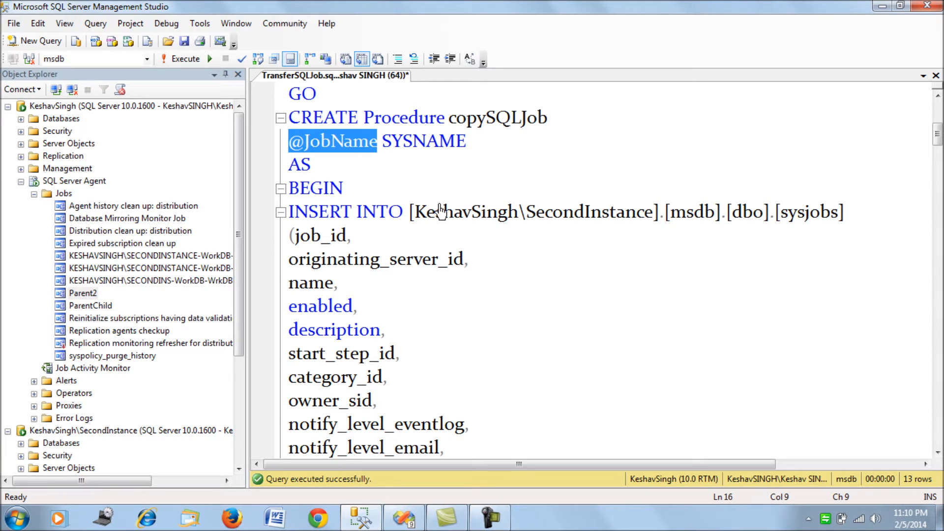
mouse_move(139, 198)
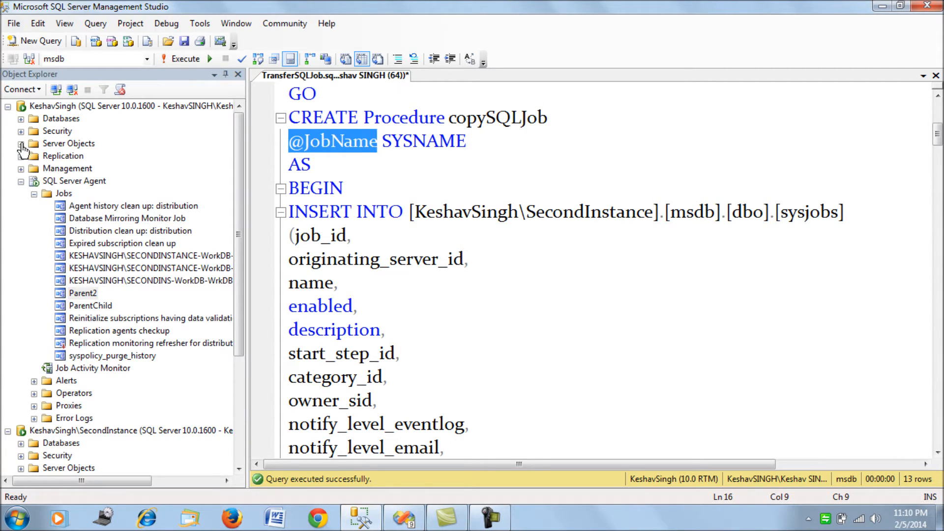
click(20, 156)
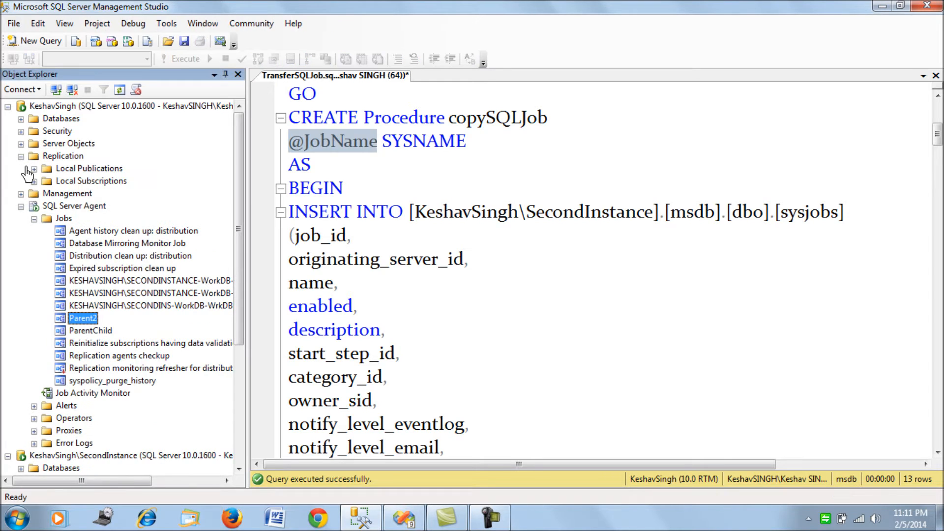
click(20, 157)
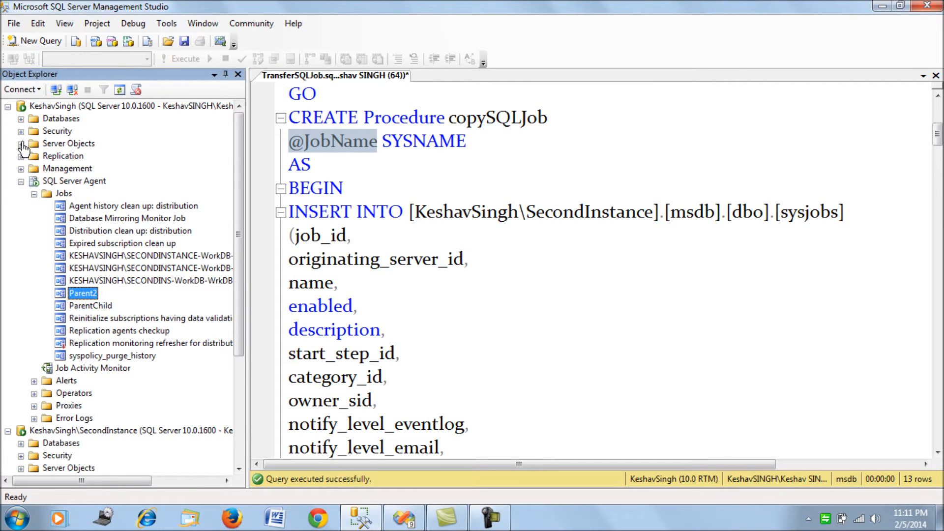
click(21, 144)
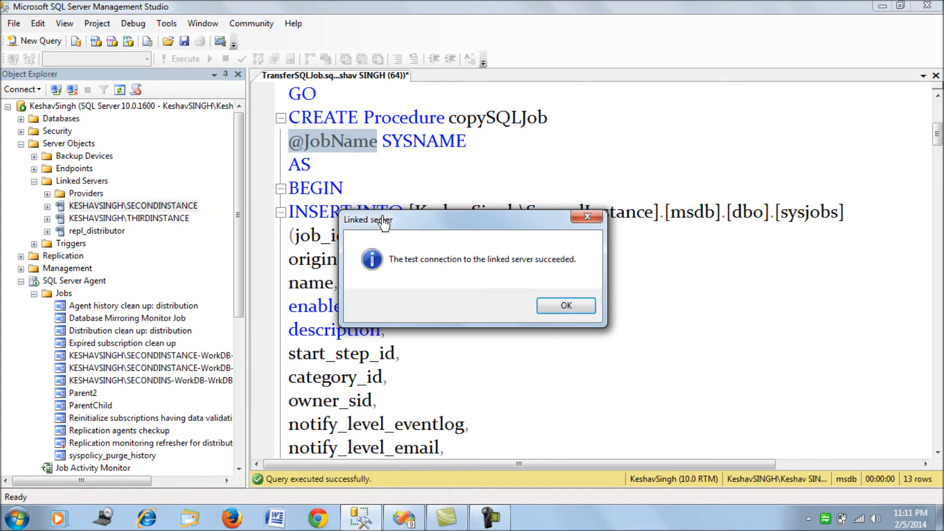
click(565, 305)
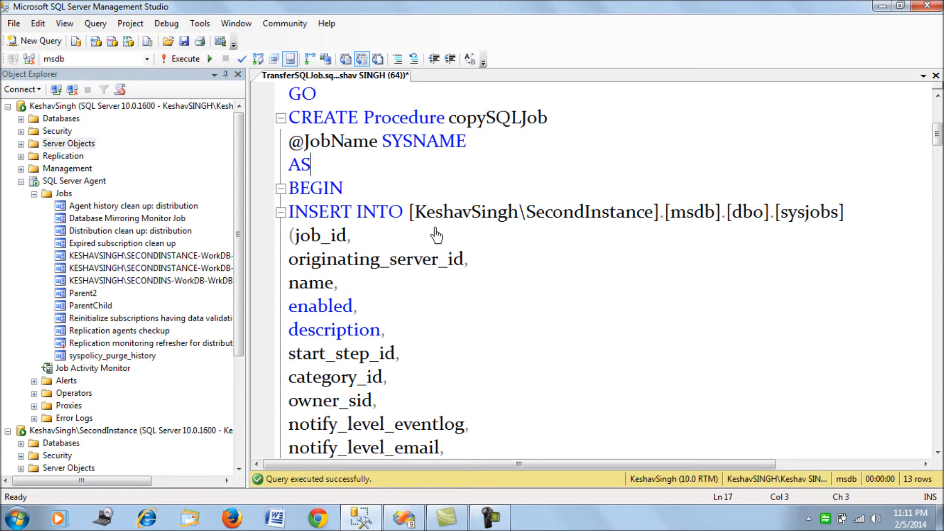
scroll(down, 3)
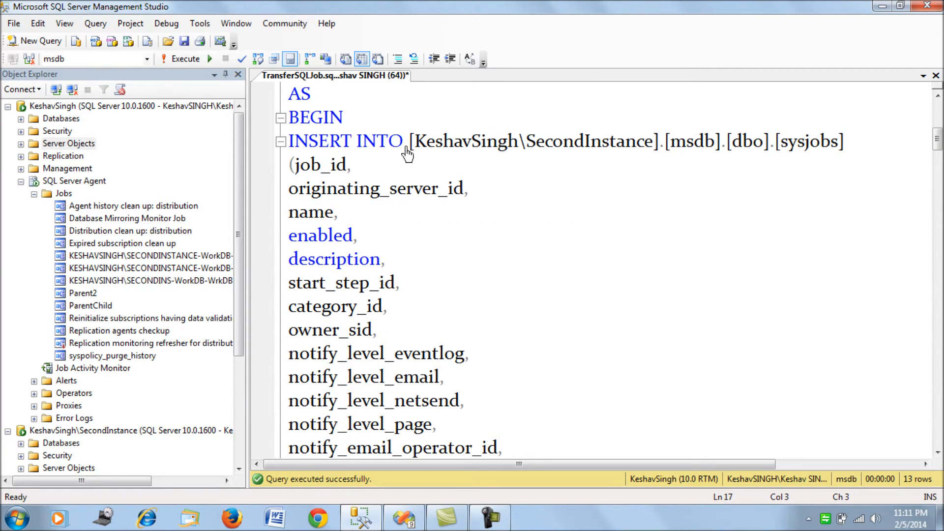
drag(508, 140, 846, 141)
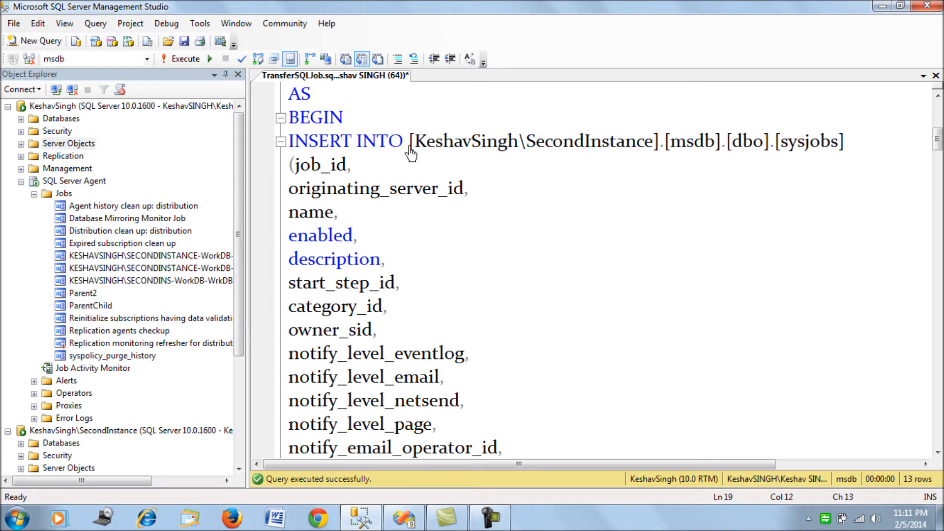
scroll(down, 3)
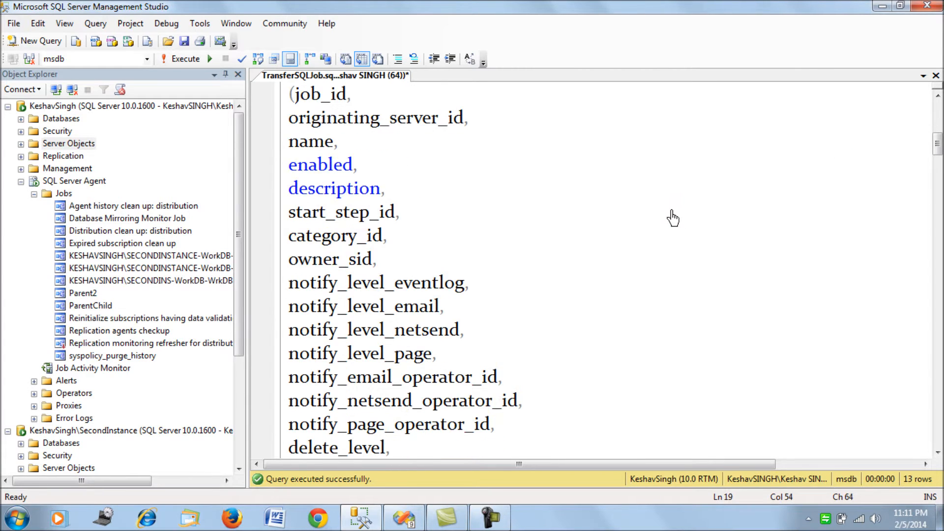
scroll(down, 3)
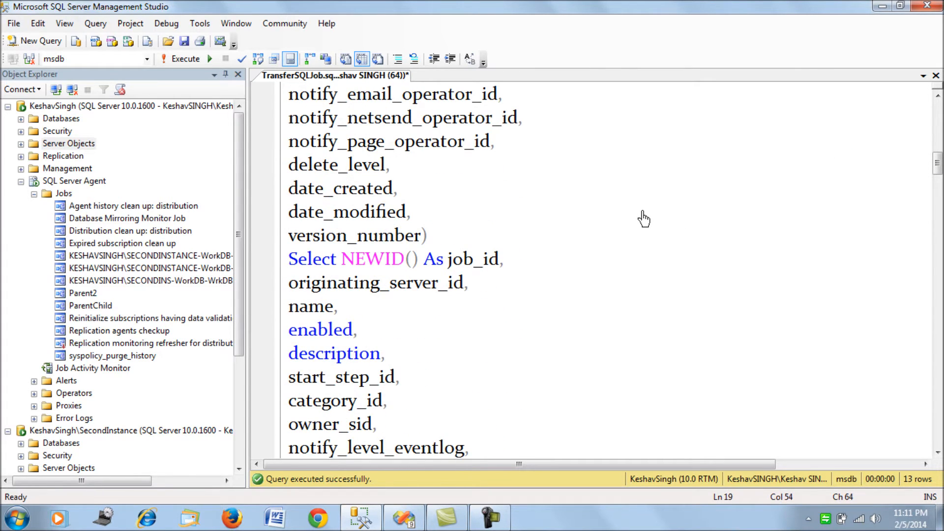
scroll(down, 3)
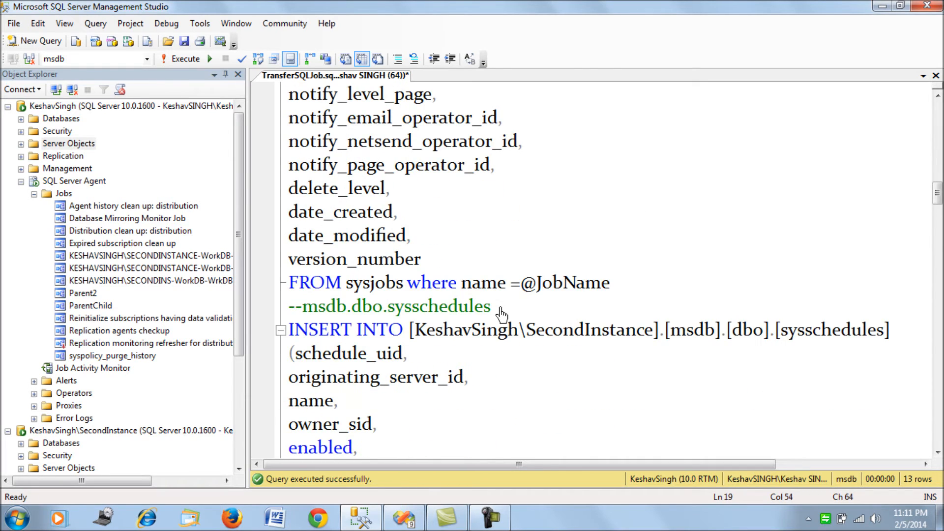
double_click(374, 282)
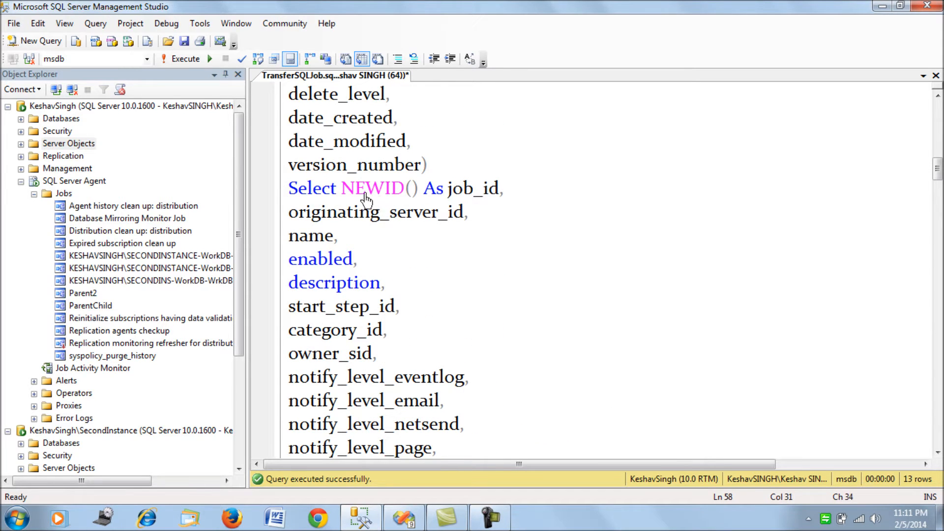
mouse_move(428, 214)
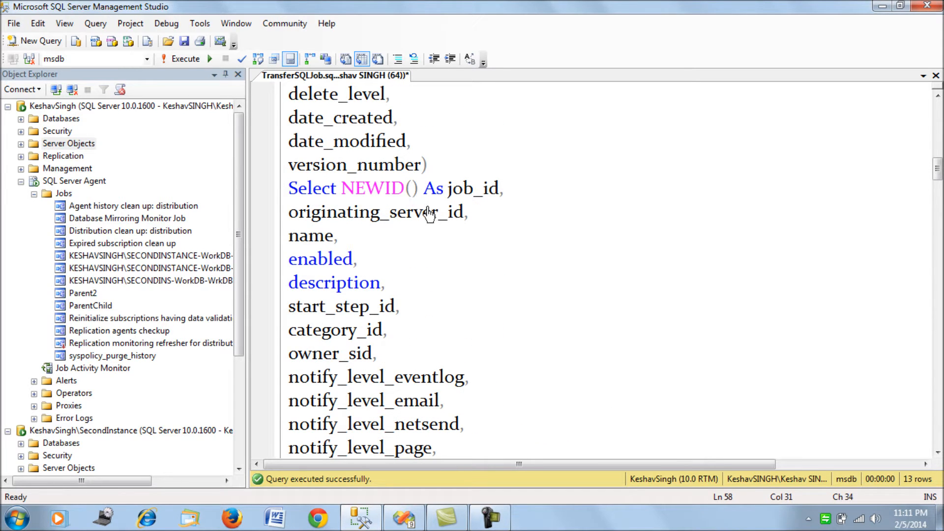
scroll(down, 3)
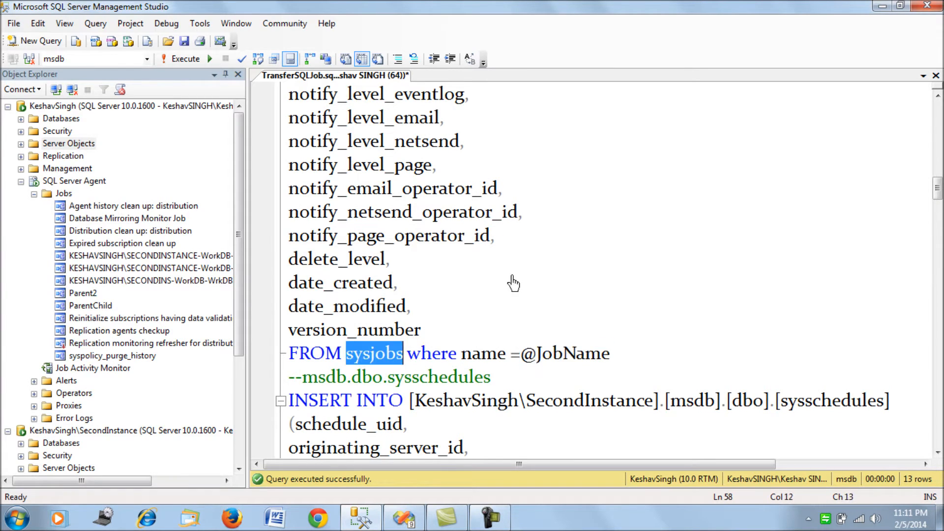
click(184, 58)
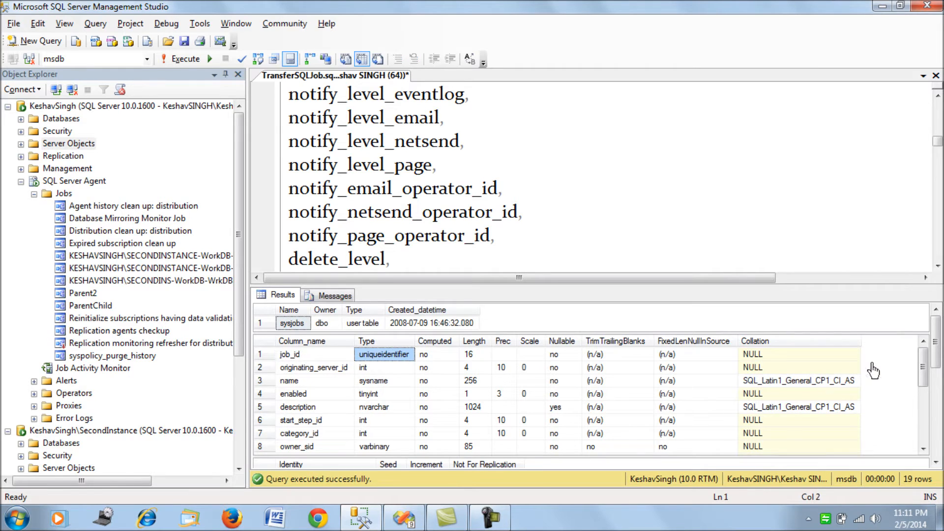
scroll(down, 3)
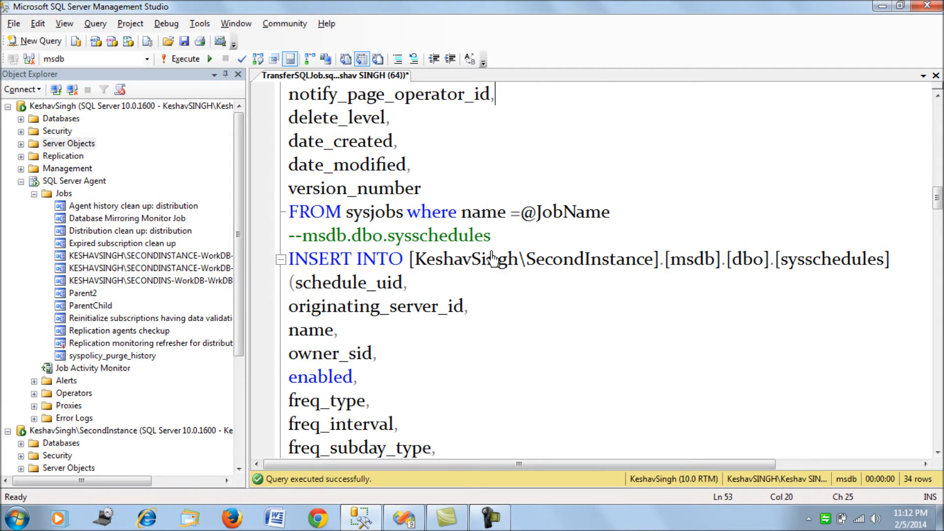
double_click(441, 235)
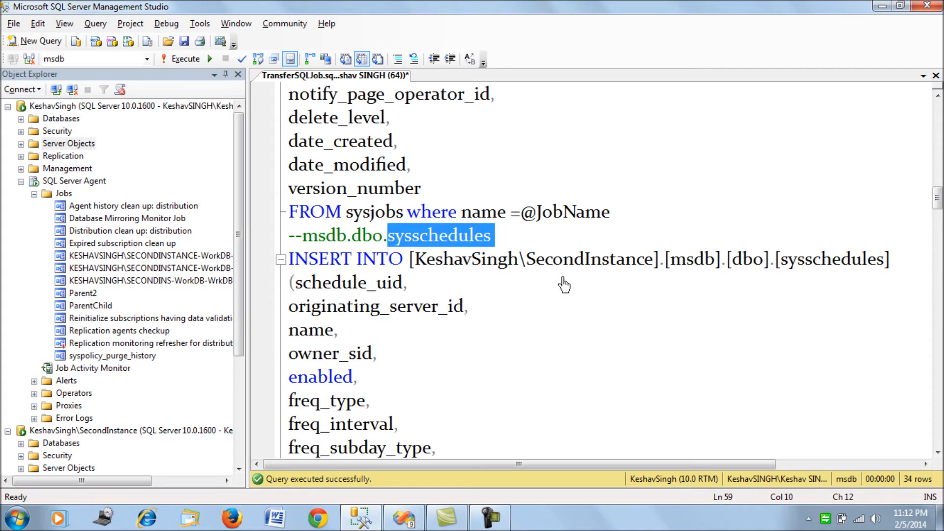
mouse_move(555, 291)
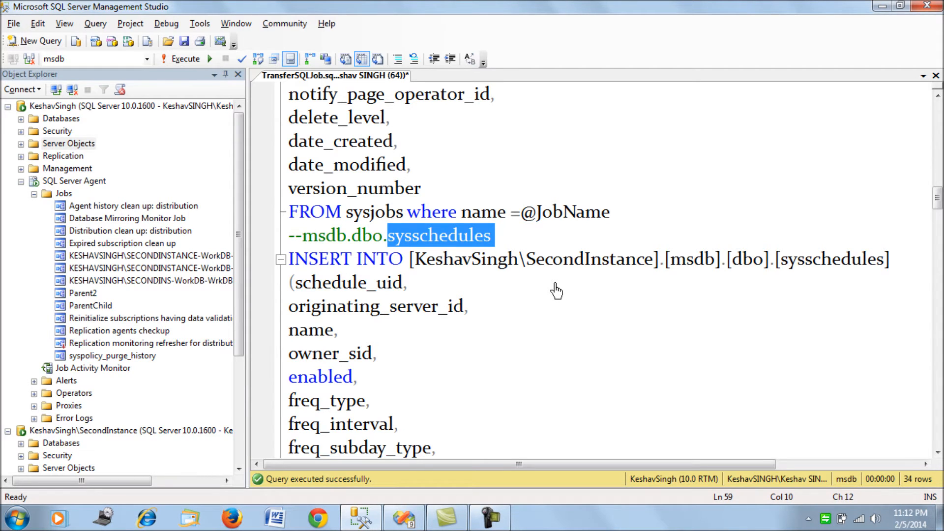
scroll(down, 3)
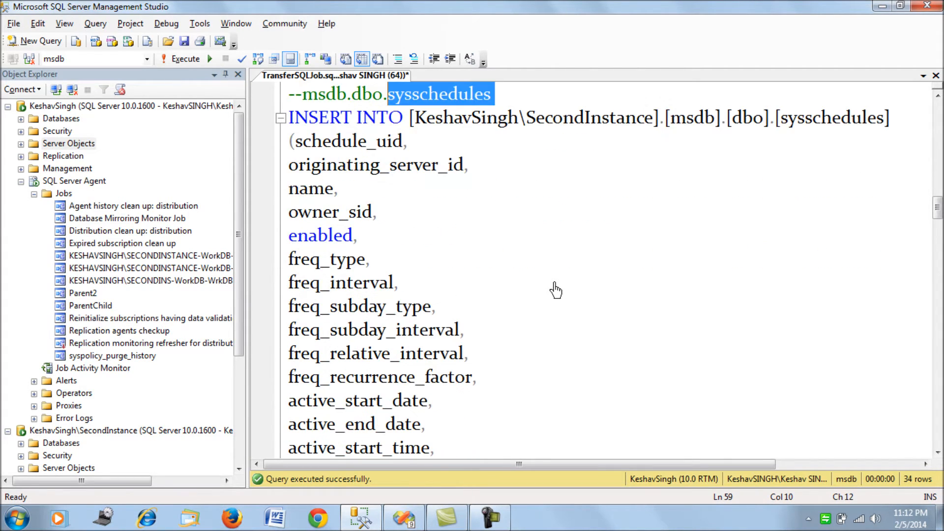
scroll(down, 3)
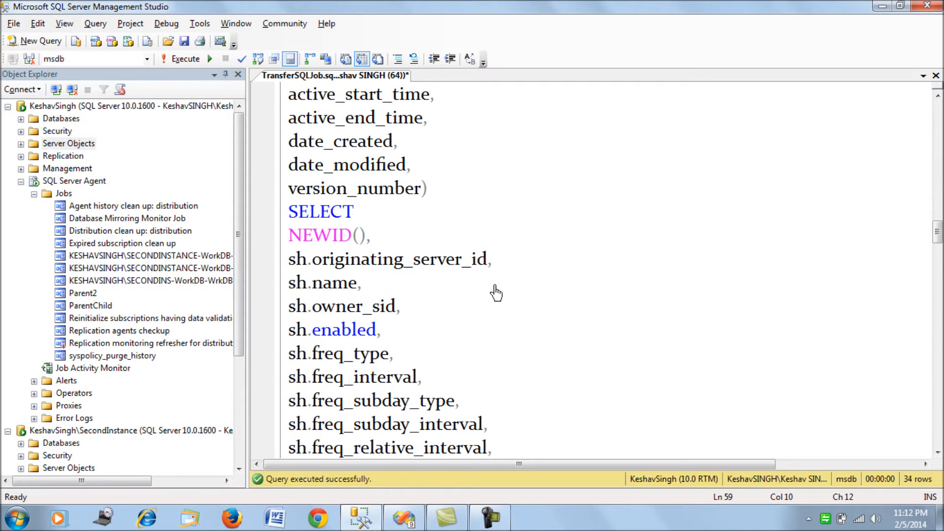
mouse_move(367, 241)
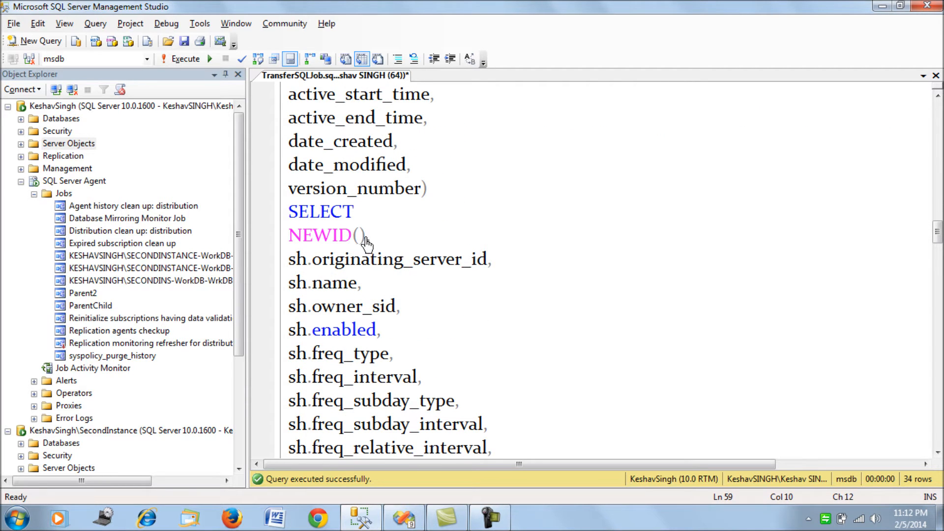
scroll(down, 3)
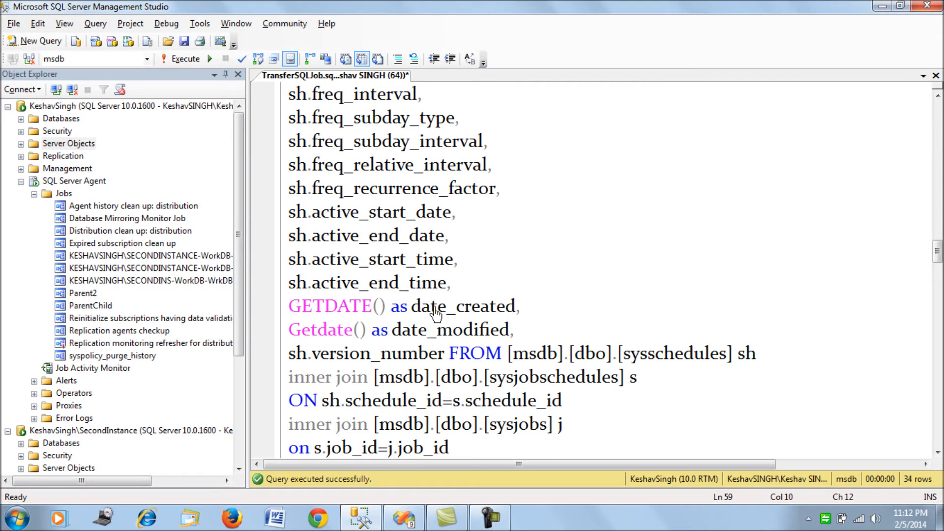
mouse_move(394, 343)
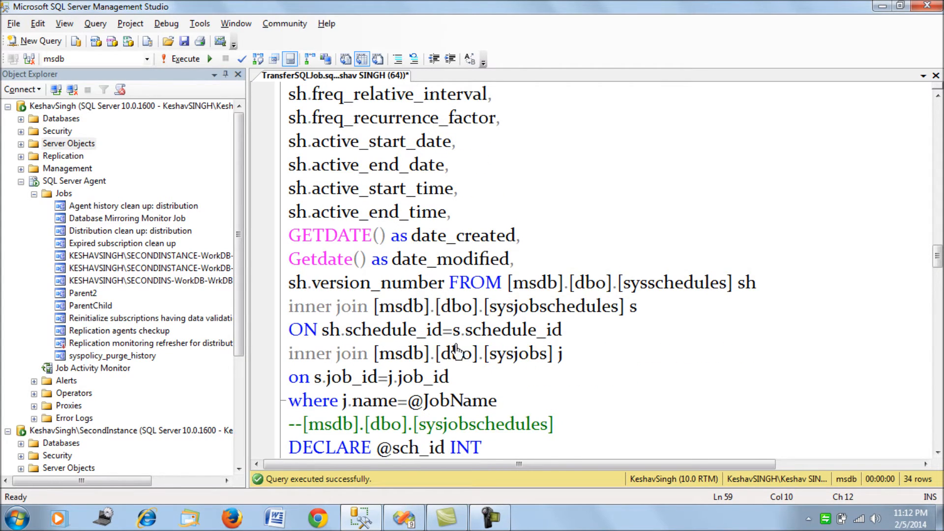
mouse_move(675, 289)
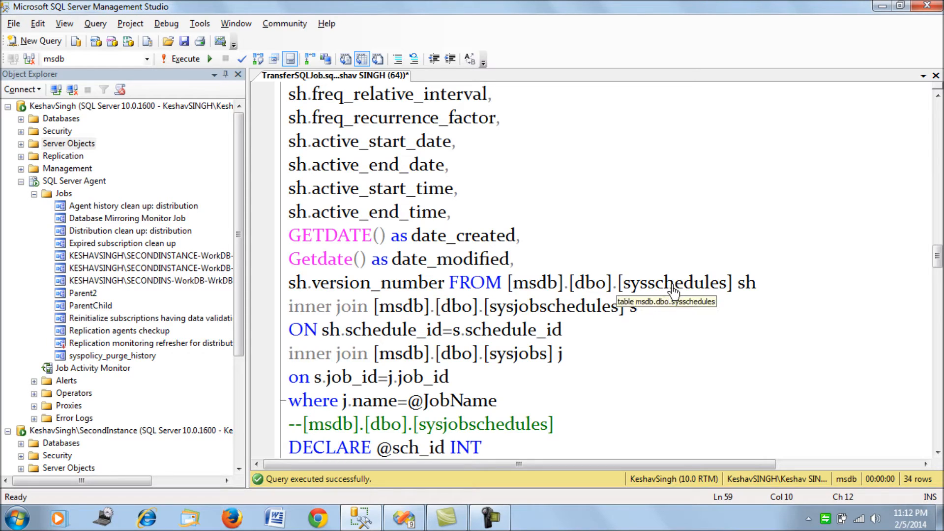
mouse_move(554, 319)
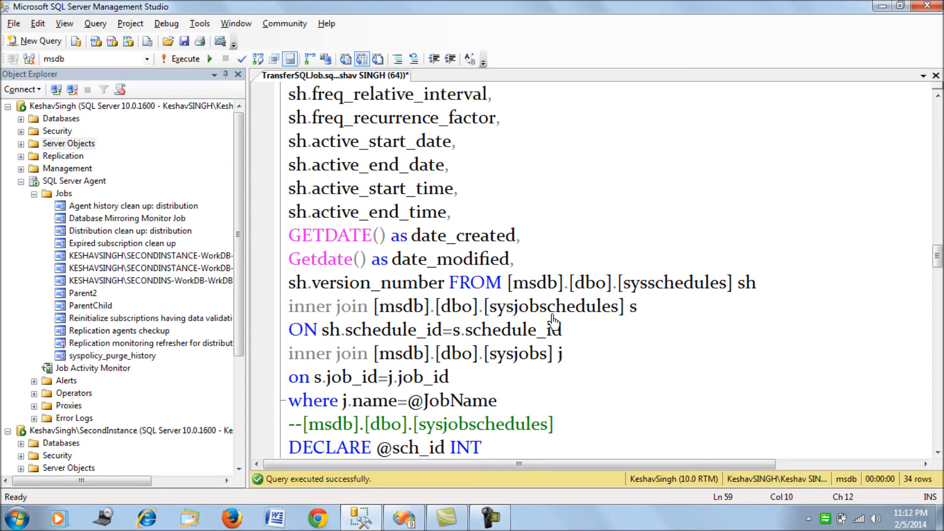
mouse_move(581, 336)
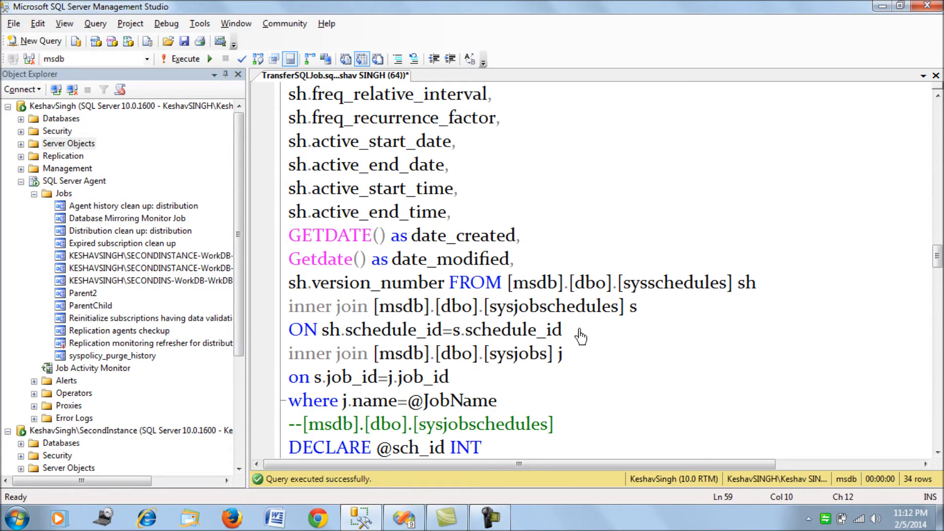
drag(345, 330, 559, 330)
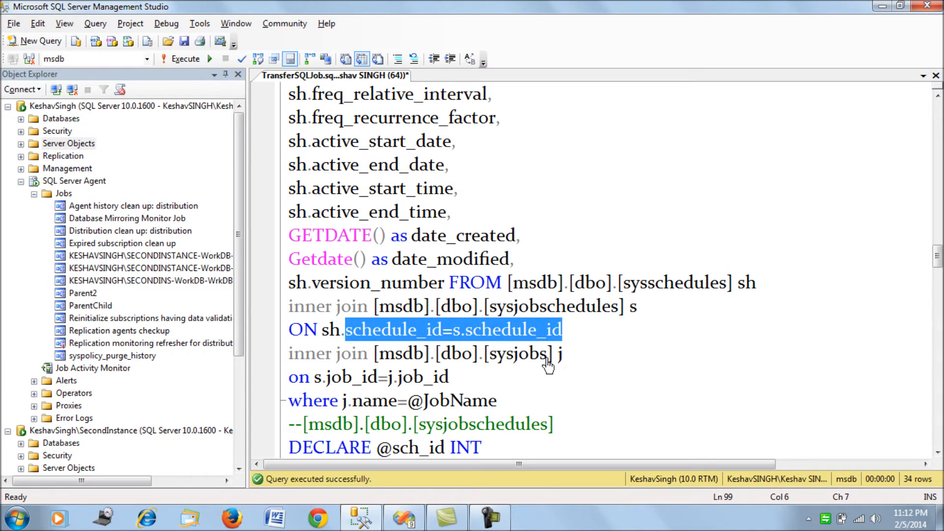
double_click(461, 400)
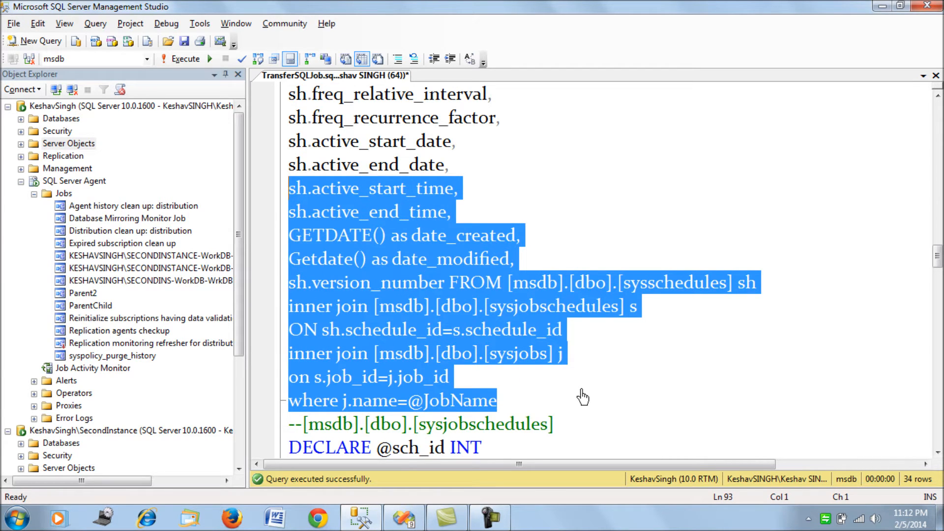
scroll(down, 3)
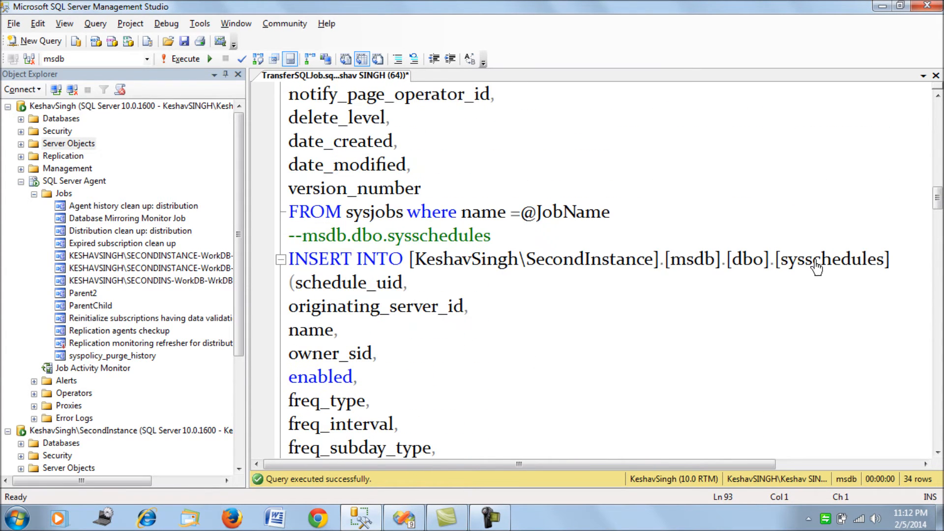
click(186, 58)
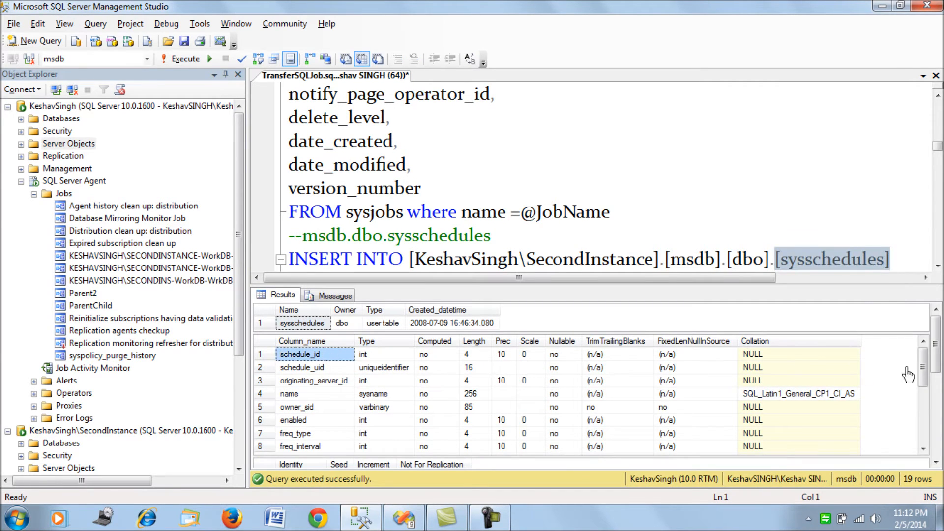
scroll(down, 3)
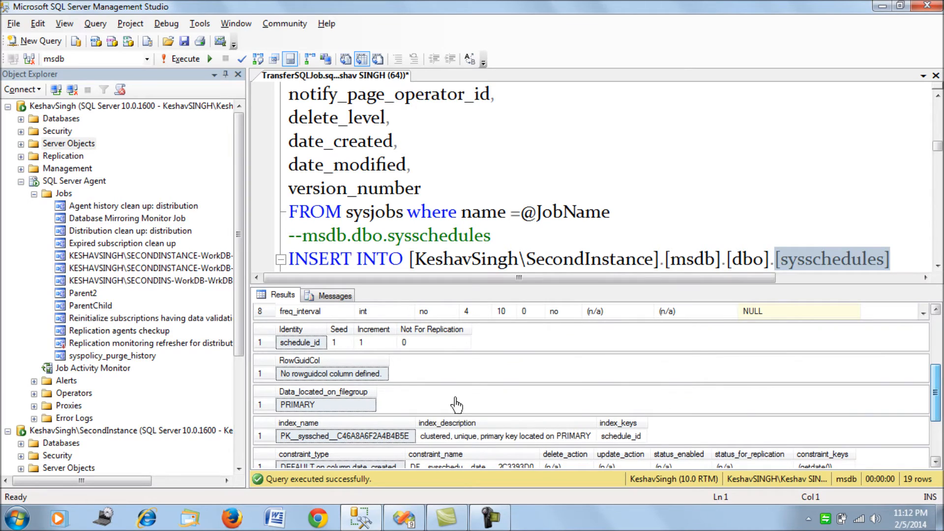
click(299, 342)
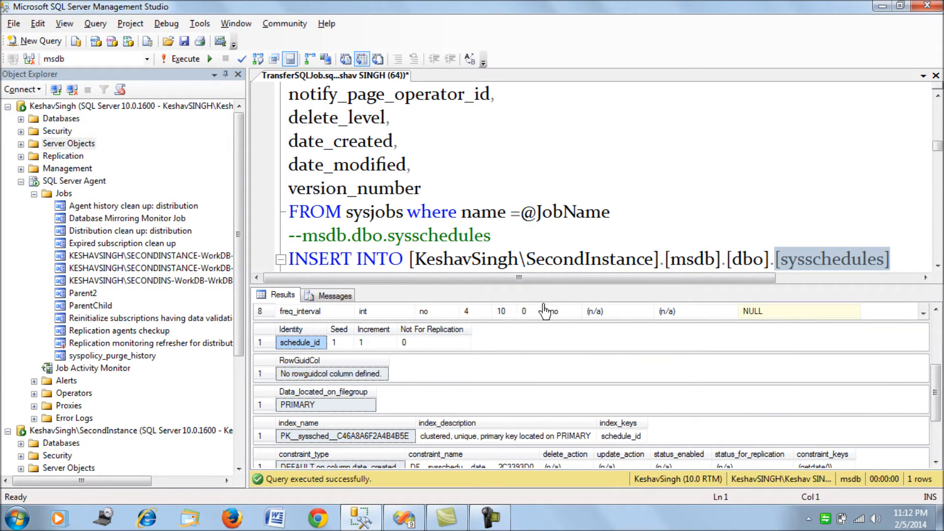
mouse_move(570, 249)
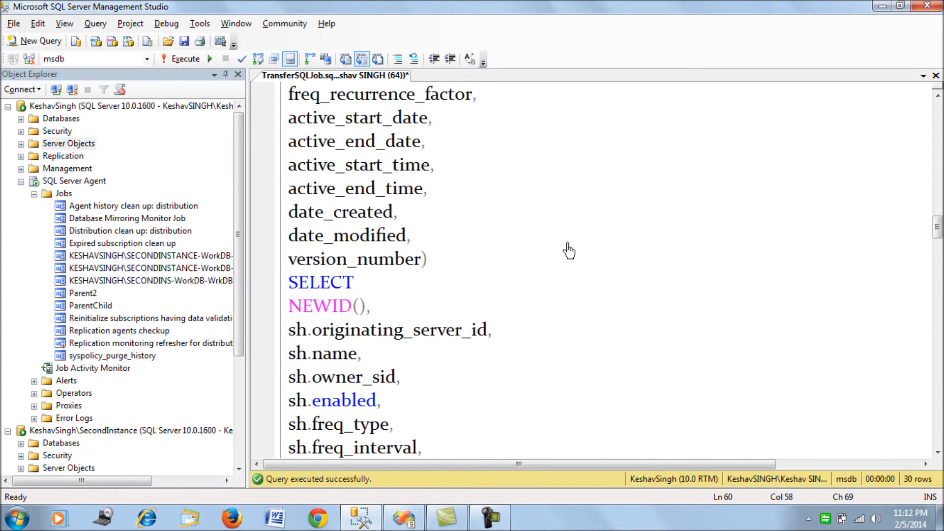
scroll(down, 3)
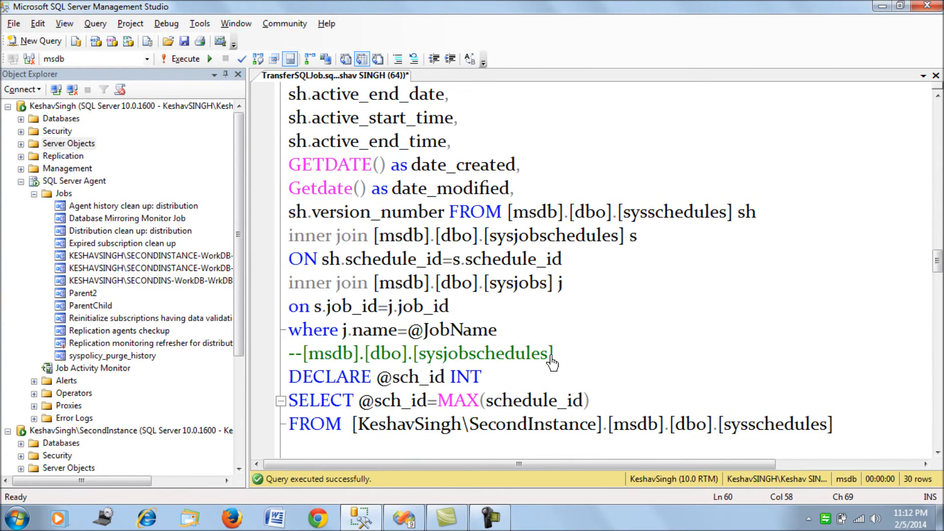
scroll(down, 3)
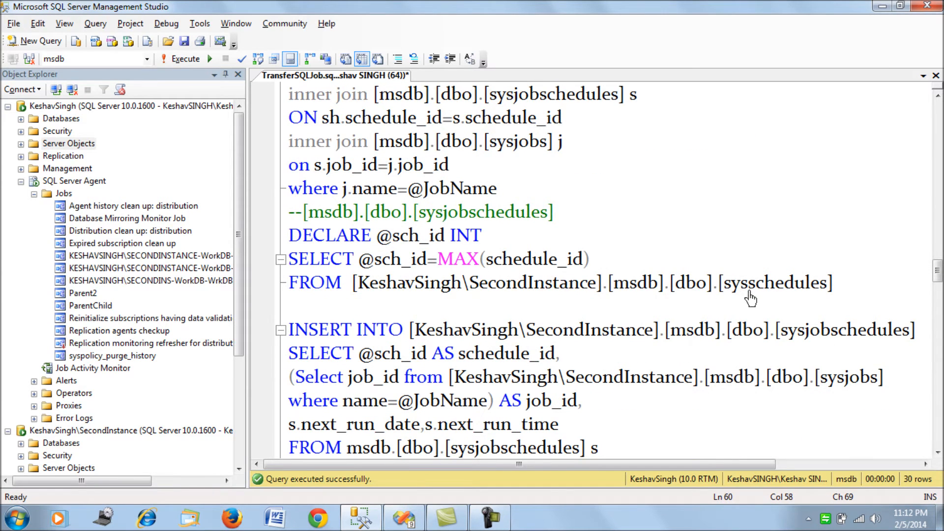
drag(289, 235, 837, 283)
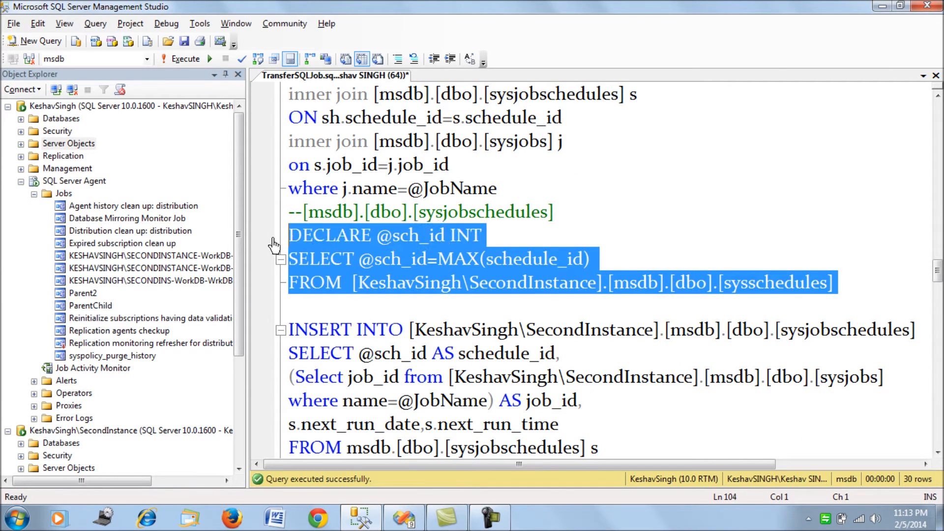
click(476, 284)
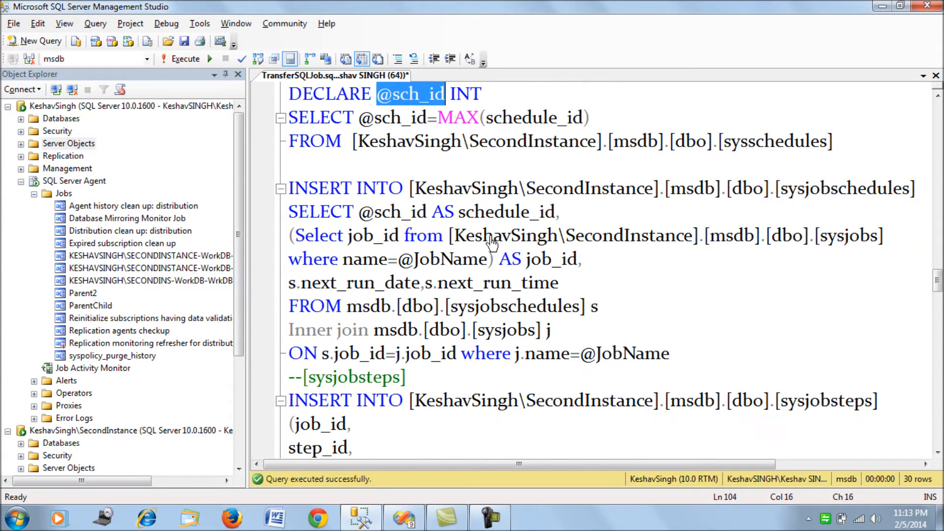
mouse_move(806, 195)
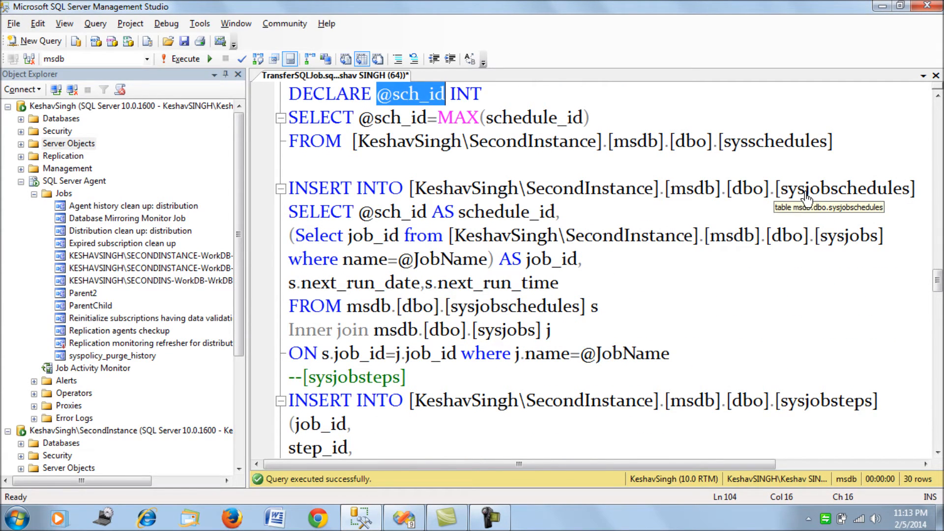
double_click(843, 188)
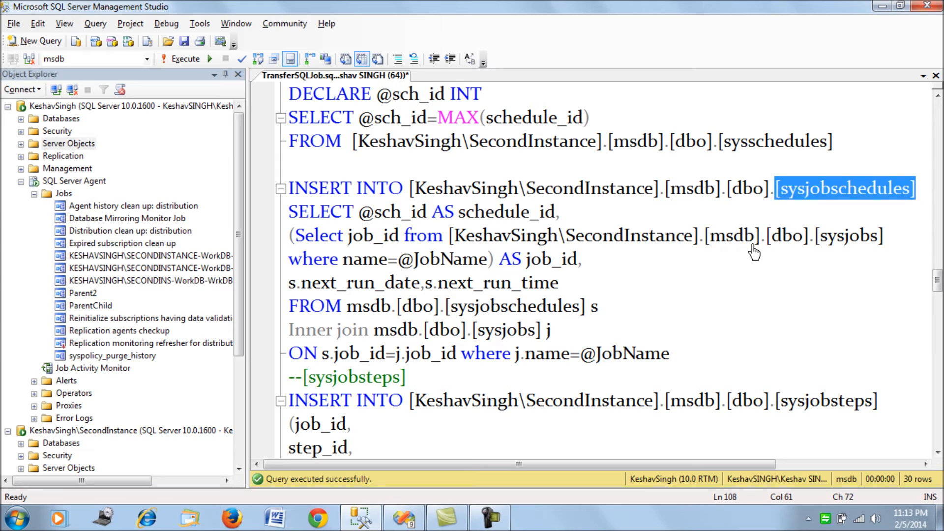
click(187, 58)
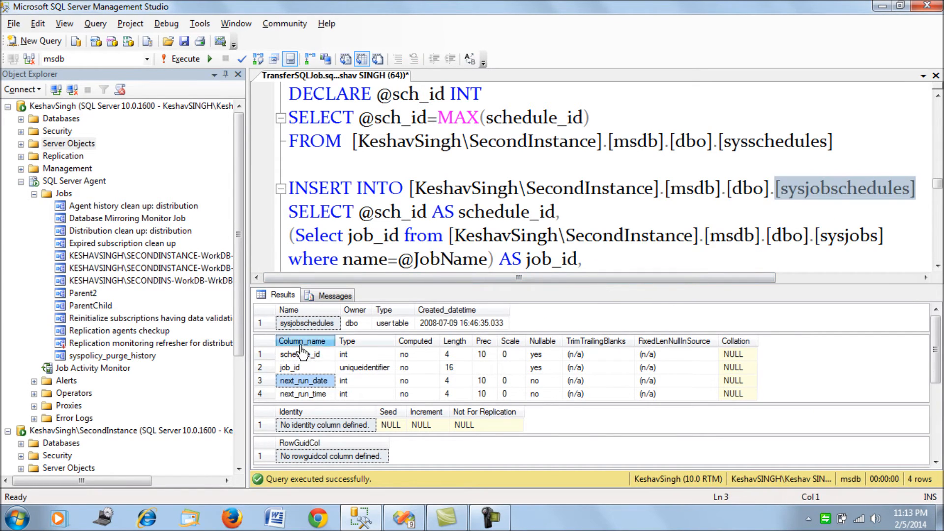
scroll(down, 3)
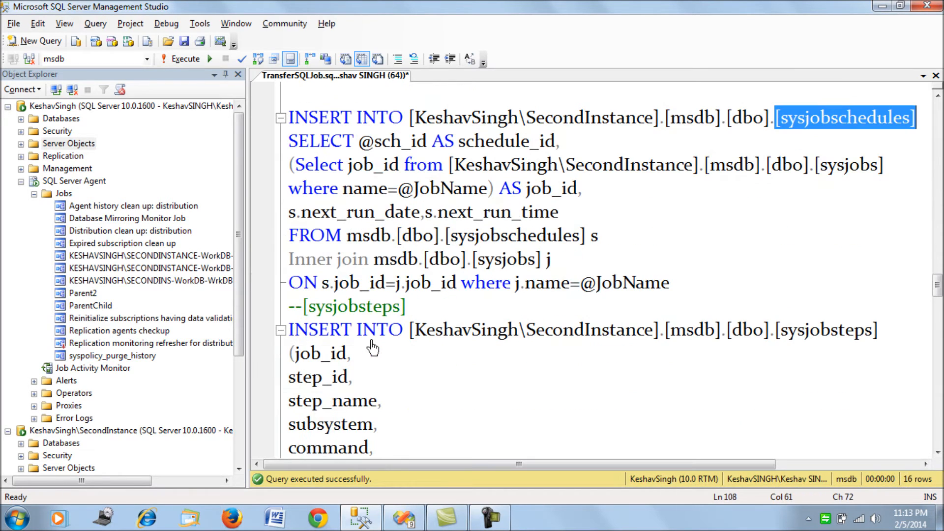
mouse_move(278, 190)
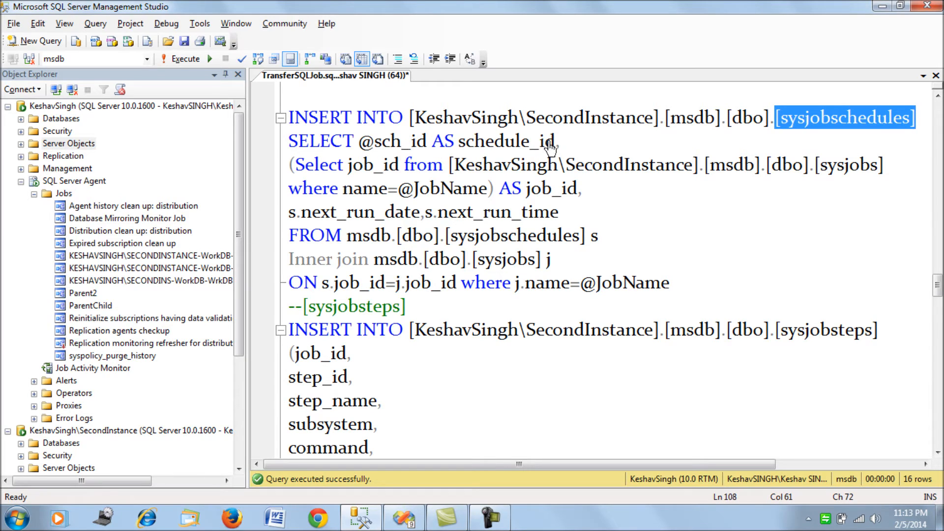
drag(358, 140, 559, 141)
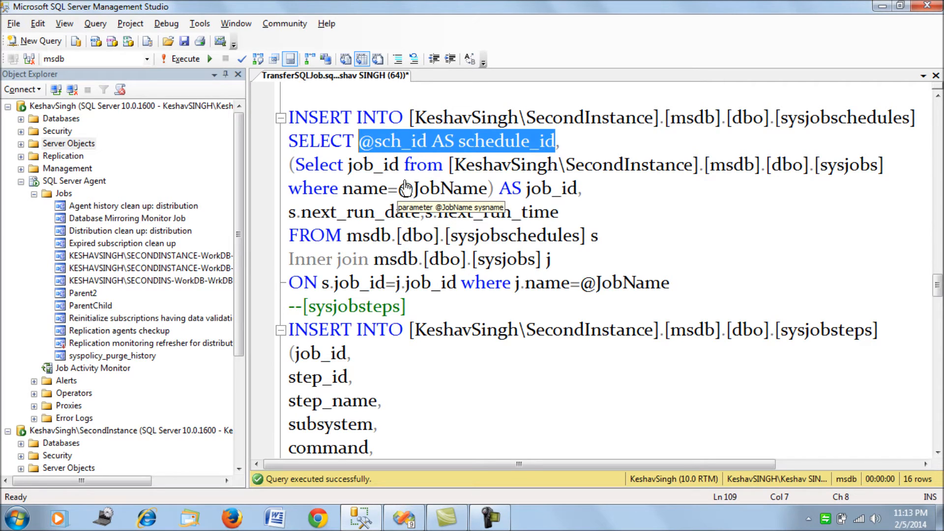
double_click(469, 188)
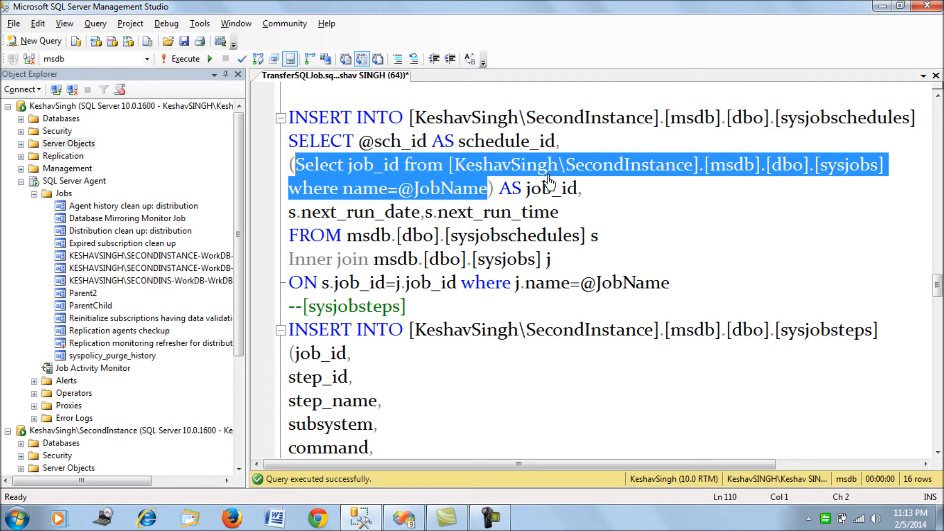
mouse_move(557, 218)
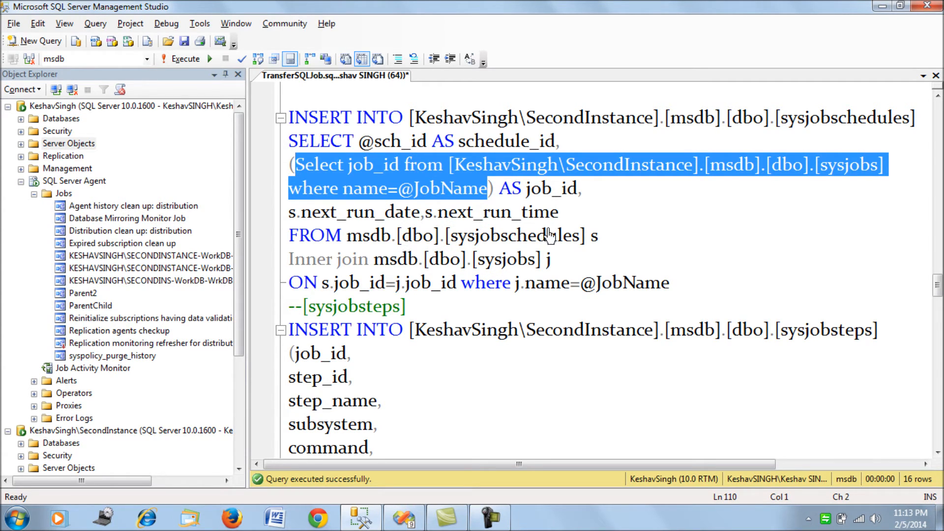
mouse_move(659, 295)
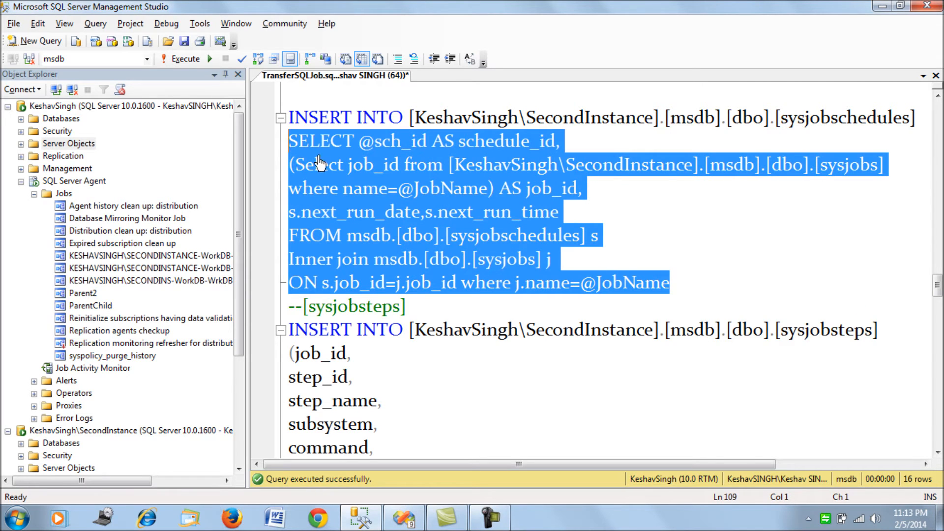
mouse_move(610, 232)
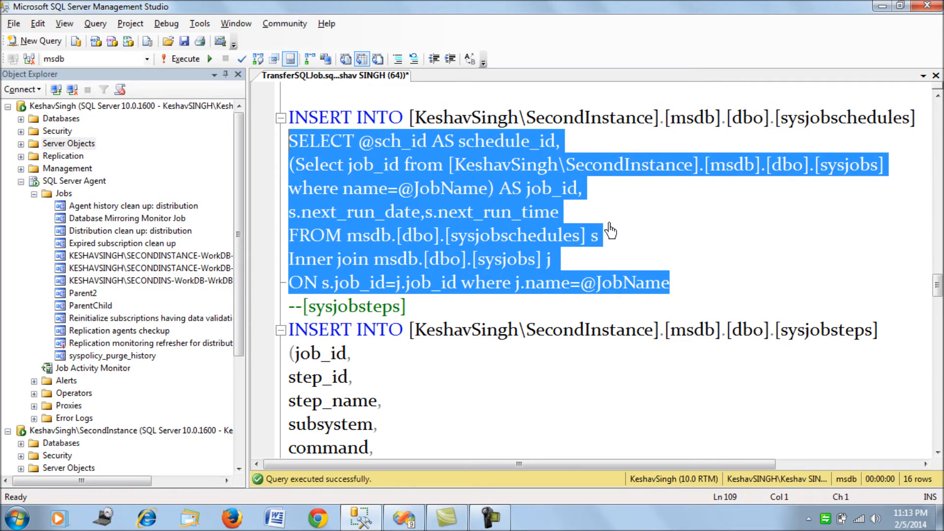
scroll(down, 3)
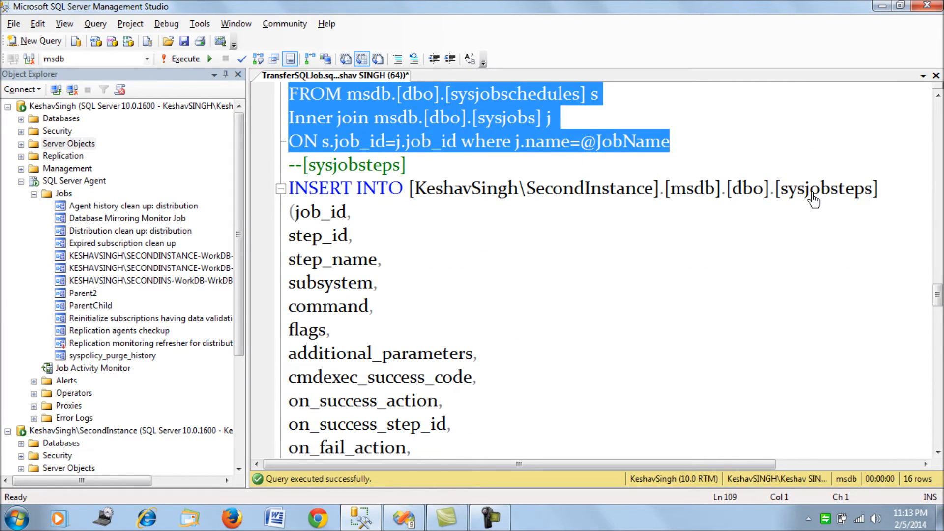
scroll(down, 3)
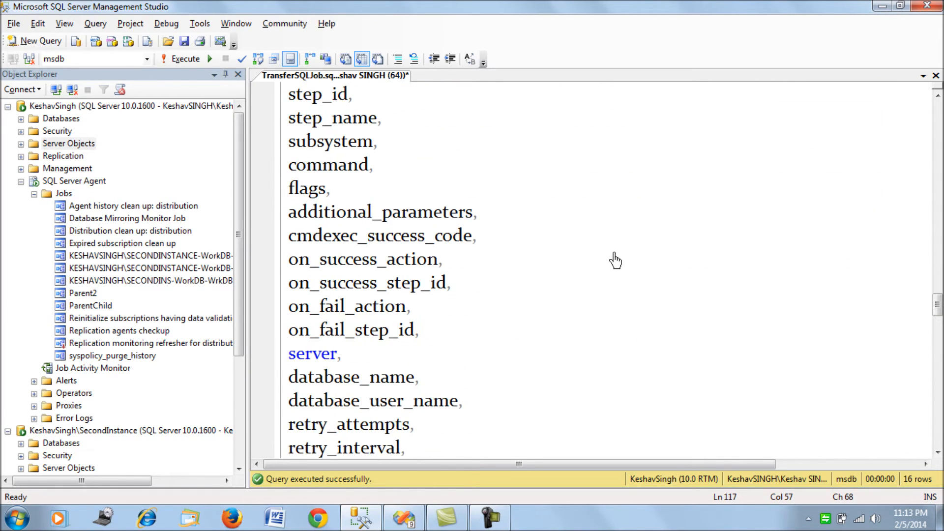
scroll(down, 3)
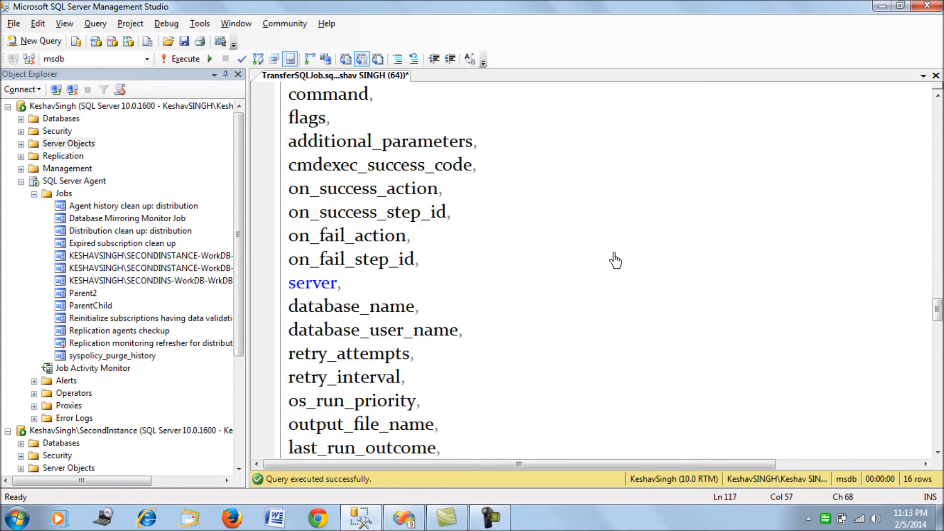
scroll(down, 3)
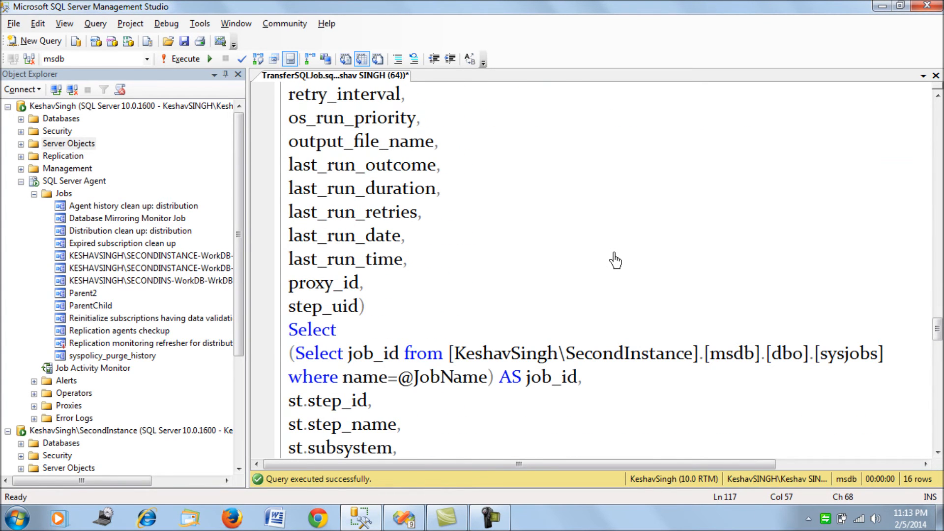
scroll(down, 3)
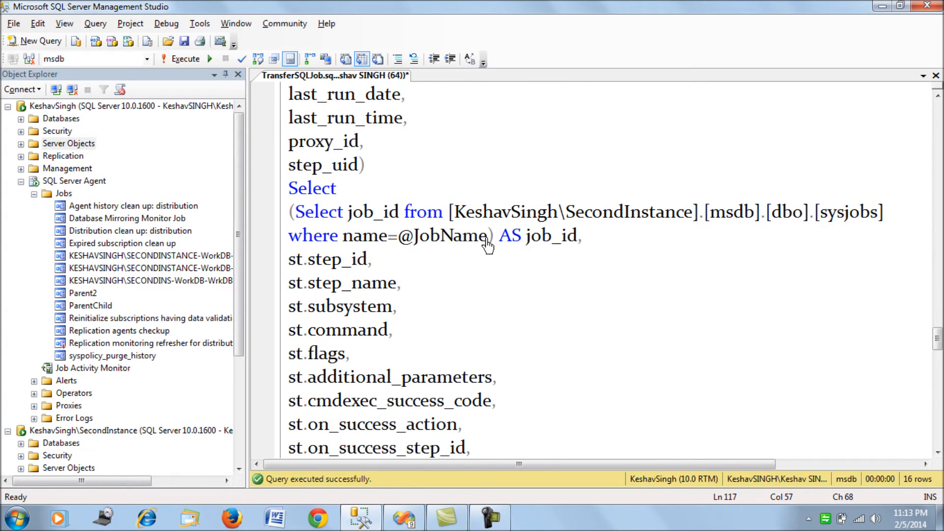
drag(290, 212, 488, 235)
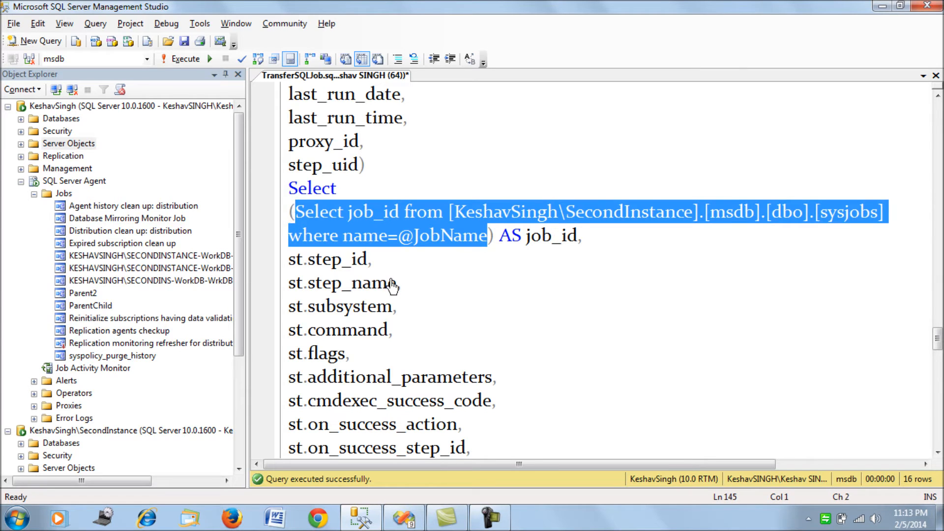
scroll(down, 3)
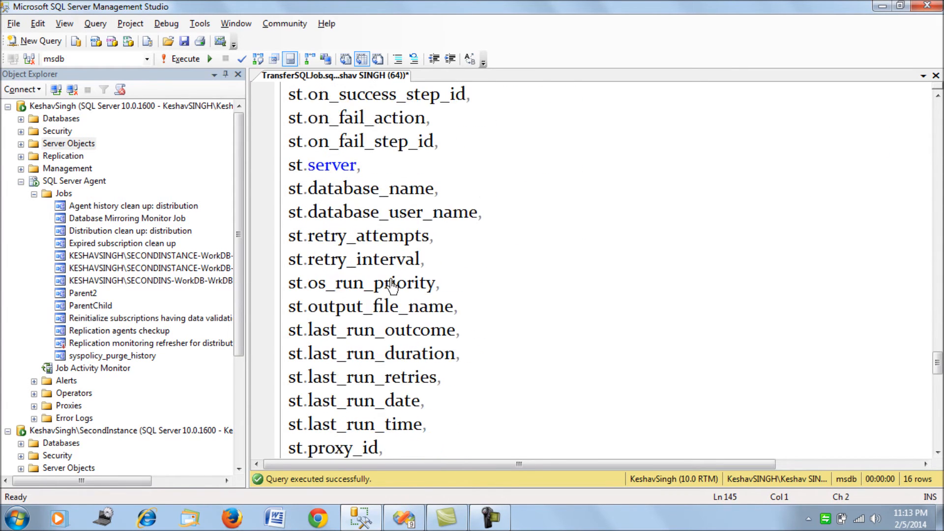
scroll(down, 3)
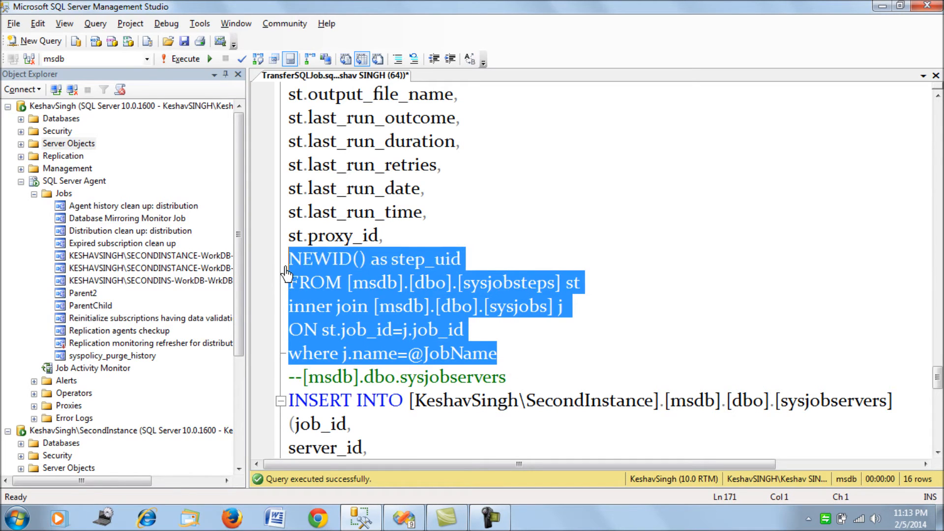
click(361, 259)
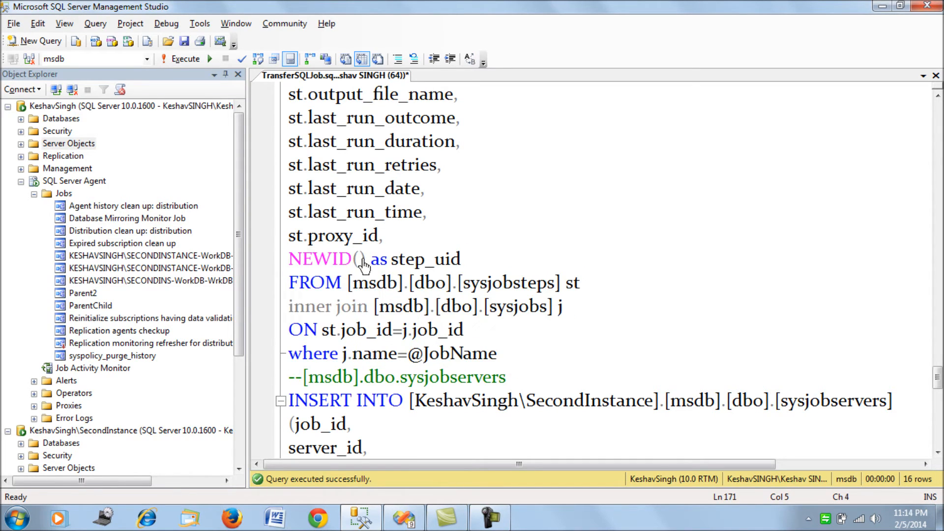
double_click(318, 259)
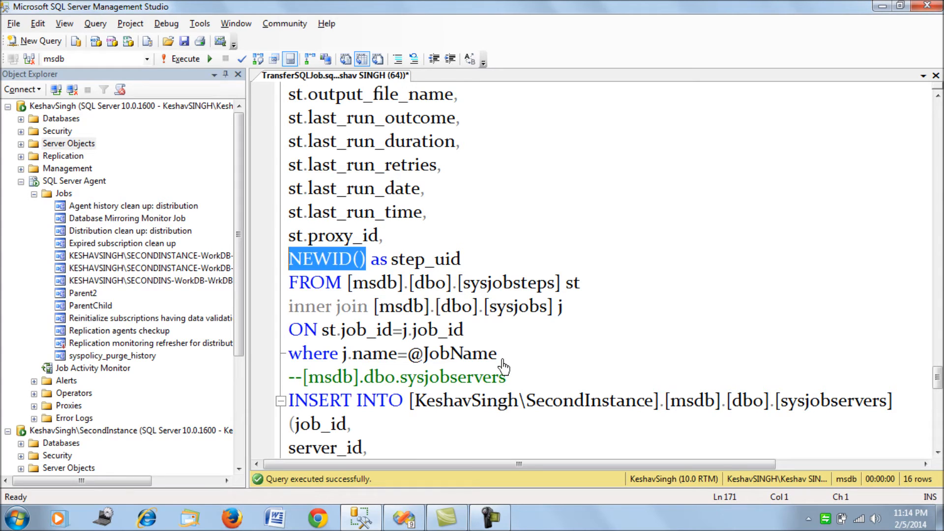
drag(289, 283, 497, 354)
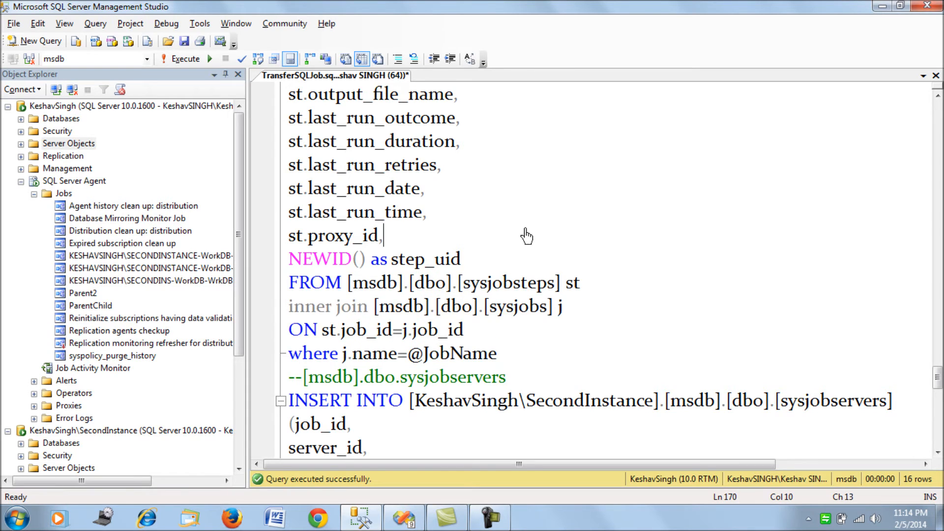
Move down to the /*Testing*/ block with Exec copySQLJob 'Parent2'.
scroll(down, 3)
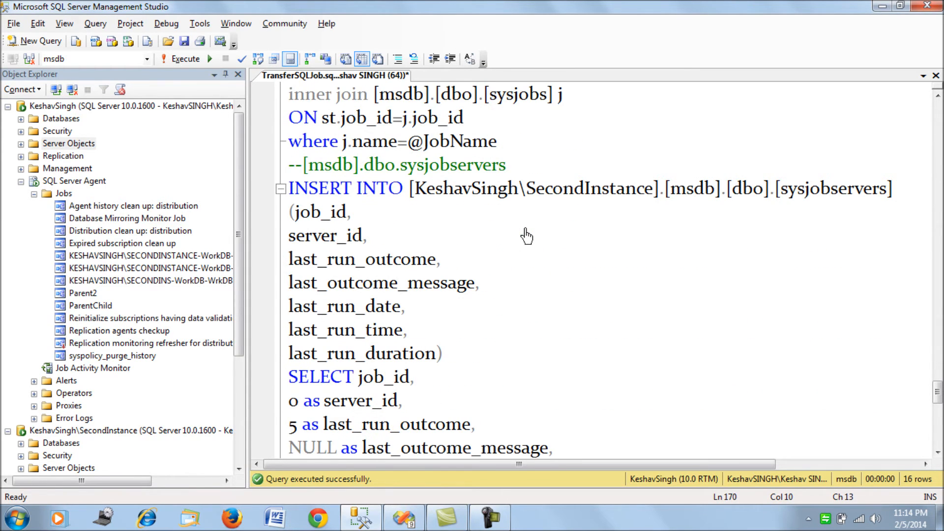
triple_click(396, 164)
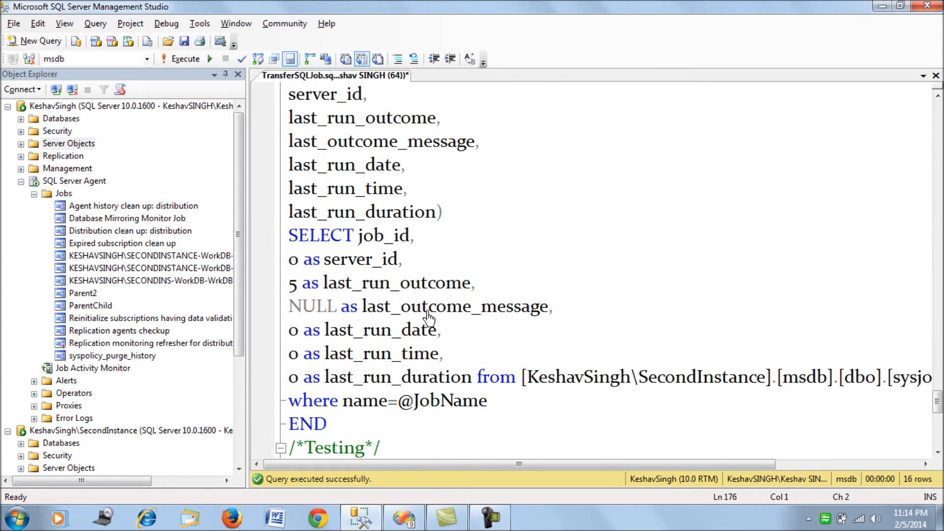
mouse_move(466, 386)
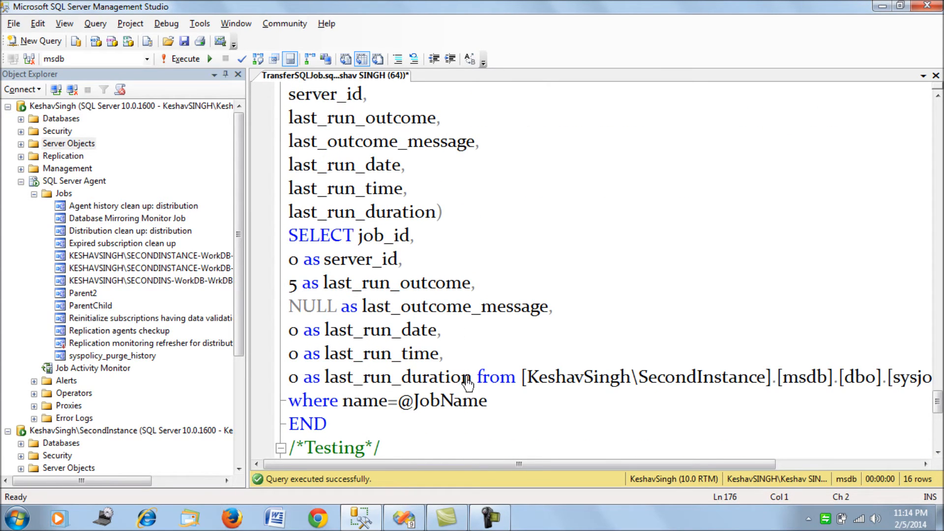
mouse_move(404, 268)
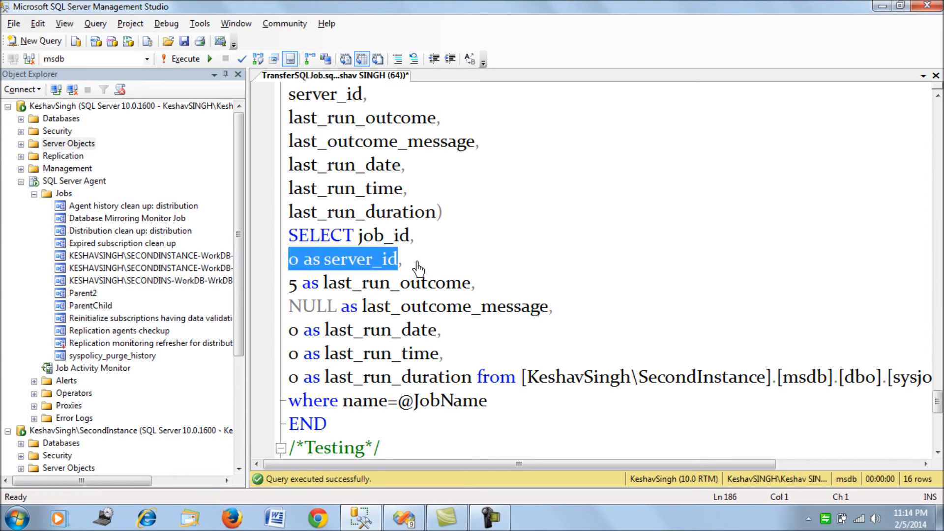
mouse_move(419, 250)
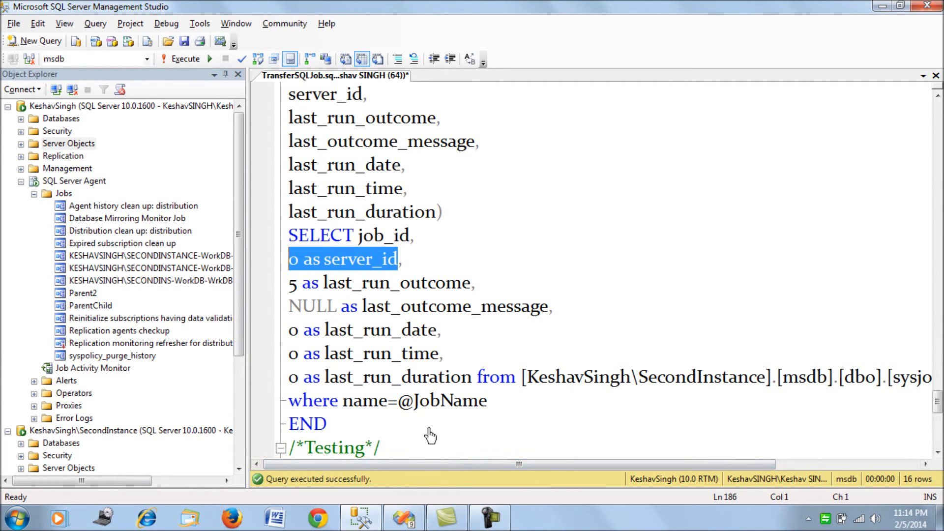
mouse_move(414, 386)
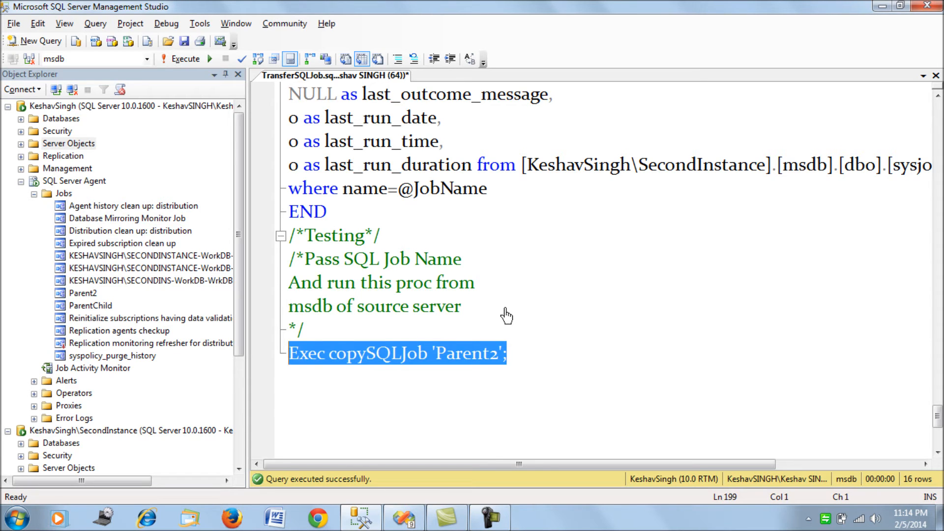
Execute the CREATE Procedure copySQLJob script in msdb and the Exec copySQLJob 'Parent2' call.
scroll(down, 3)
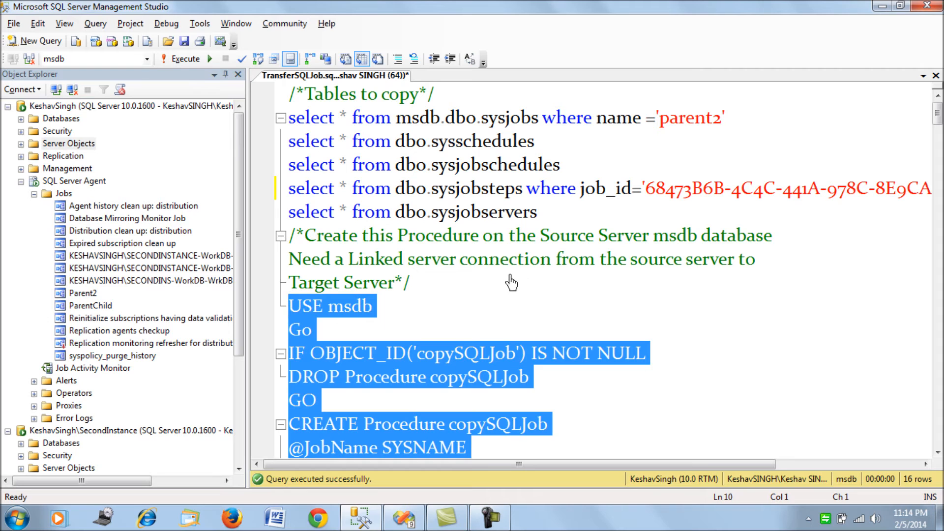
mouse_move(517, 288)
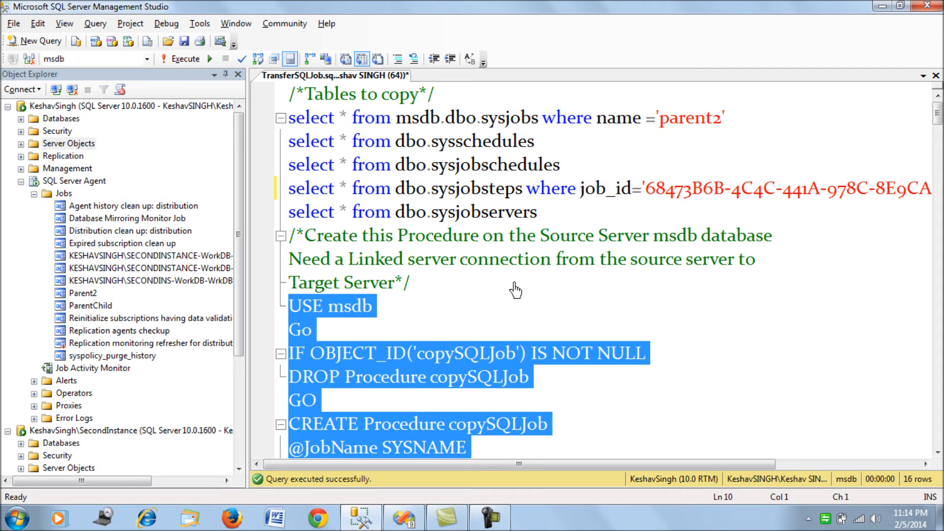
click(184, 58)
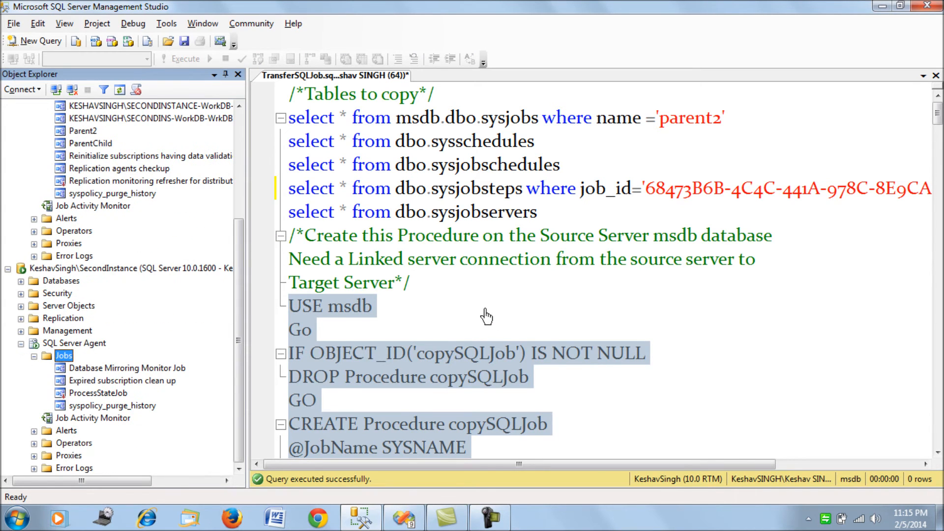
scroll(down, 3)
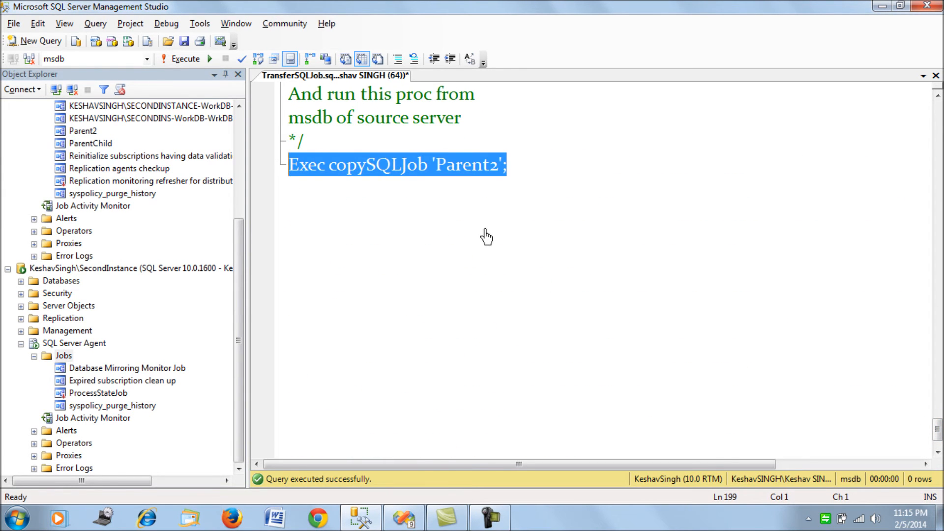
mouse_move(509, 279)
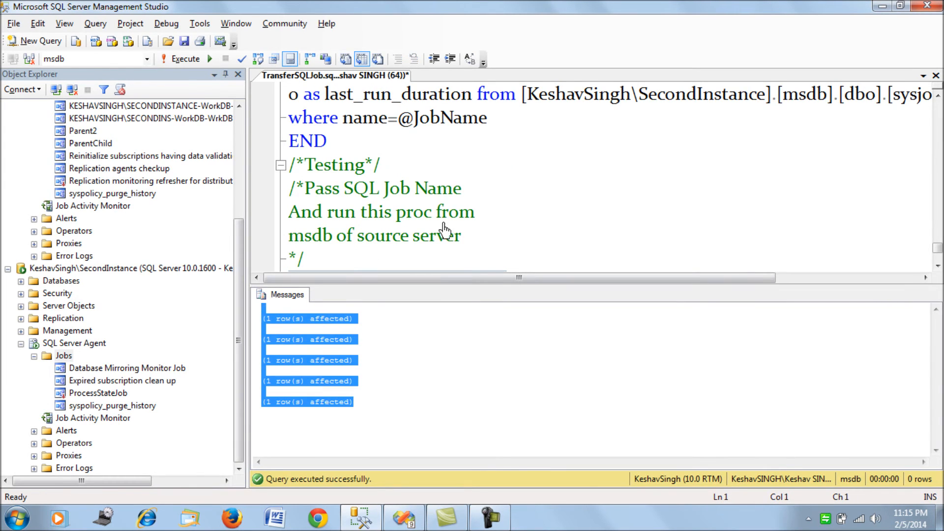
Refresh SecondInstance's Jobs and select the newly copied Parent2 job.
right_click(63, 355)
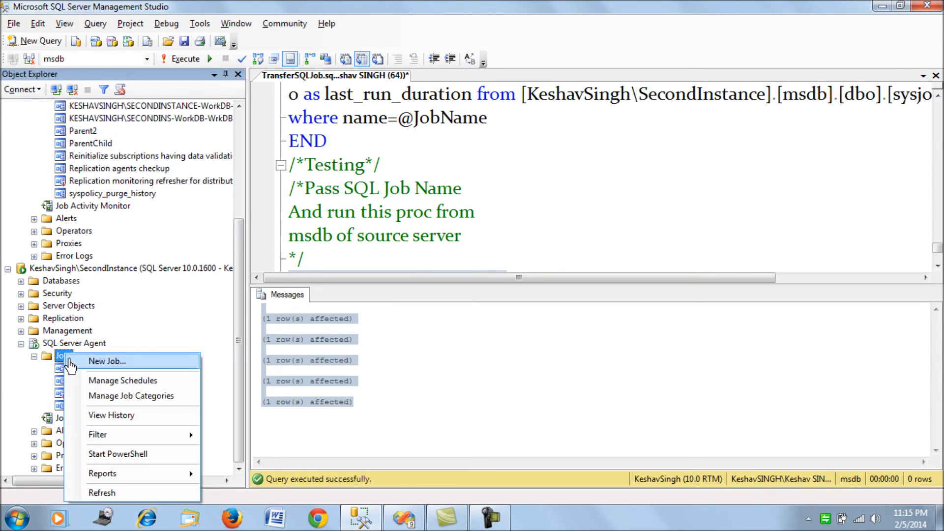
click(101, 493)
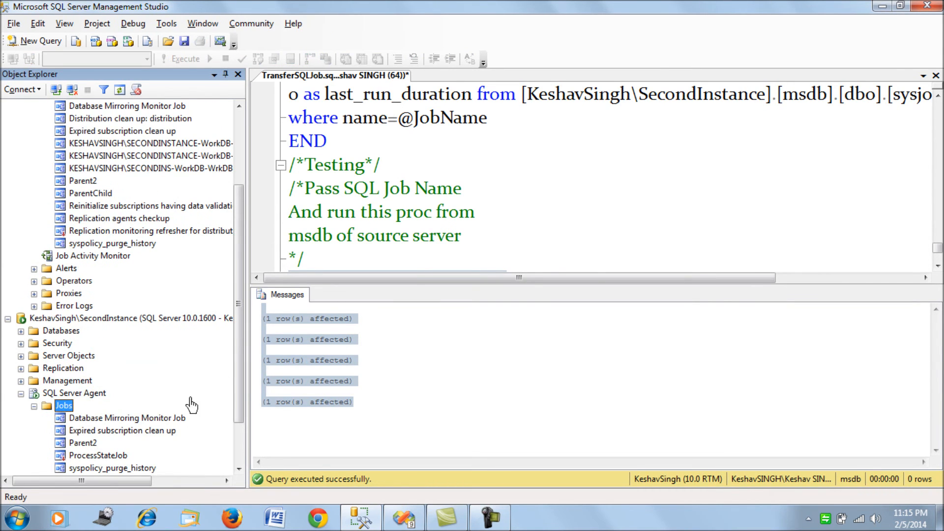
scroll(down, 3)
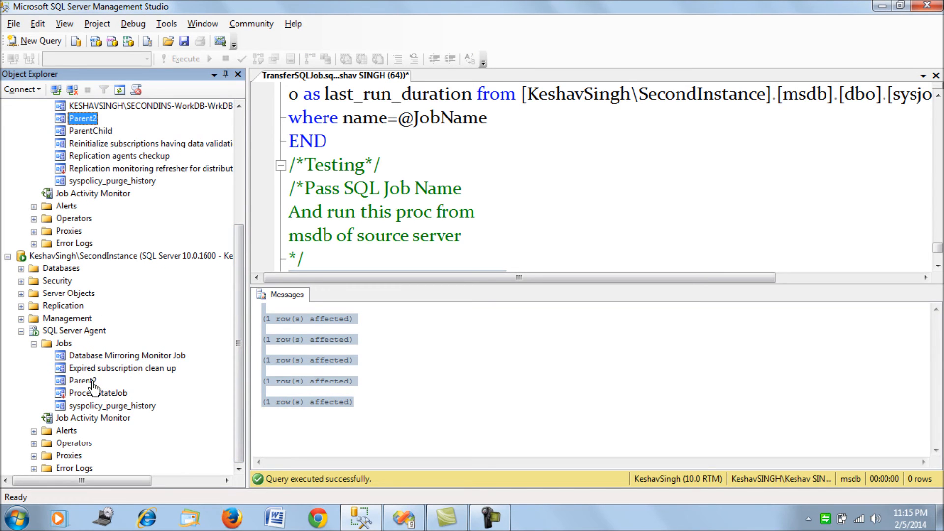
click(83, 380)
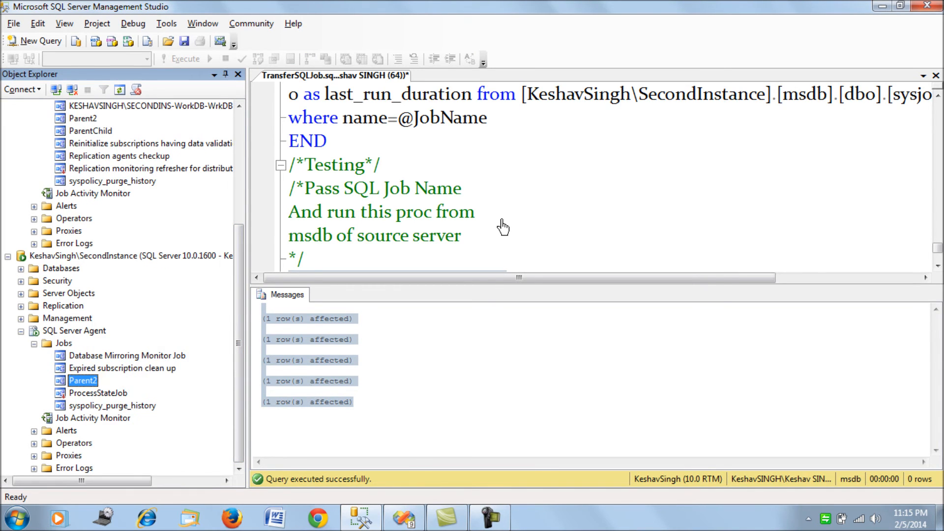
double_click(82, 379)
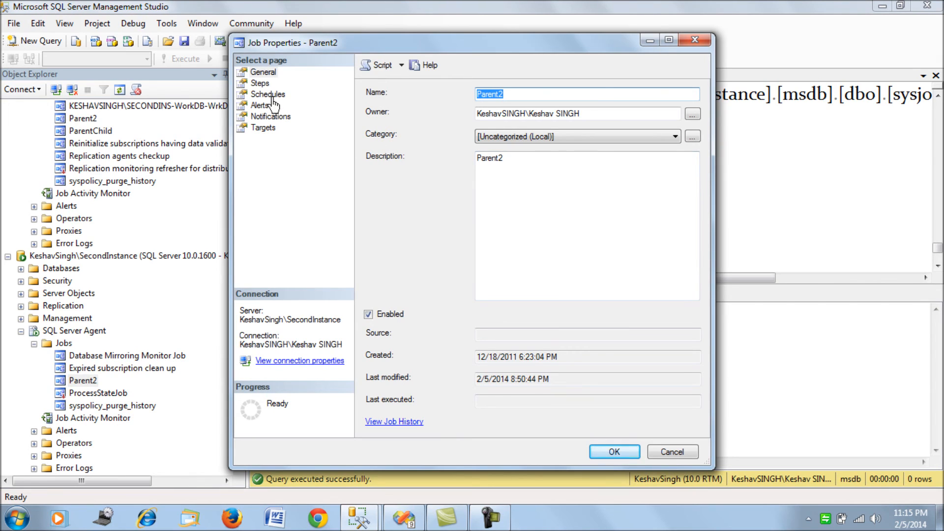
click(260, 83)
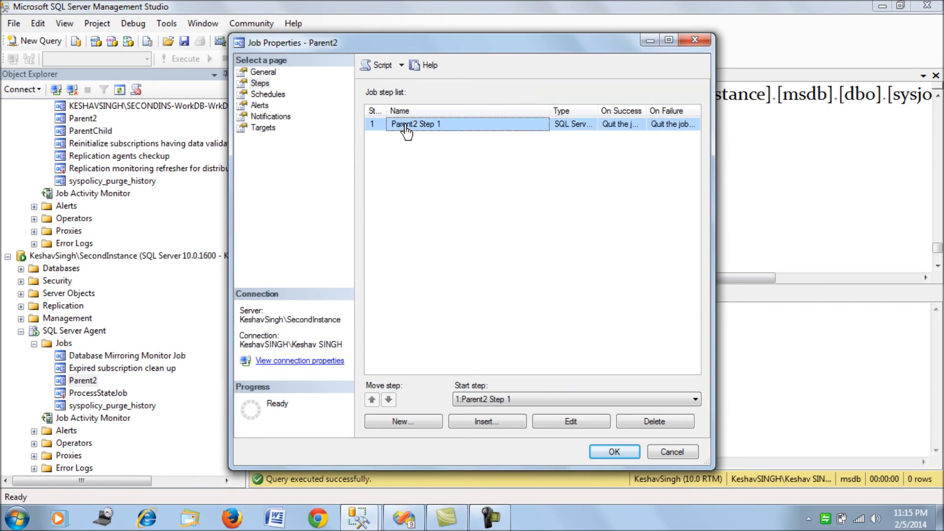
double_click(414, 124)
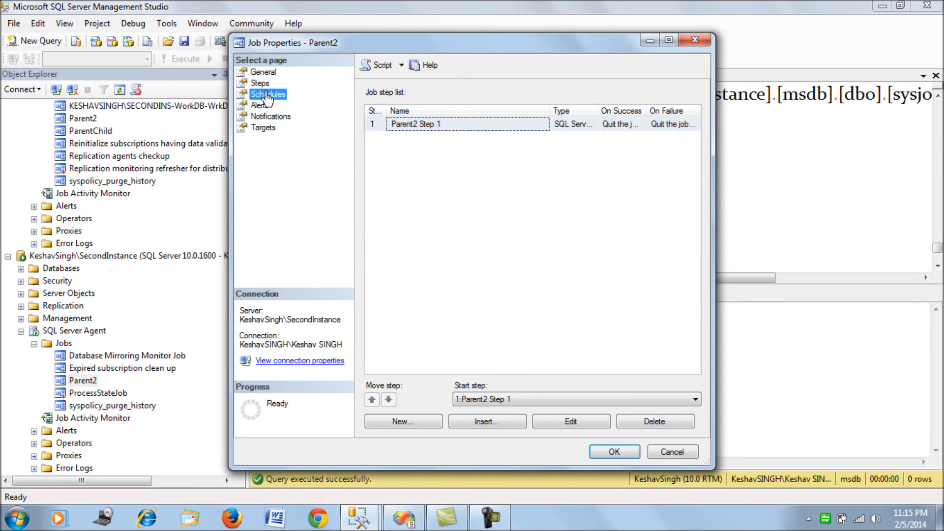
click(404, 421)
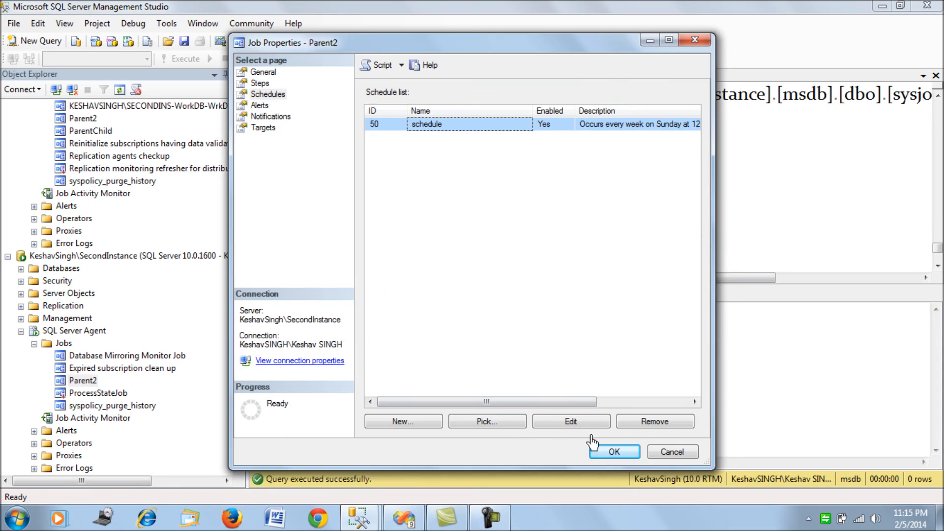
click(270, 116)
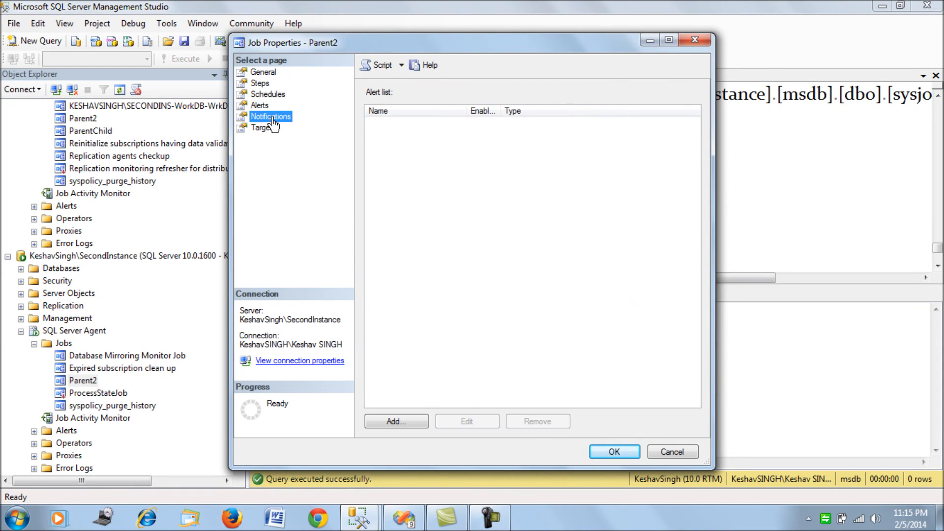
click(263, 127)
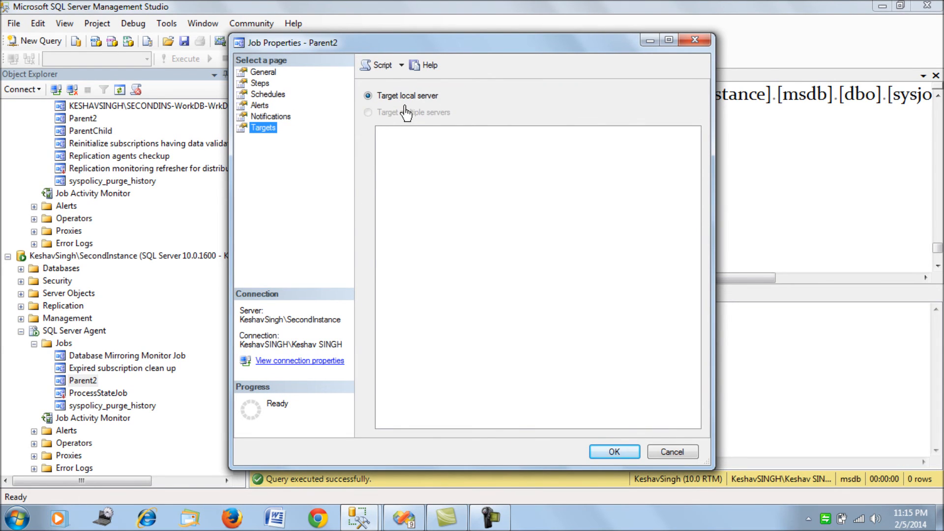
mouse_move(416, 105)
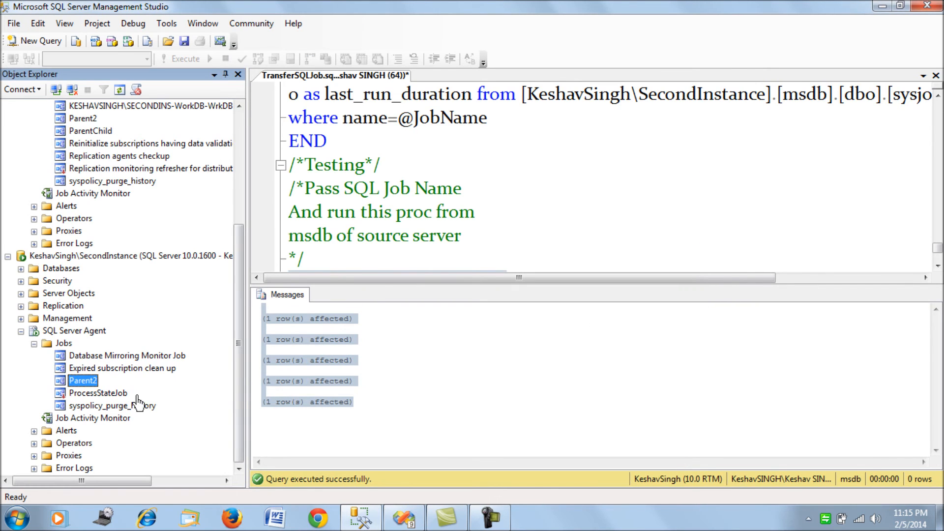
Start the copied Parent2 job on SecondInstance and confirm the Start Jobs report shows Success.
right_click(83, 379)
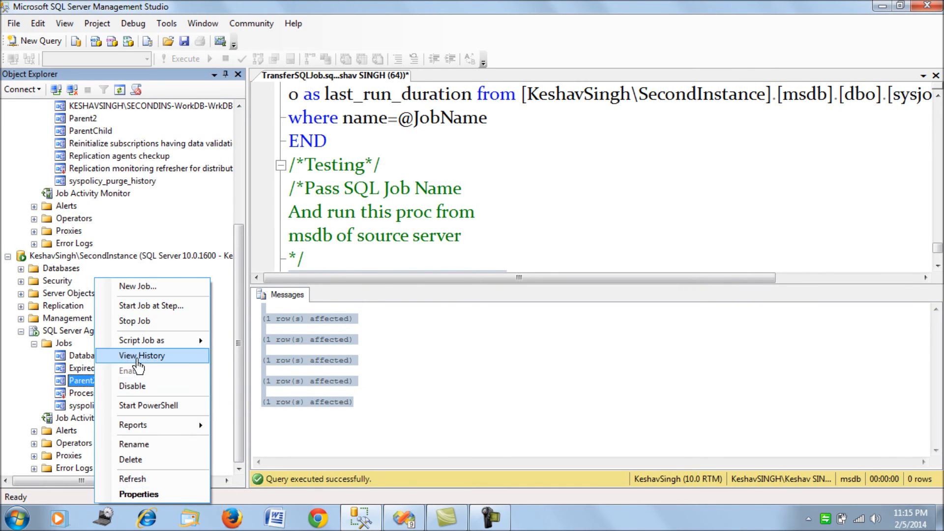
mouse_move(151, 305)
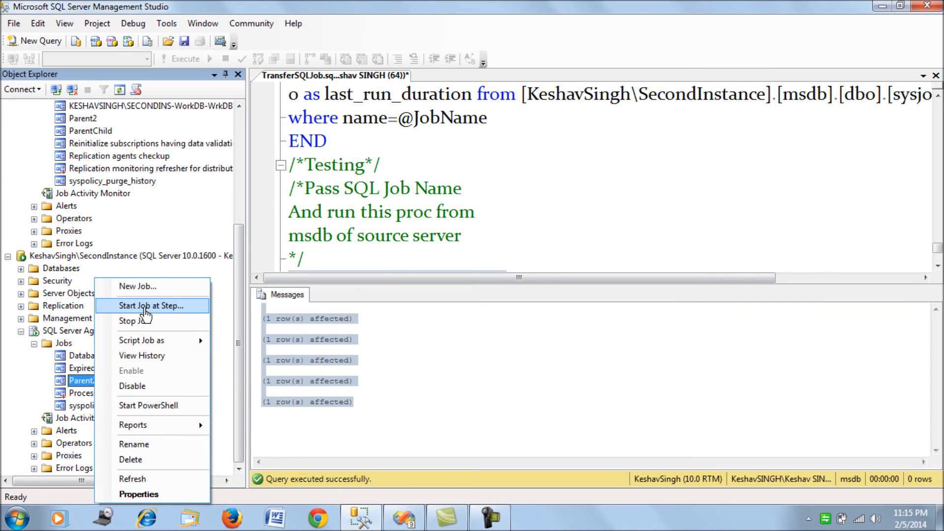
click(150, 305)
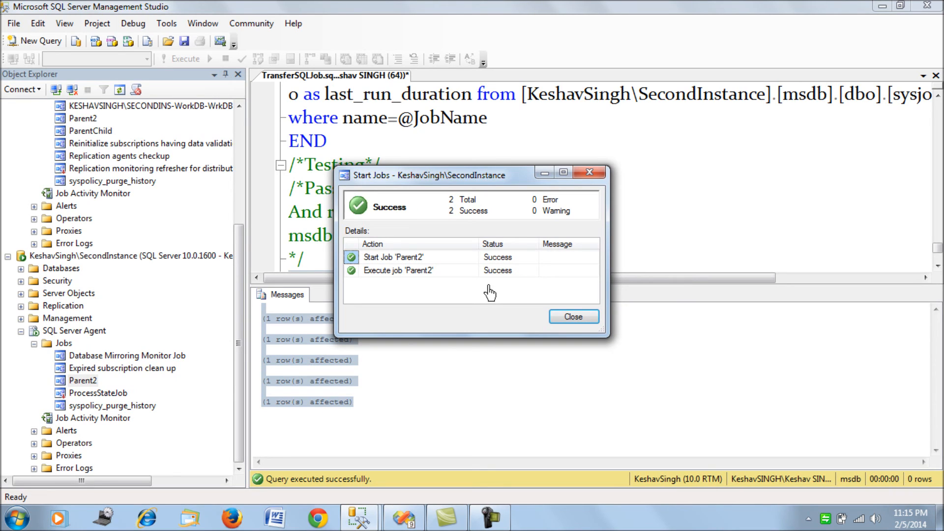
click(572, 316)
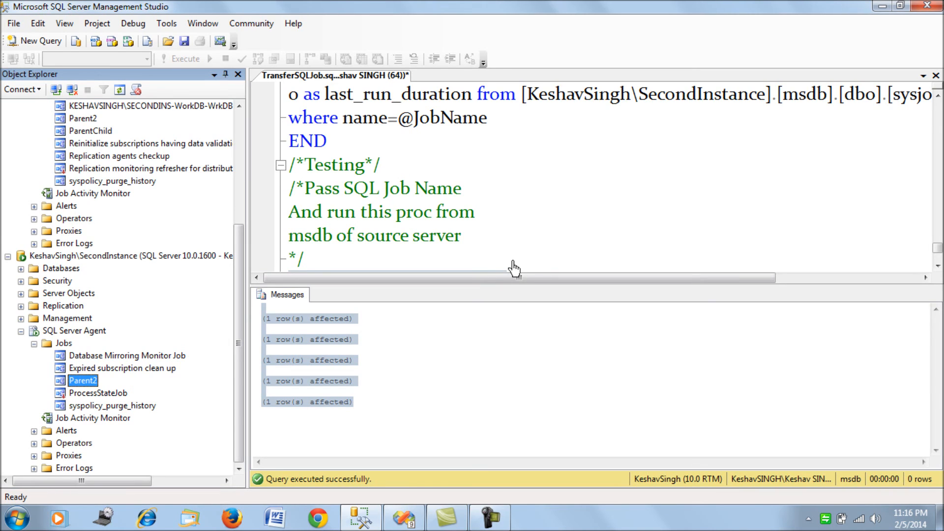
mouse_move(510, 247)
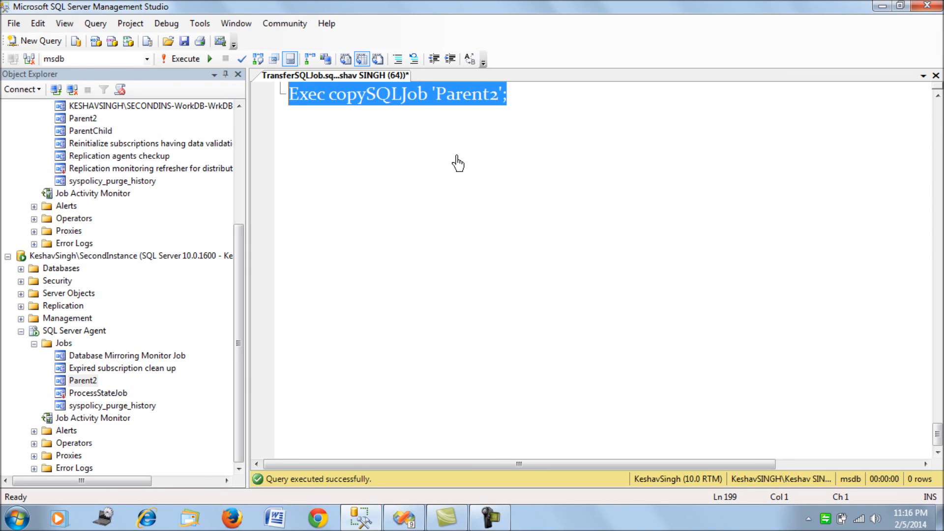
mouse_move(503, 125)
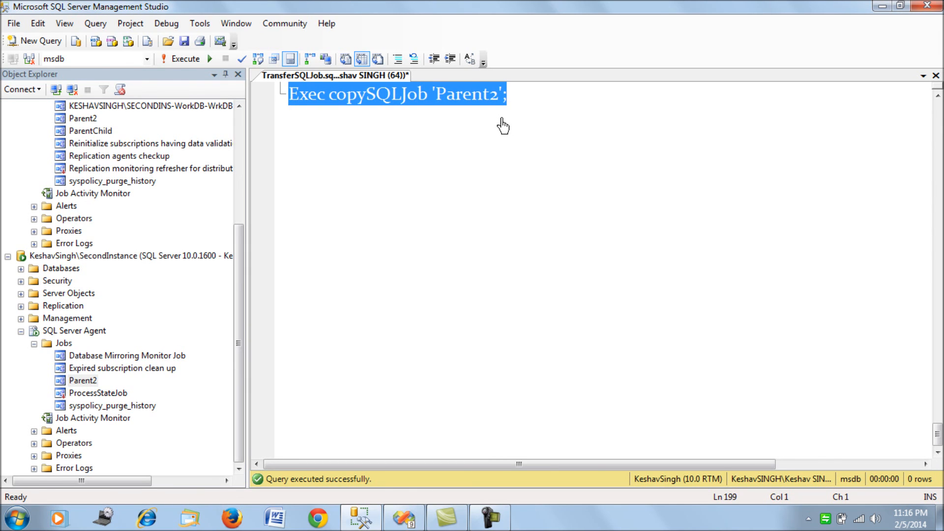
mouse_move(530, 134)
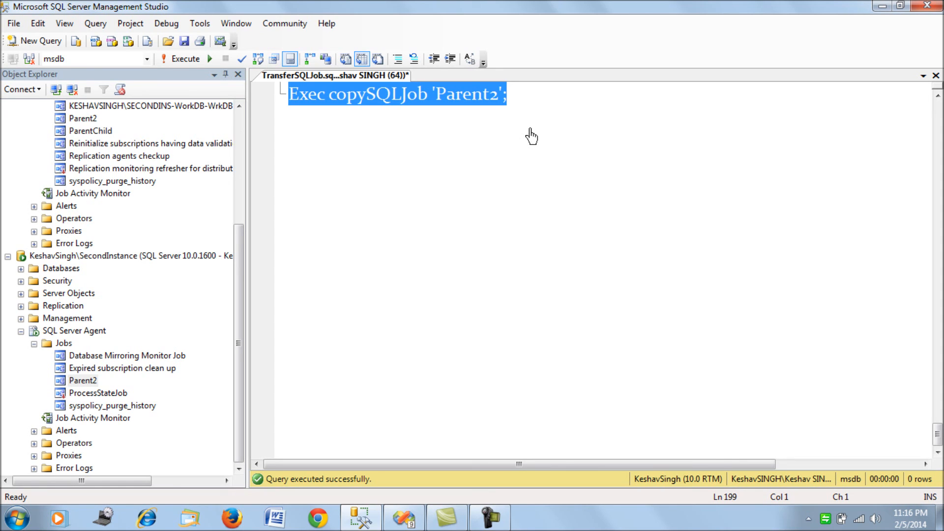